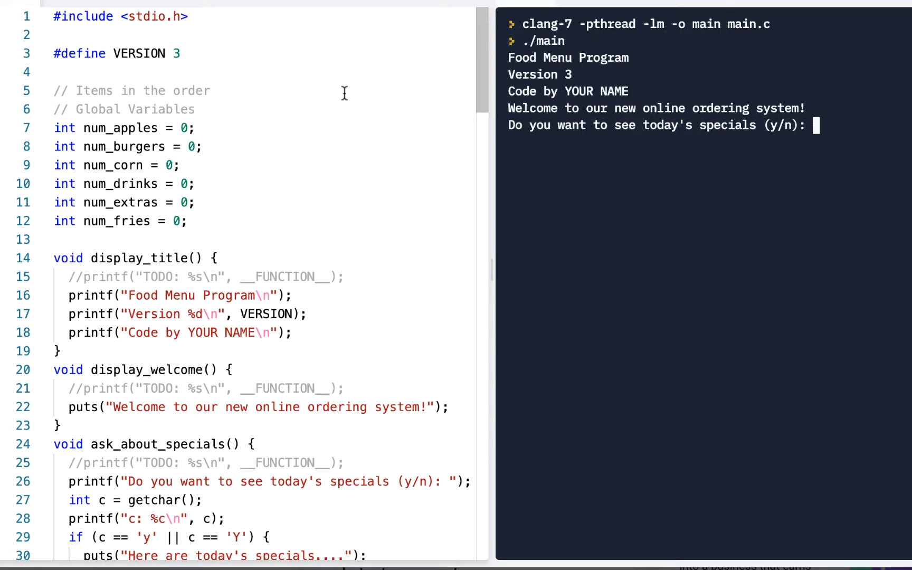
{"action": "mouse_move", "coordinate": [578, 78]}
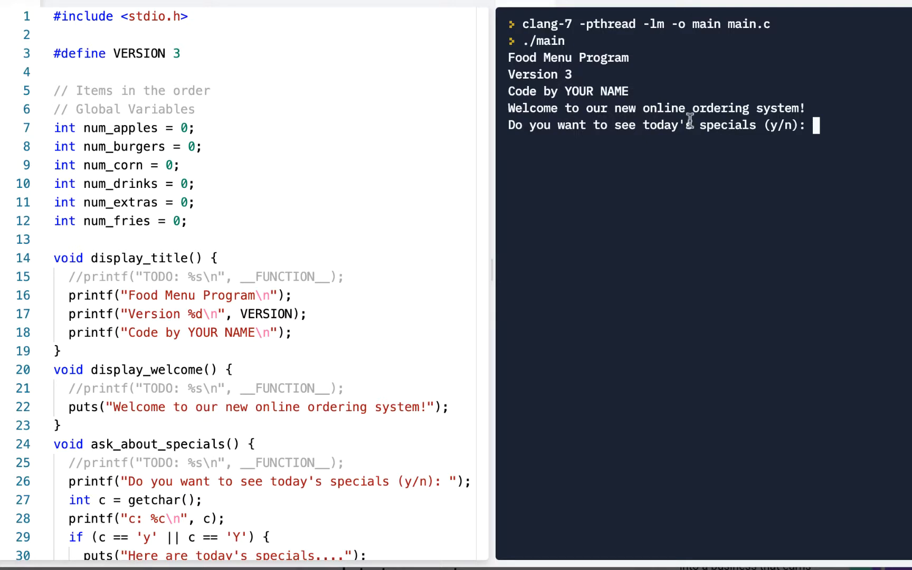
Step: Answer y to specials, t for takeout, choose an apple and a burger, then q to quit
{"action": "type", "text": "y"}
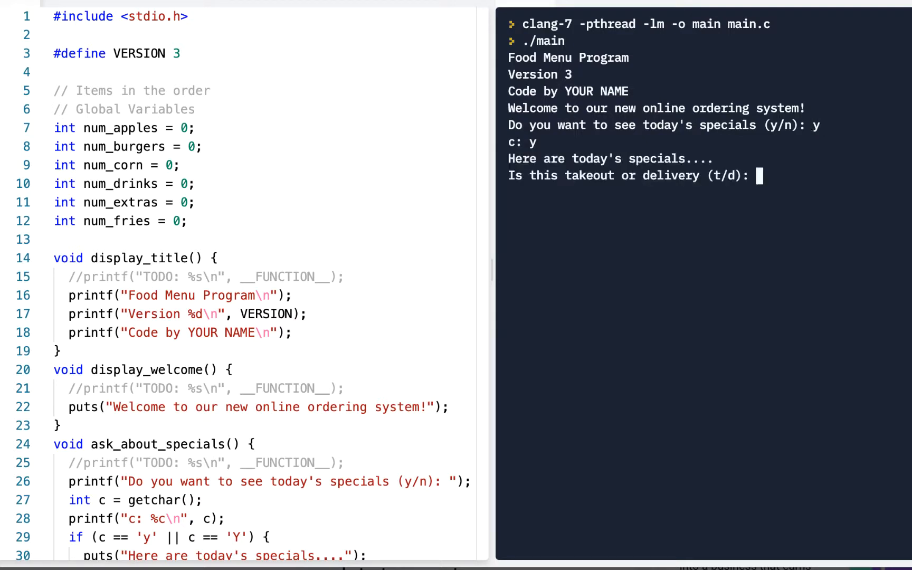
{"action": "type", "text": "t"}
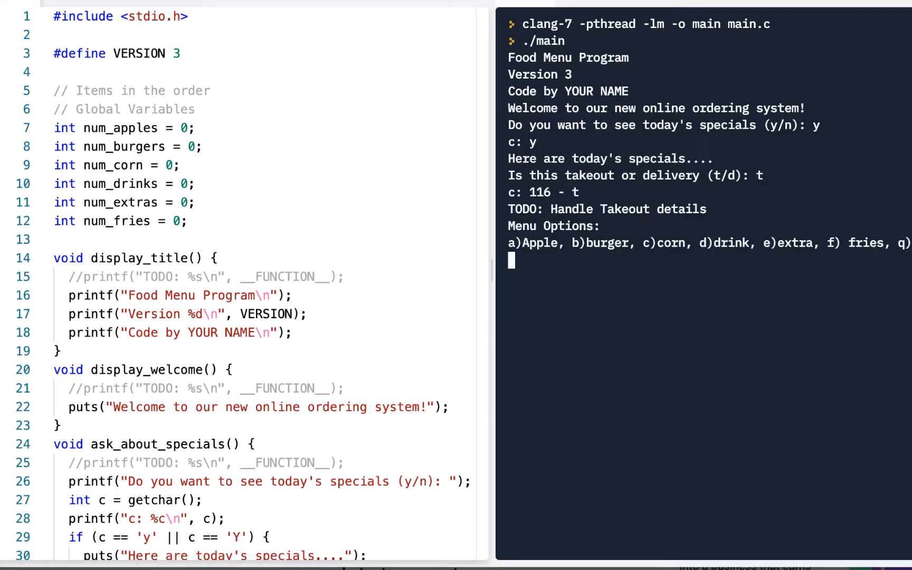
{"action": "type", "text": "a"}
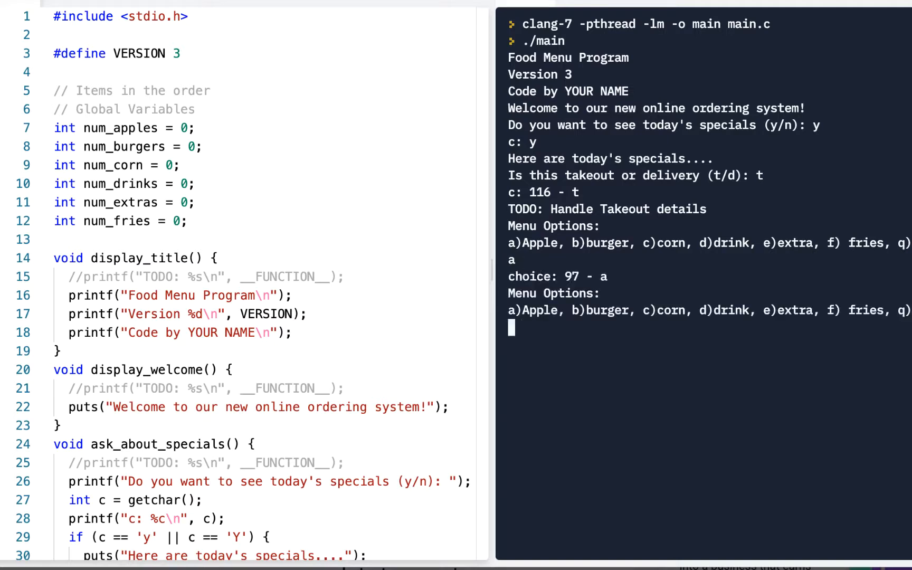
{"action": "type", "text": "b"}
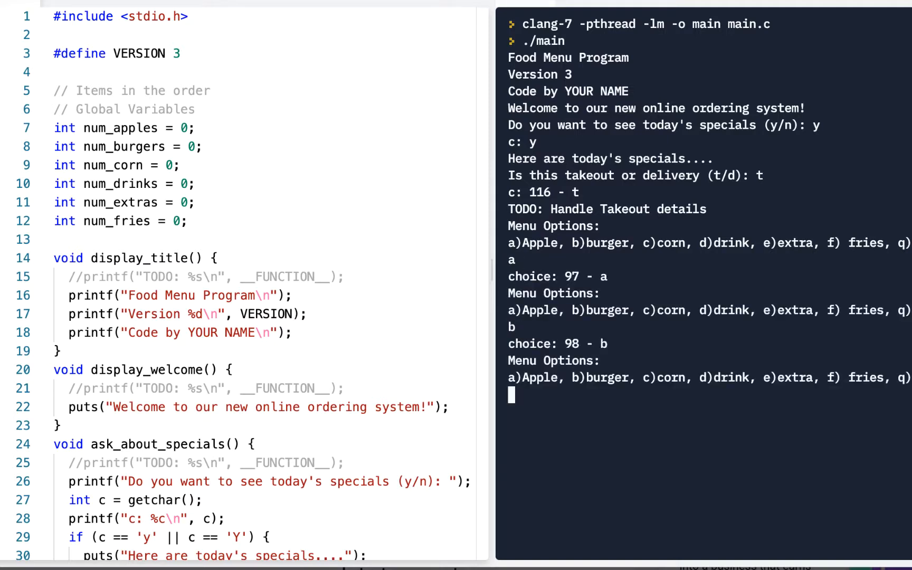
{"action": "type", "text": "q"}
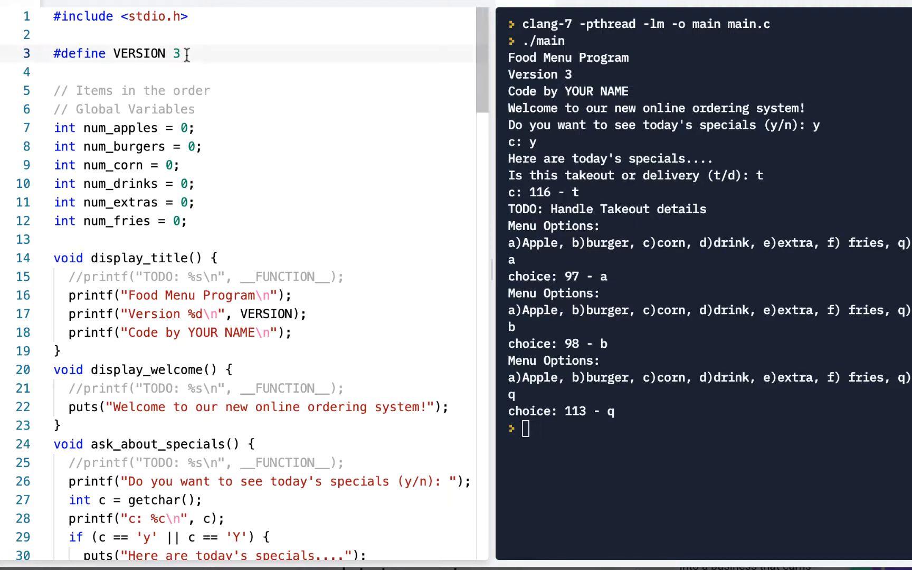
Step: Set VERSION to 4 and add the comment '// Add items and calculate the price' in main
{"action": "type", "text": "4"}
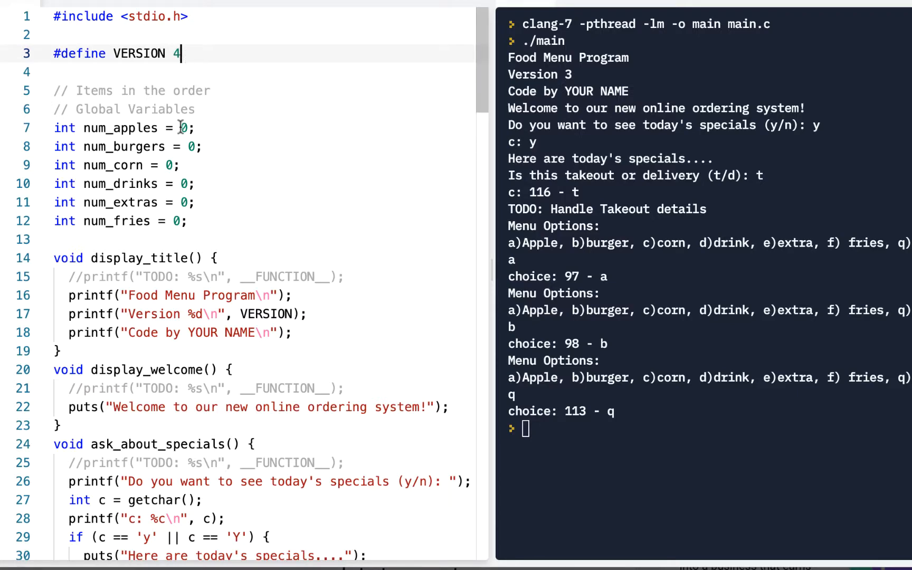
{"action": "scroll", "scroll_direction": "down", "scroll_amount": 3}
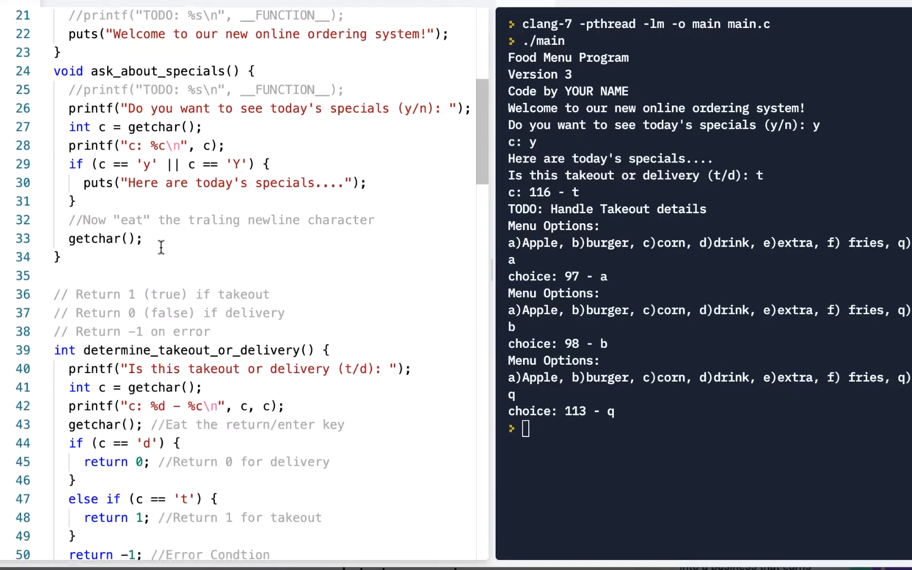
{"action": "scroll", "scroll_direction": "down", "scroll_amount": 3}
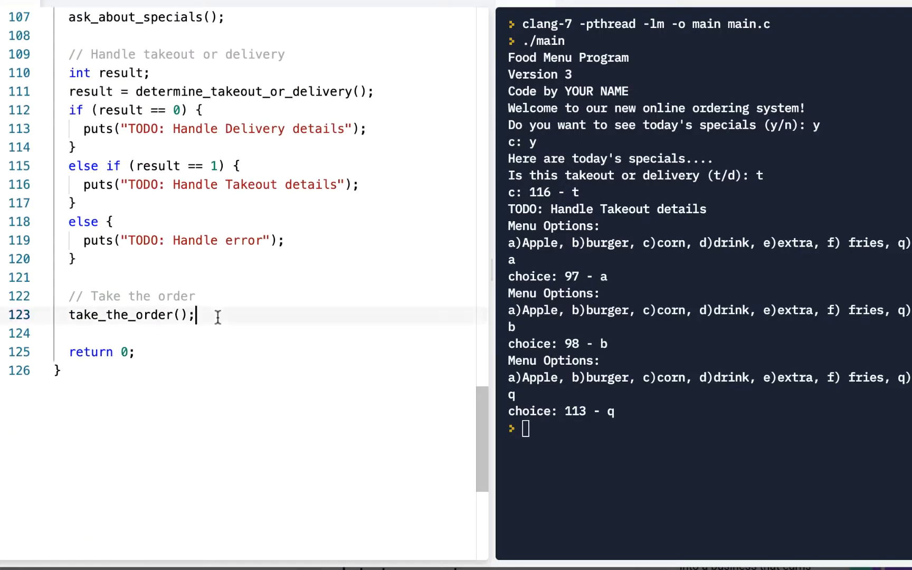
{"action": "type", "text": "//"}
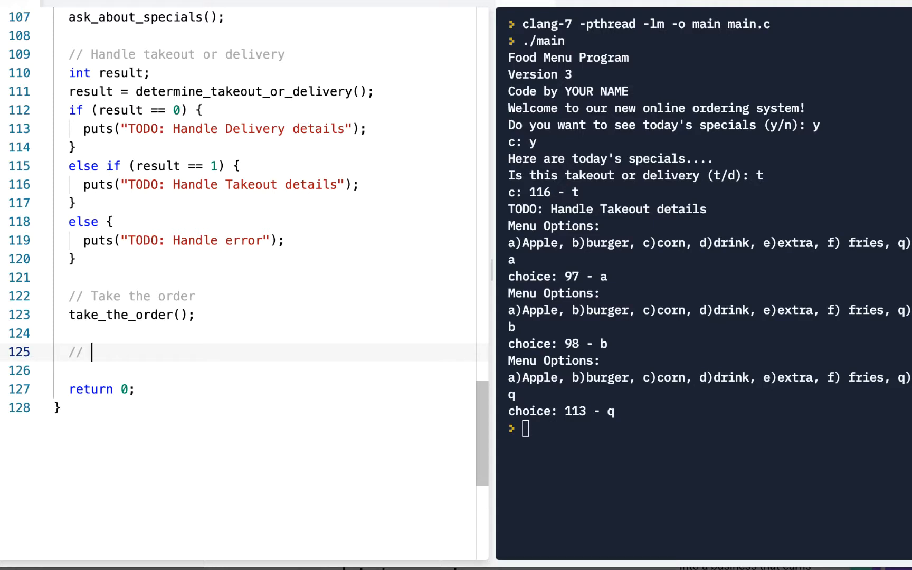
{"action": "type", "text": "Add items and caluclat"}
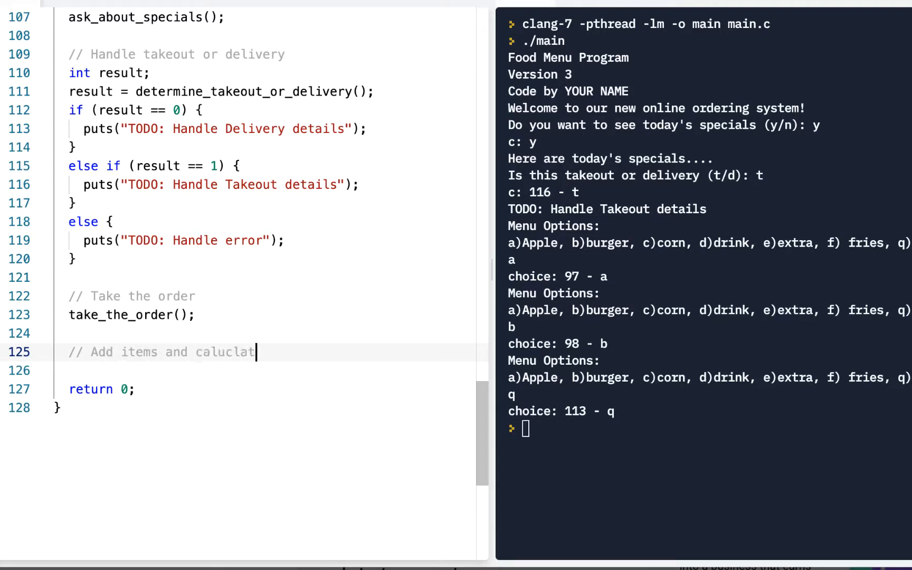
{"action": "key", "text": "Backspace"}
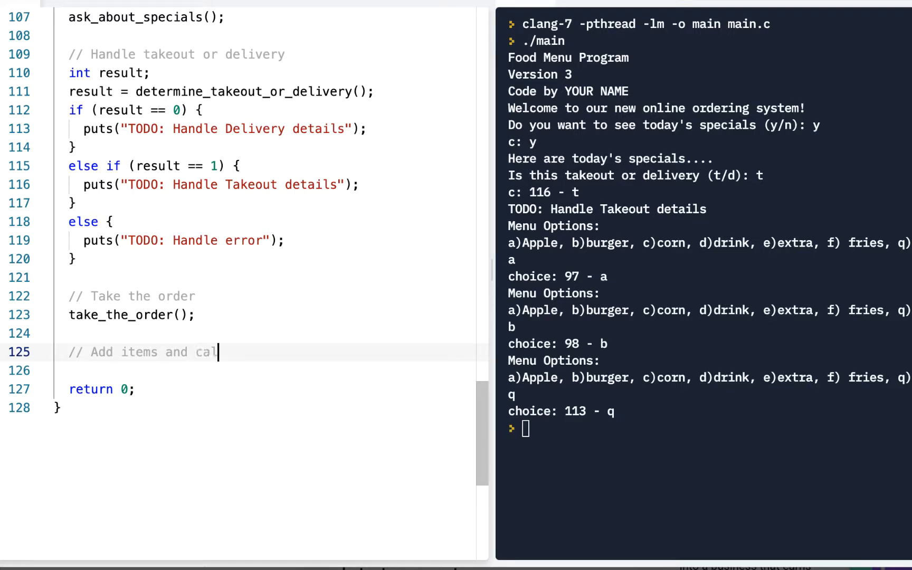
{"action": "type", "text": "culate the price"}
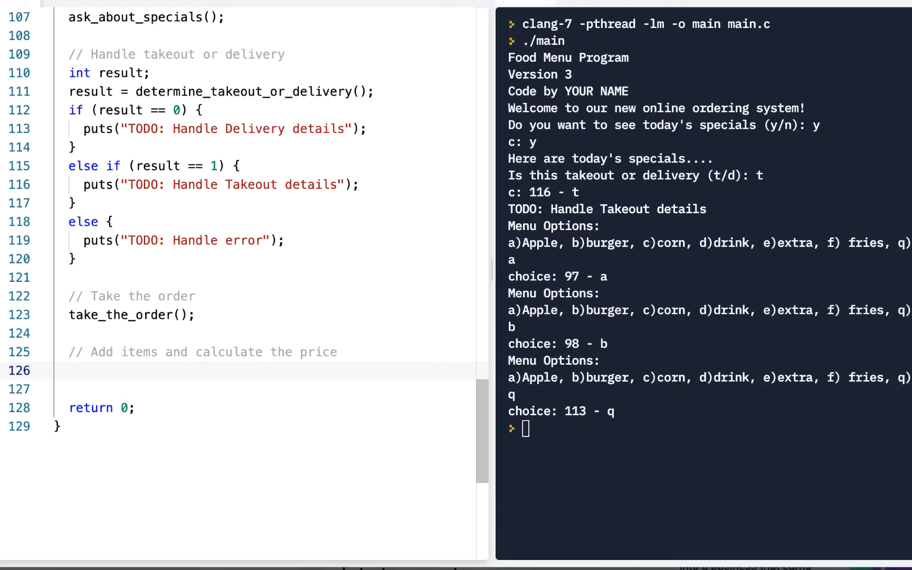
{"action": "mouse_move", "coordinate": [217, 318]}
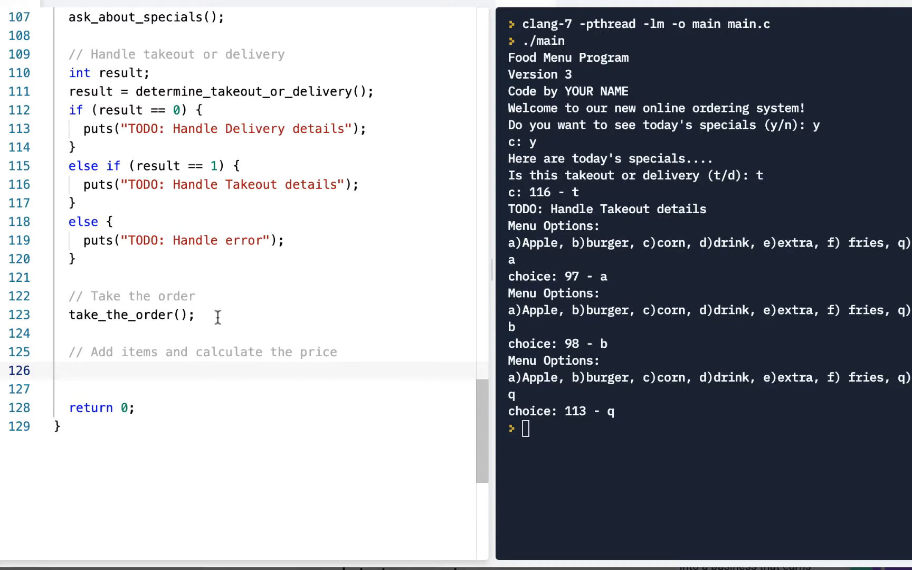
{"action": "mouse_move", "coordinate": [175, 266]}
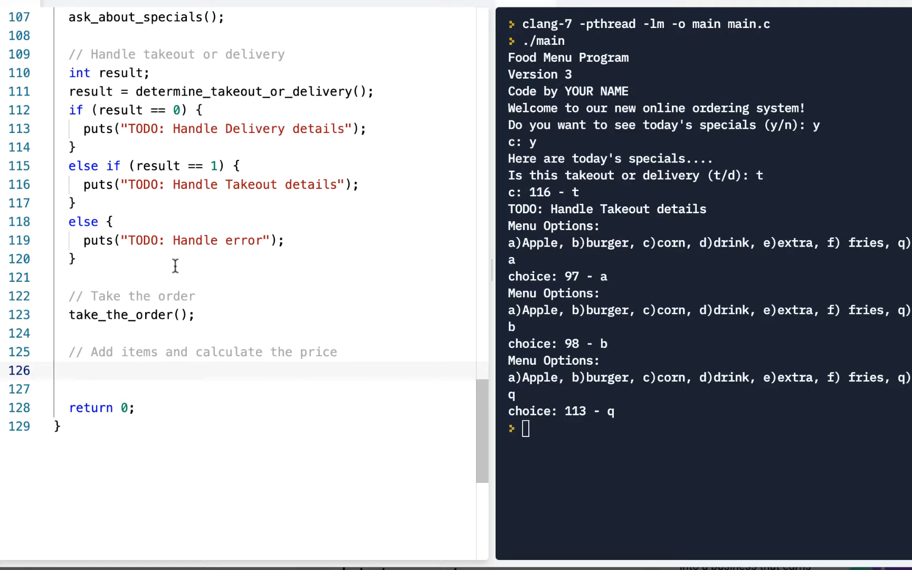
Step: Add a second comment '// Handle payment method' below the price comment
{"action": "key", "text": "Enter"}
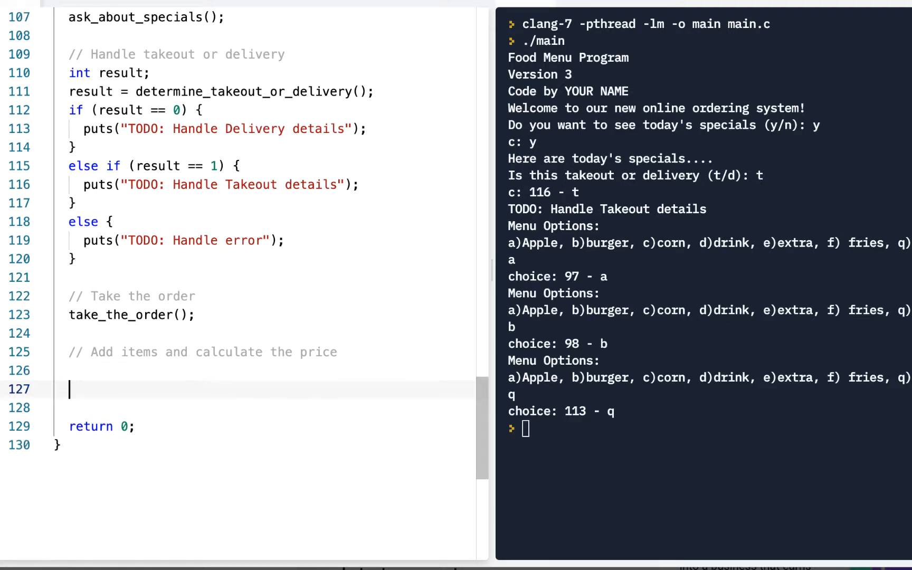
{"action": "type", "text": "// Prom"}
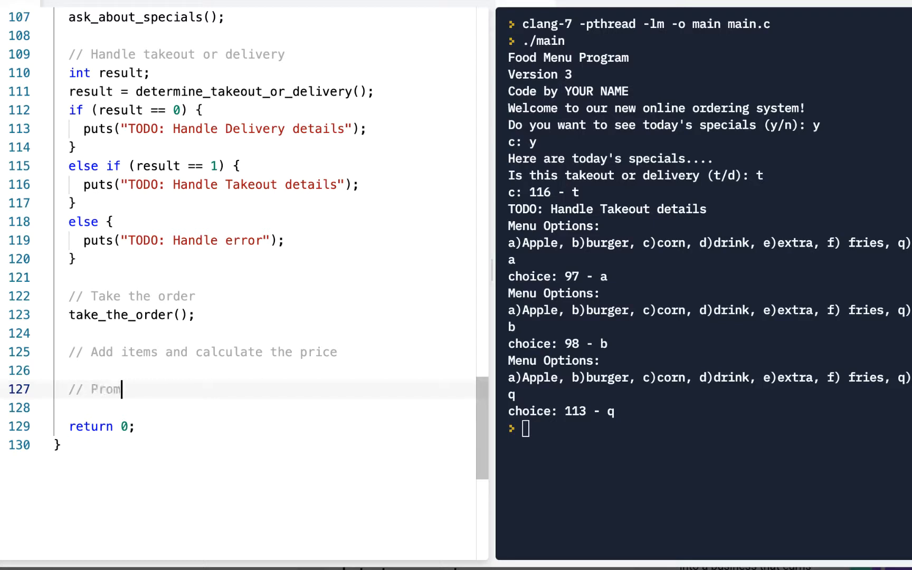
{"action": "type", "text": "pt f"}
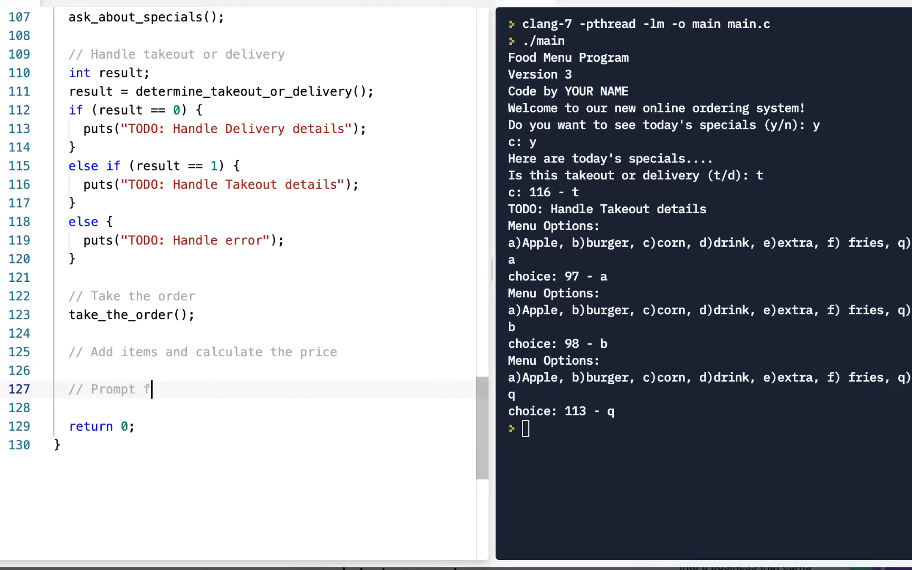
{"action": "key", "text": "backspace"}
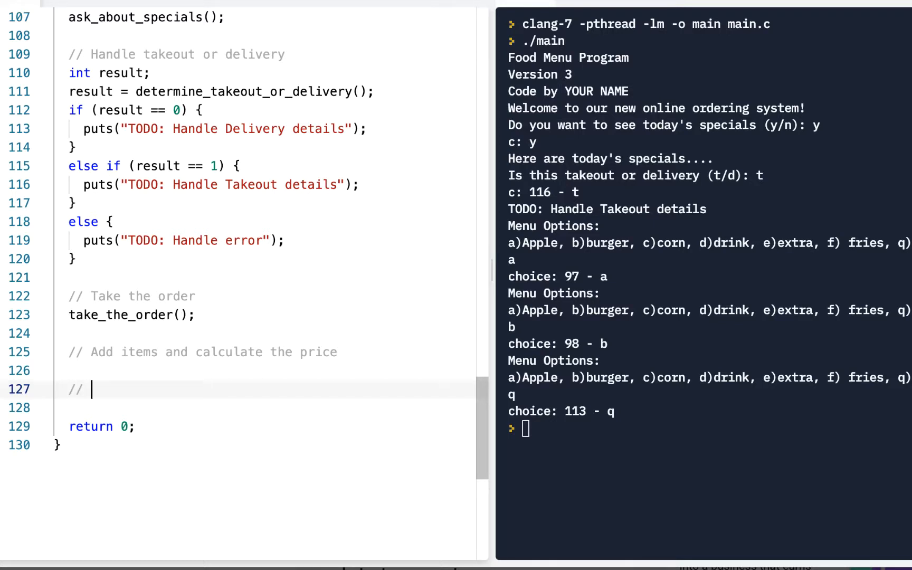
{"action": "type", "text": "Handle payment me"}
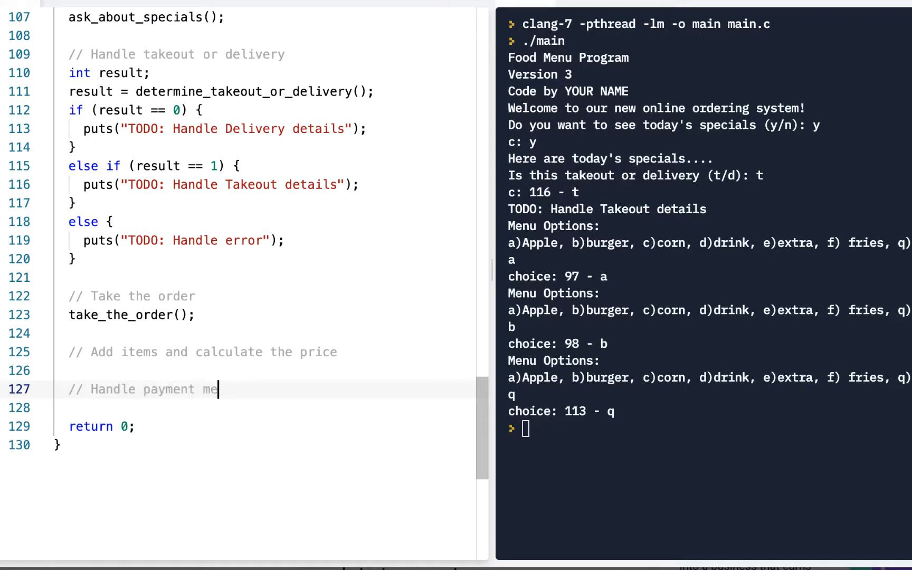
{"action": "type", "text": "thod"}
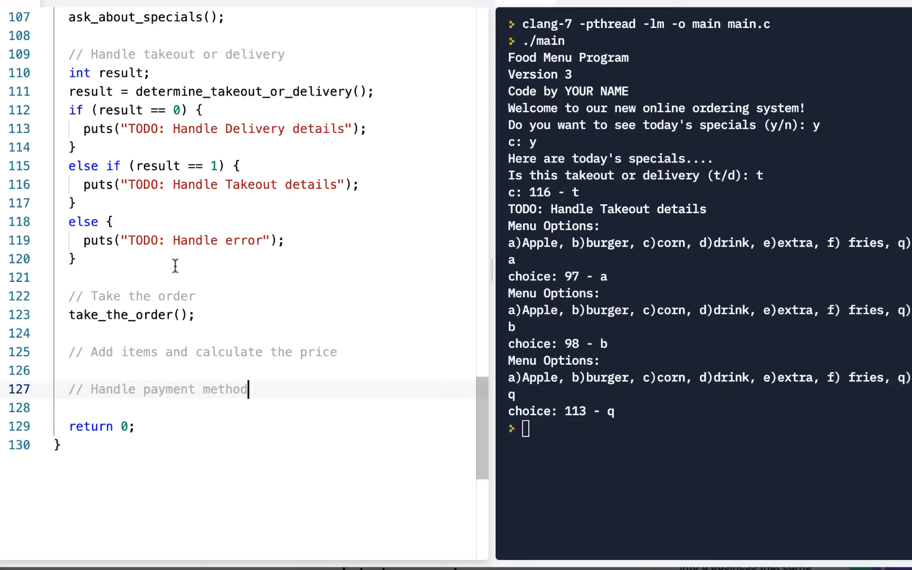
{"action": "mouse_move", "coordinate": [208, 355]}
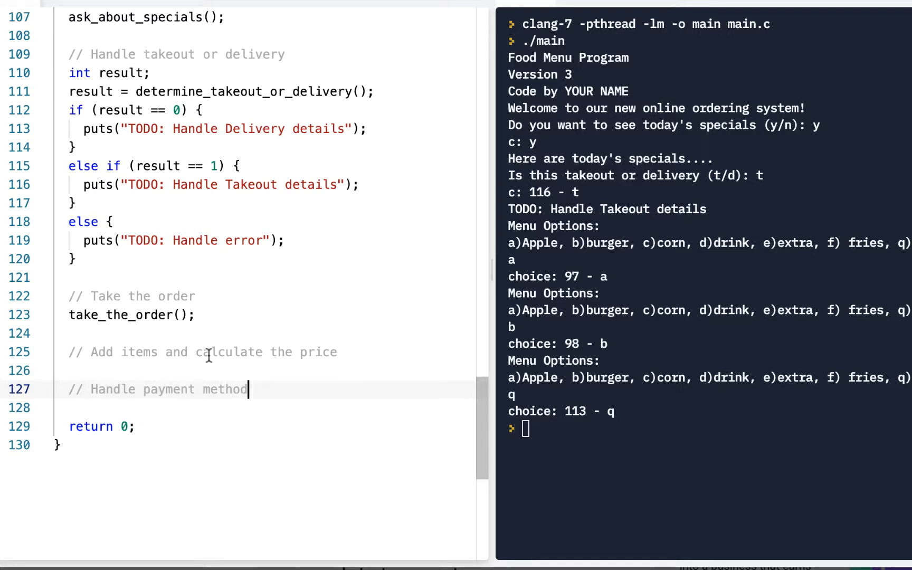
{"action": "scroll", "scroll_direction": "down", "scroll_amount": 3}
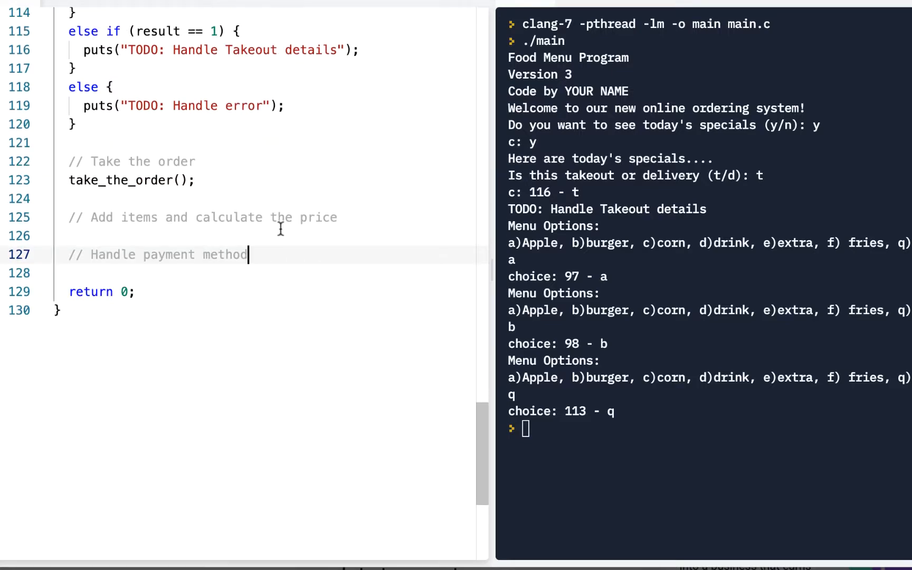
Step: Start 'int total = num_apples +' by pasting the counter declarations under the price comment
{"action": "scroll", "scroll_direction": "up", "scroll_amount": 3}
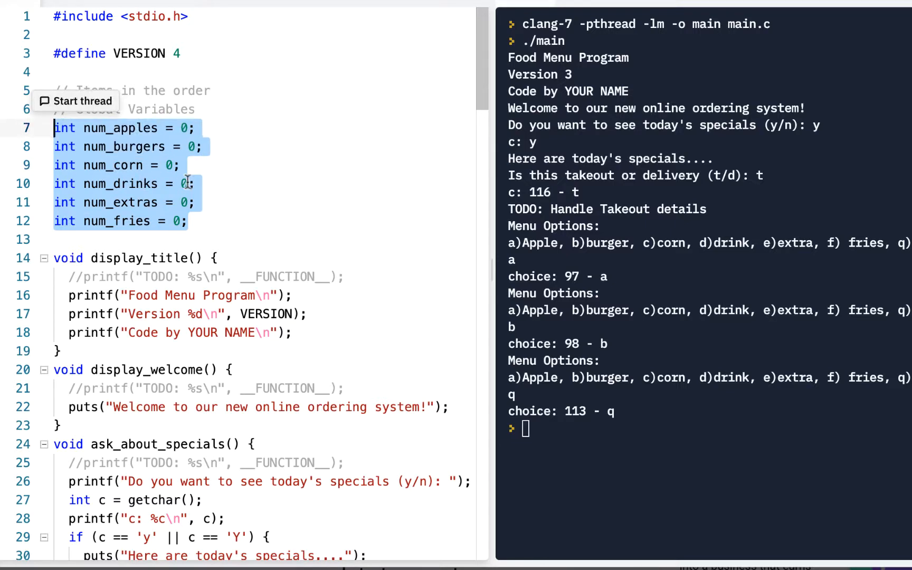
{"action": "left_click", "coordinate": [196, 183]}
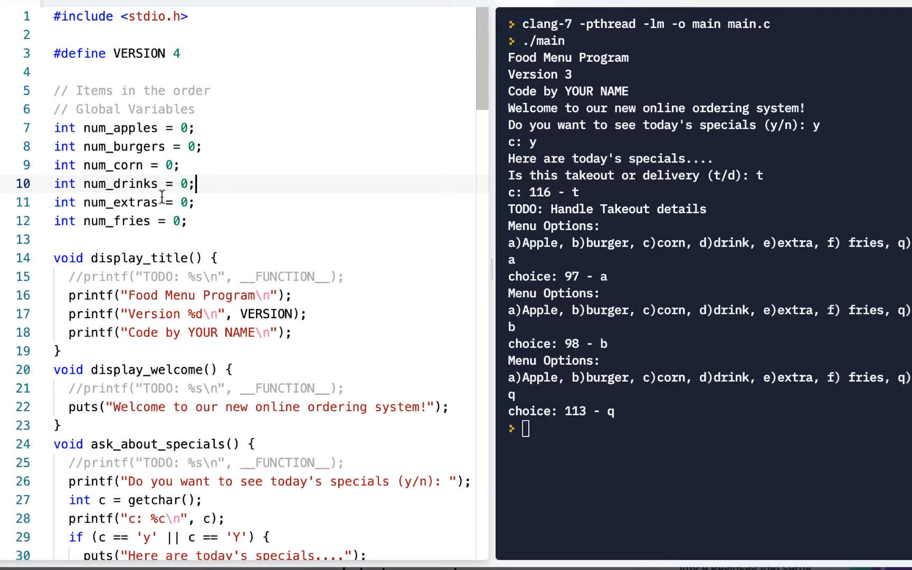
{"action": "scroll", "scroll_direction": "down", "scroll_amount": 3}
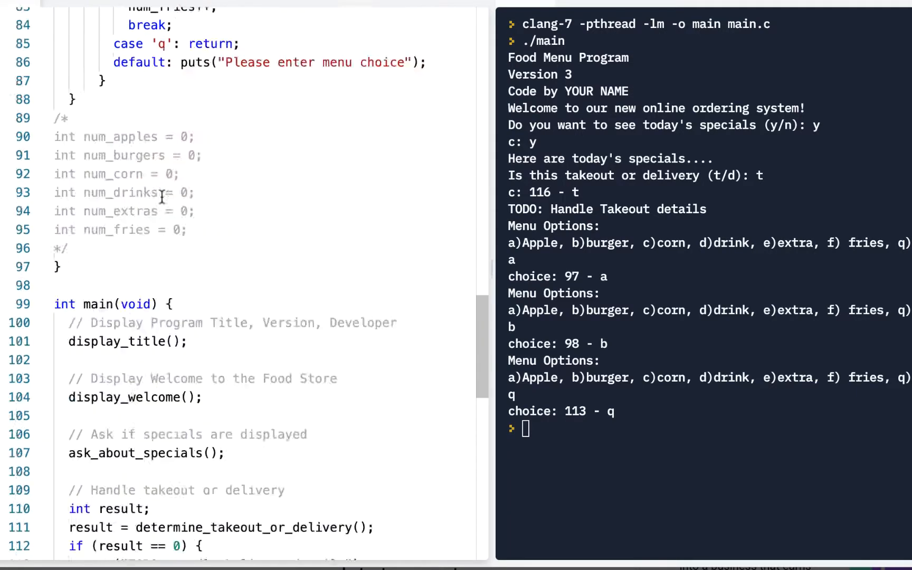
{"action": "scroll", "scroll_direction": "down", "scroll_amount": 3}
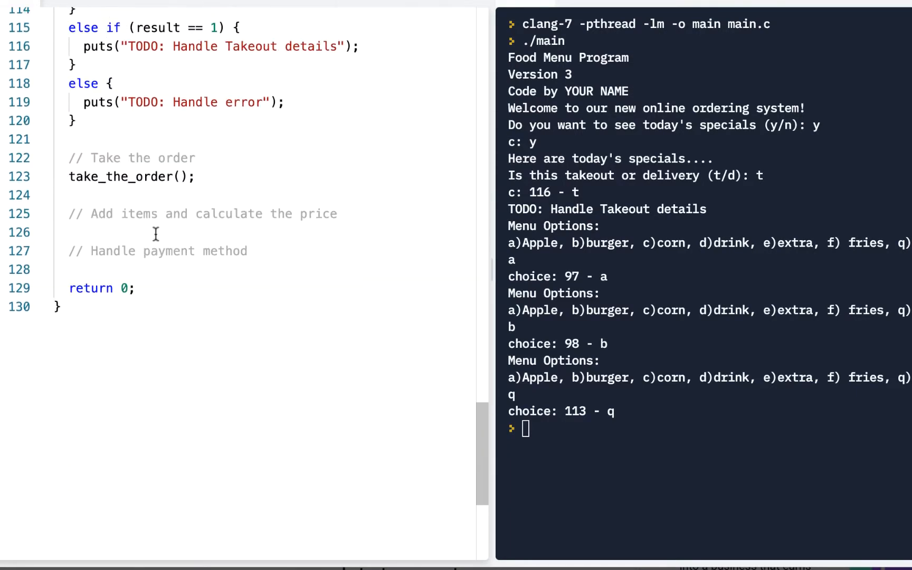
{"action": "left_click", "coordinate": [156, 232]}
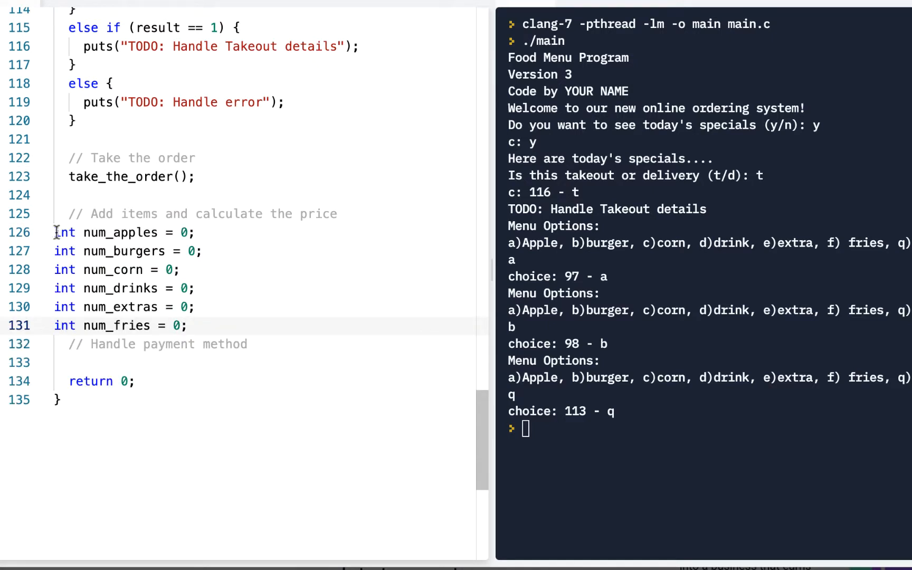
{"action": "type", "text": "int"}
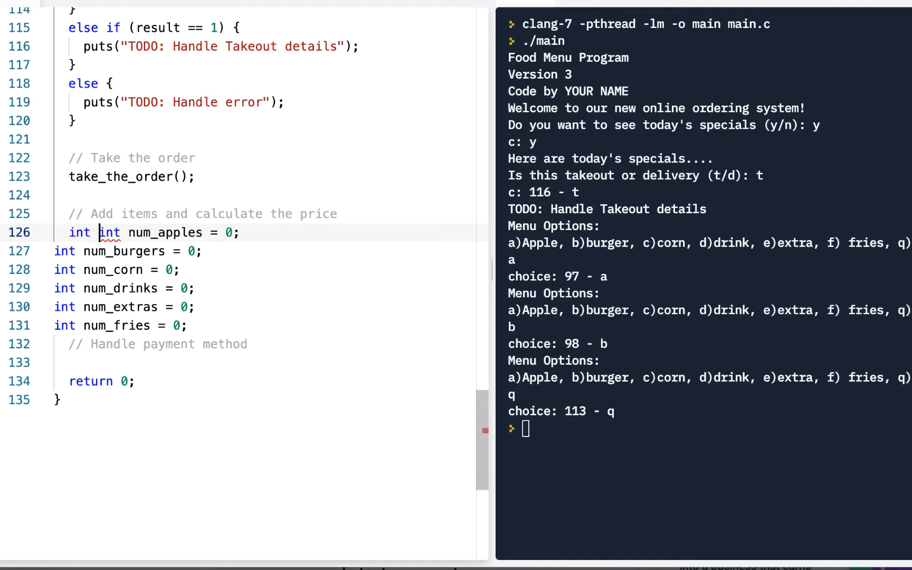
{"action": "type", "text": "total ="}
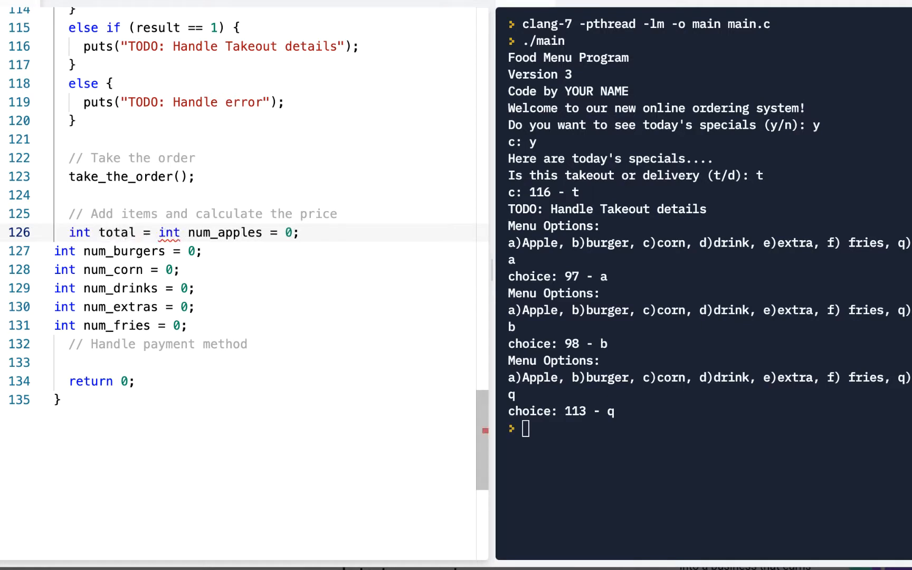
{"action": "left_click", "coordinate": [189, 232]}
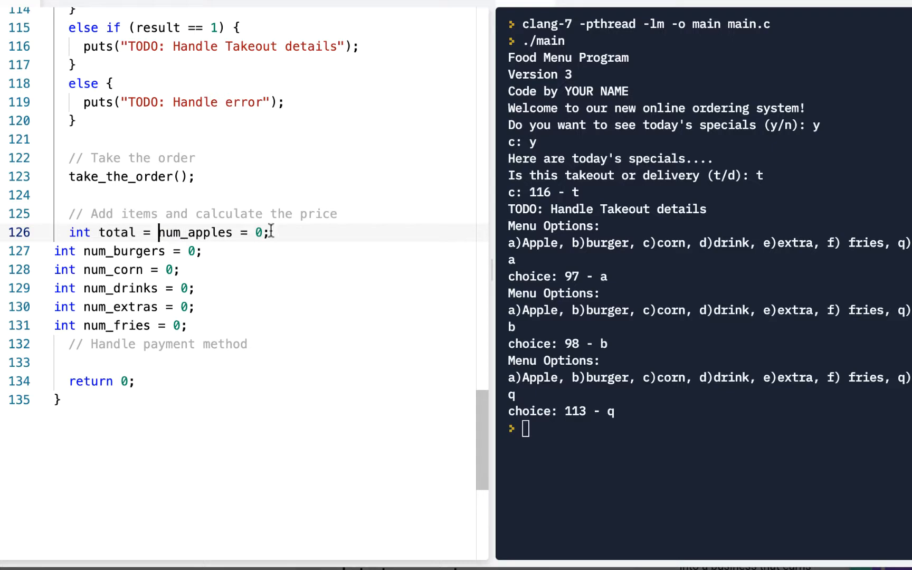
{"action": "key", "text": "BackSpace"}
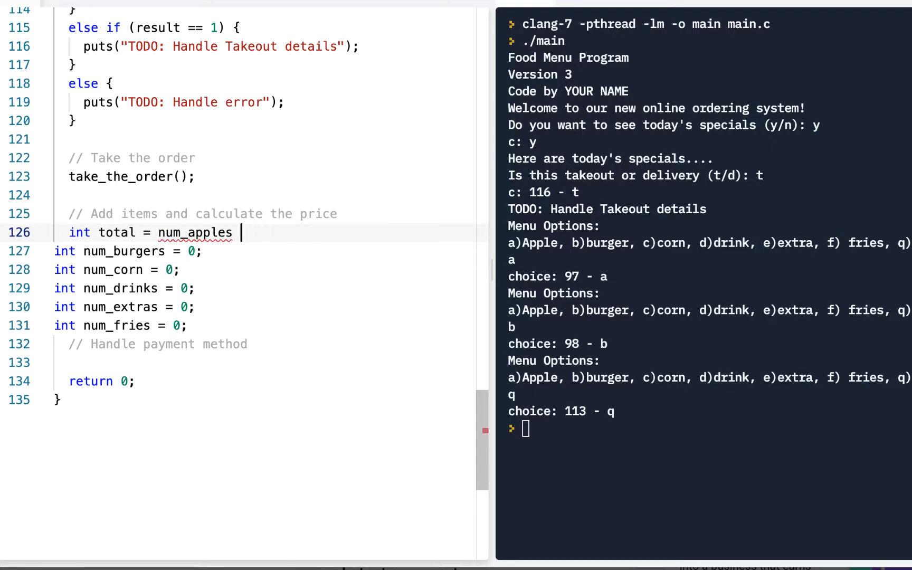
{"action": "type", "text": "+ num_burgers = 0;"}
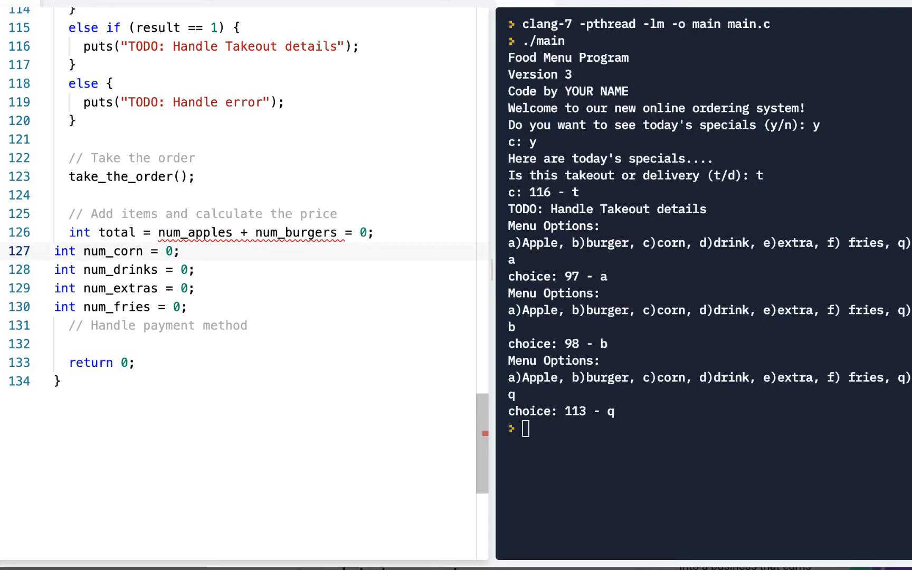
Step: Join burgers, corn, drinks, extras and fries into the total sum, removing their '= 0' parts
{"action": "key", "text": "Backspace"}
{"action": "type", "text": "+ num_corn "}
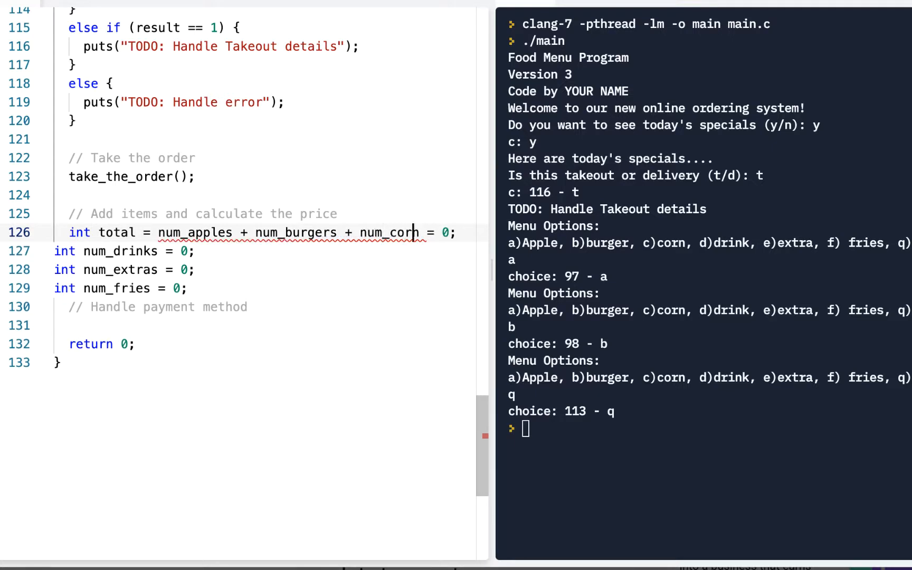
{"action": "key", "text": "enter"}
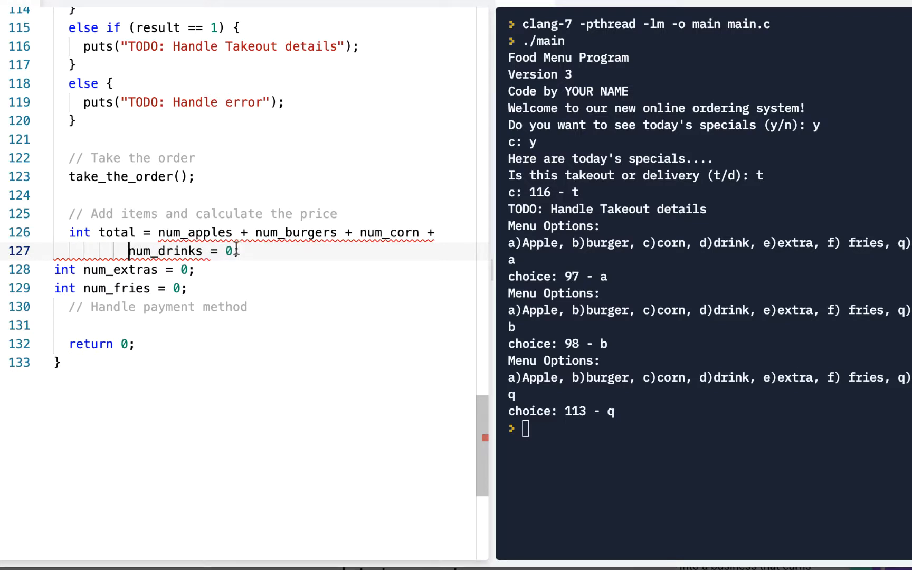
{"action": "key", "text": "Backspace"}
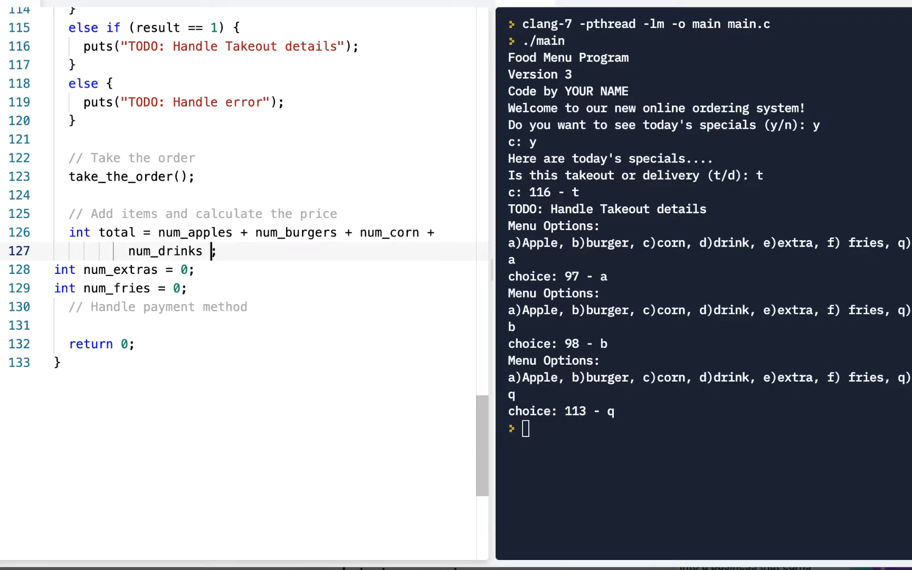
{"action": "type", "text": "+"}
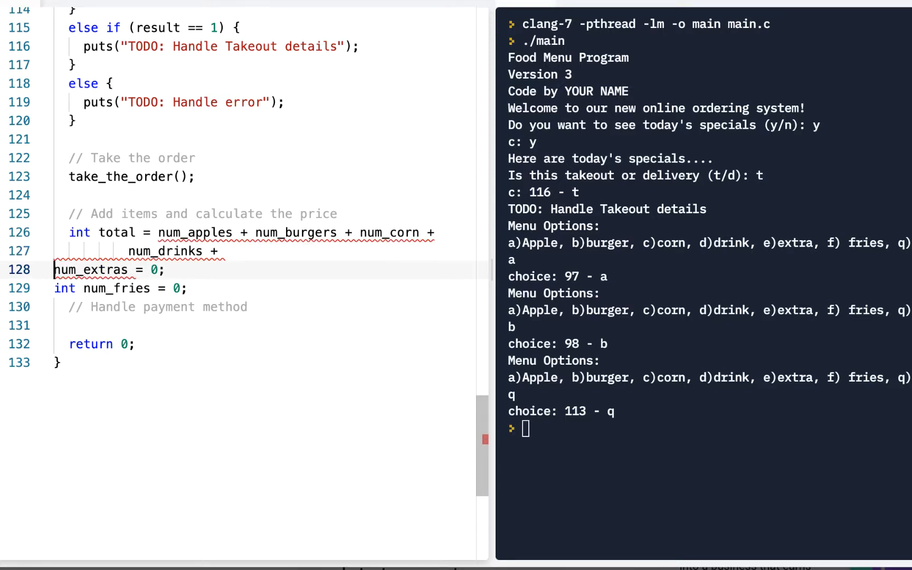
{"action": "key", "text": "Backspace"}
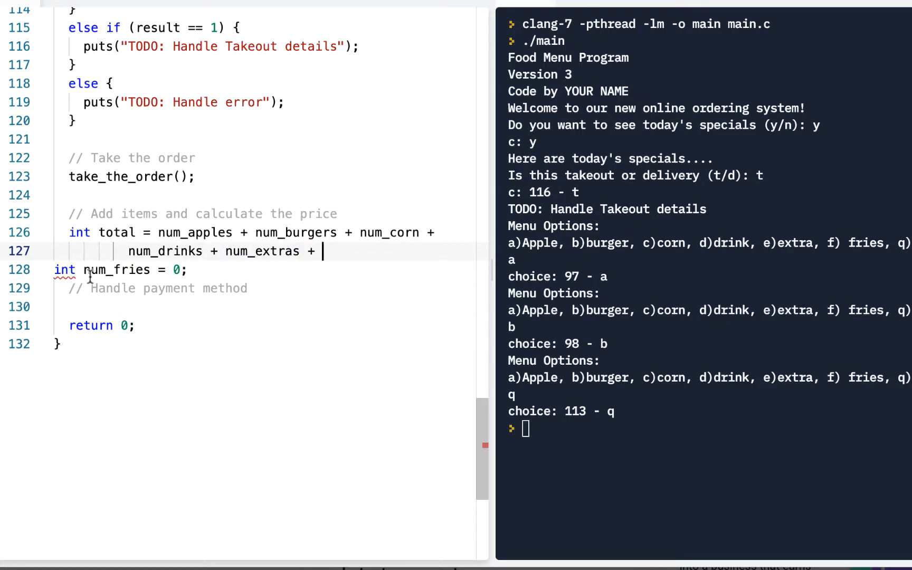
{"action": "key", "text": "Backspace"}
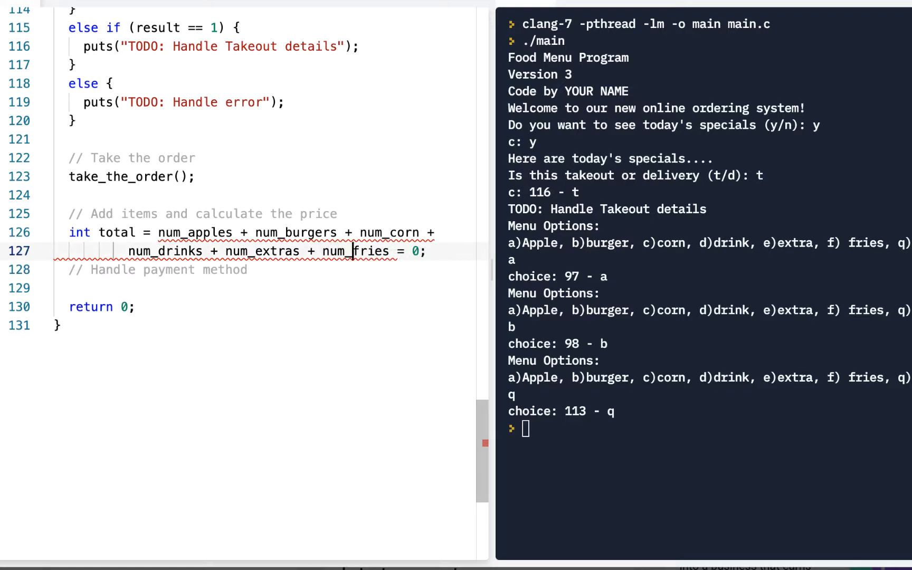
{"action": "left_click", "coordinate": [420, 251]}
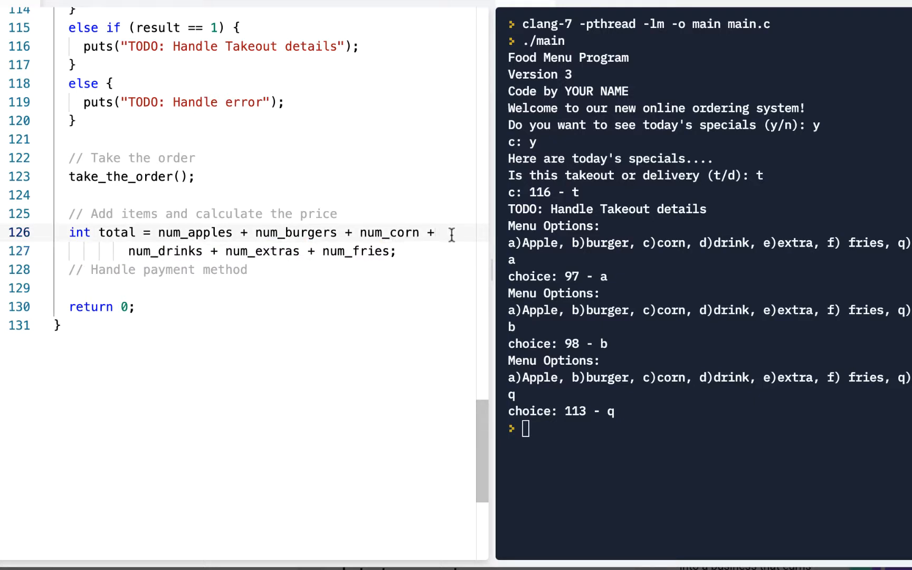
{"action": "mouse_move", "coordinate": [428, 250]}
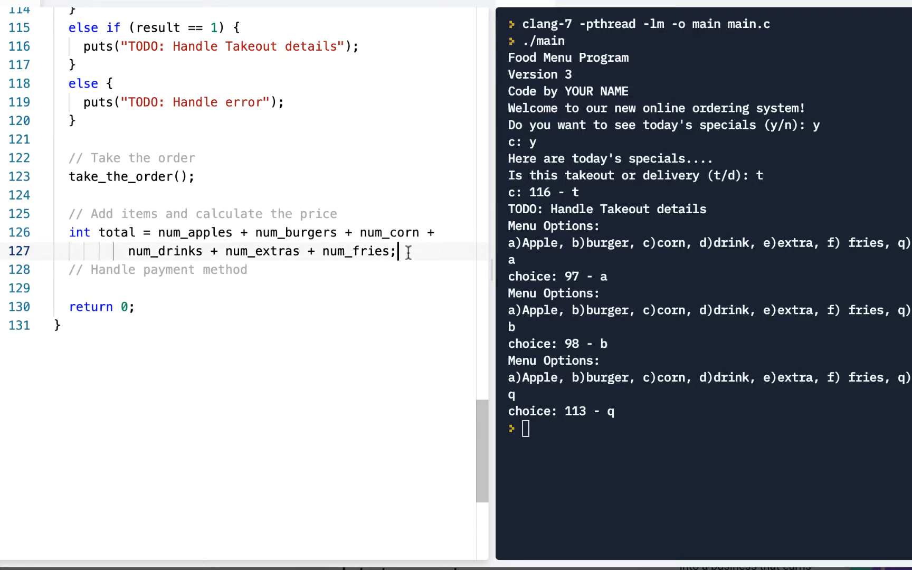
{"action": "mouse_move", "coordinate": [389, 289]}
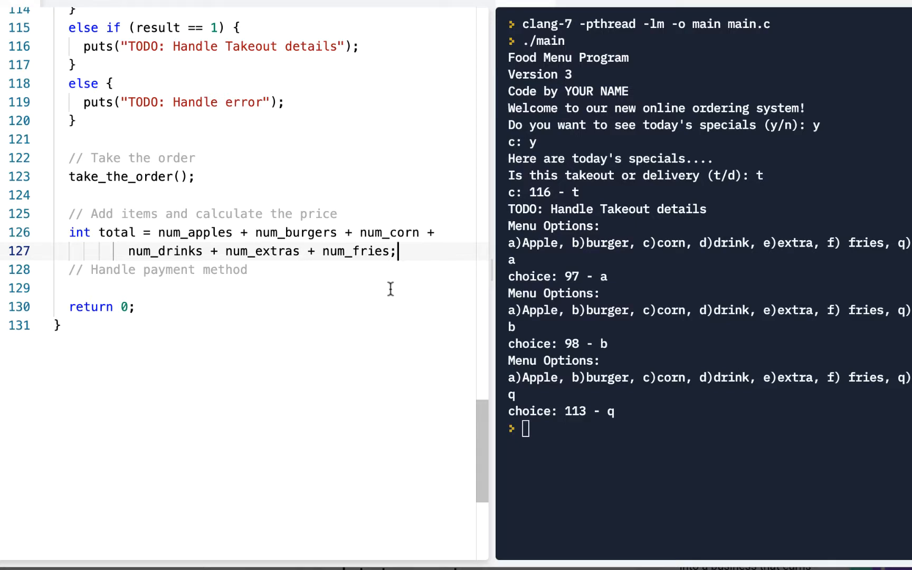
{"action": "key", "text": "Enter"}
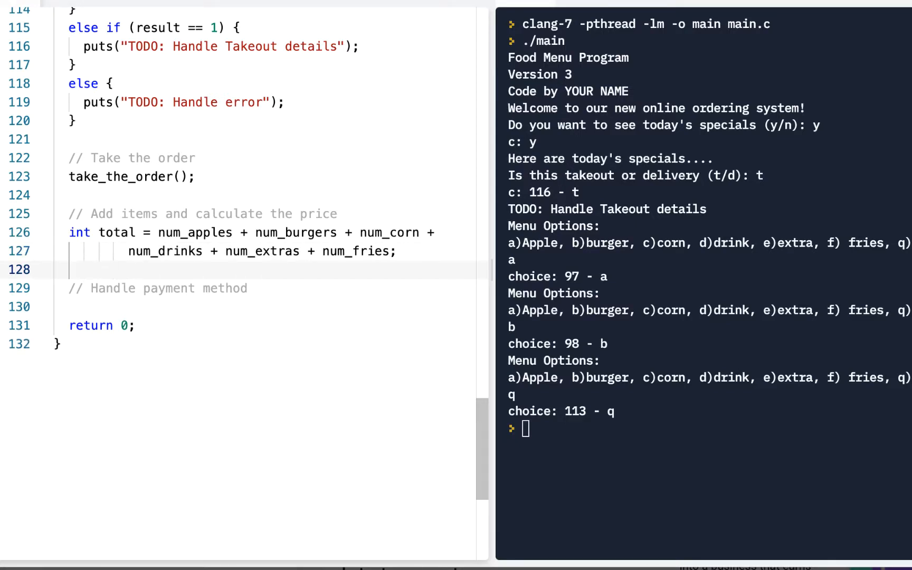
Step: Add printf("Your total is %d dollars\n", total); below the total line
{"action": "type", "text": "PRINTF"}
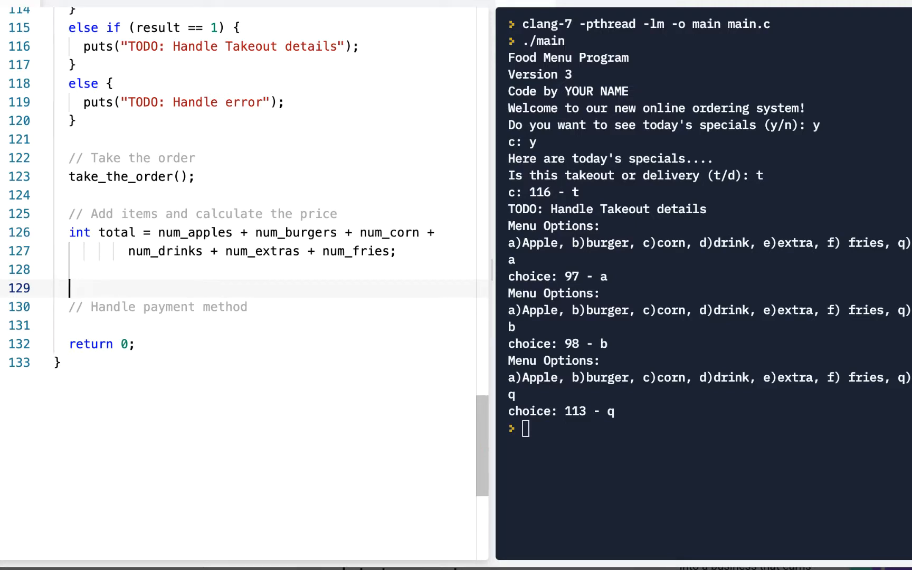
{"action": "key", "text": "Backspace"}
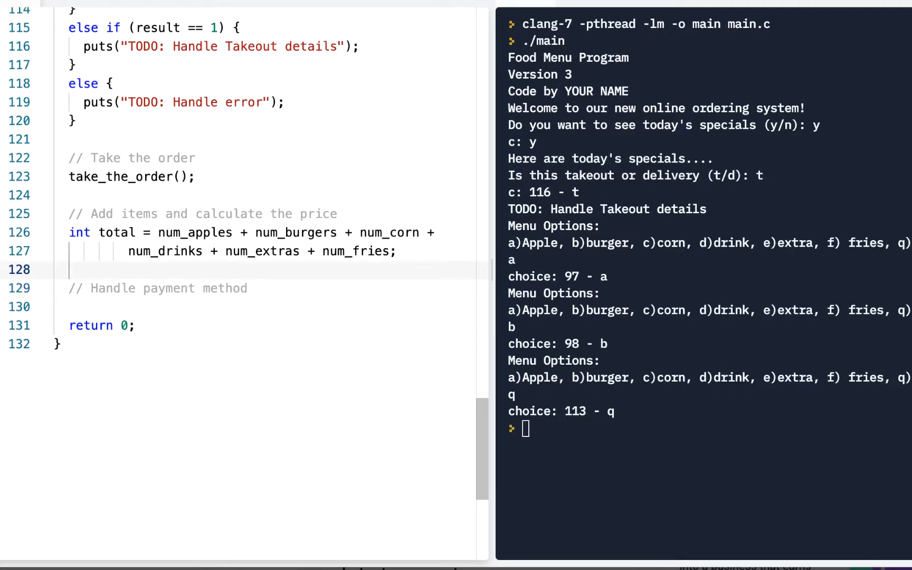
{"action": "type", "text": "printf(\"Your total is %"}
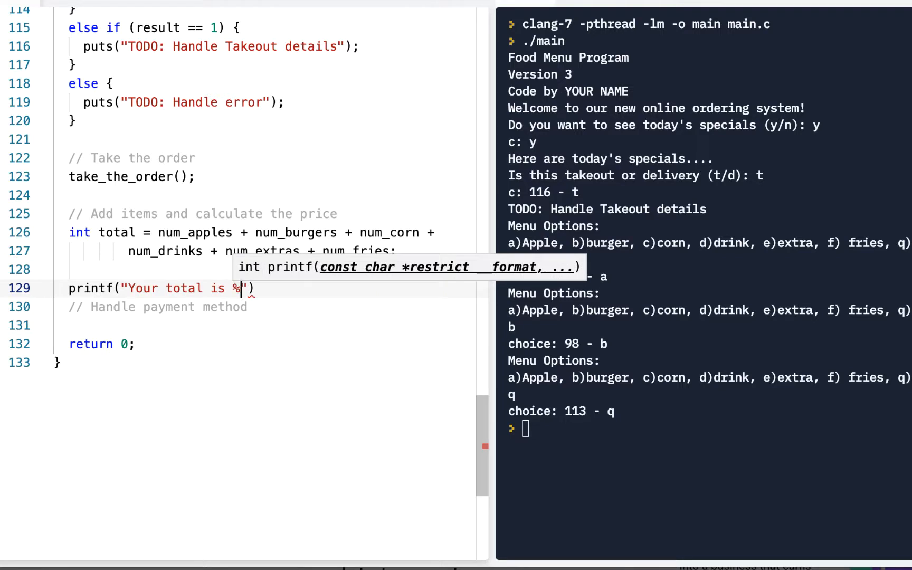
{"action": "type", "text": "d:"}
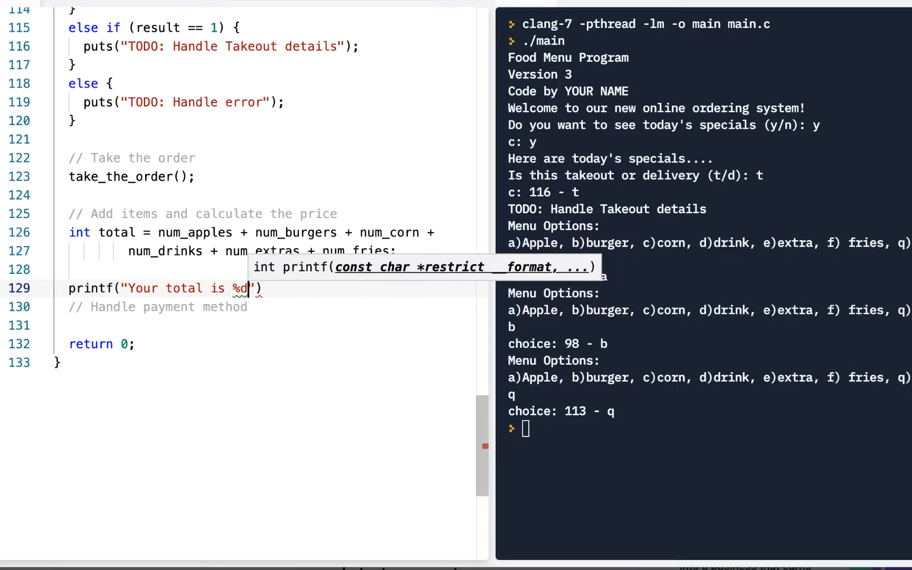
{"action": "type", "text": "\\"}
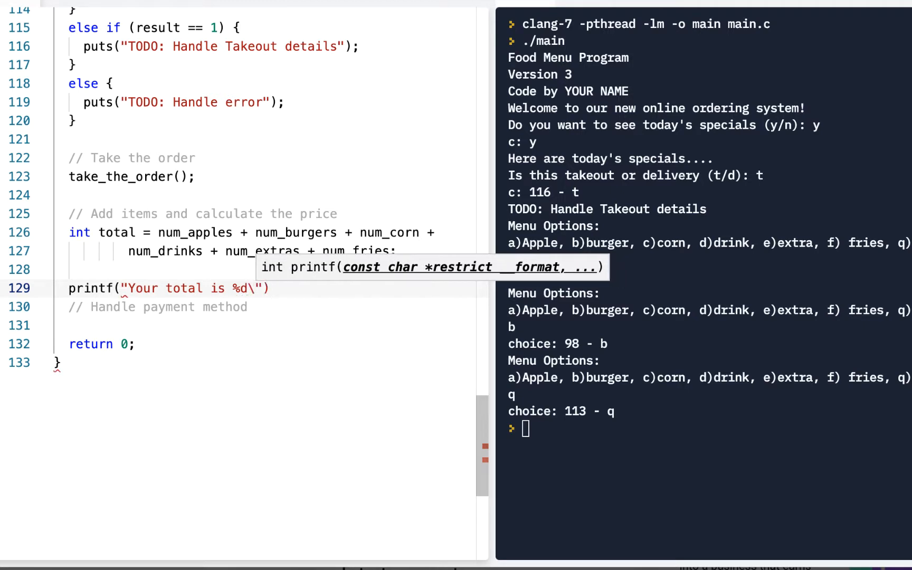
{"action": "type", "text": "dollars"}
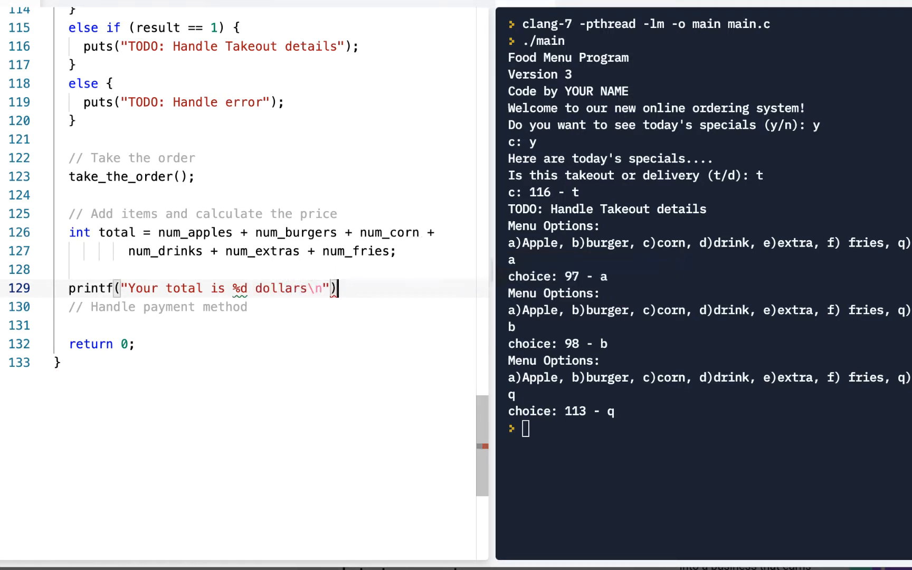
{"action": "type", "text": ", total"}
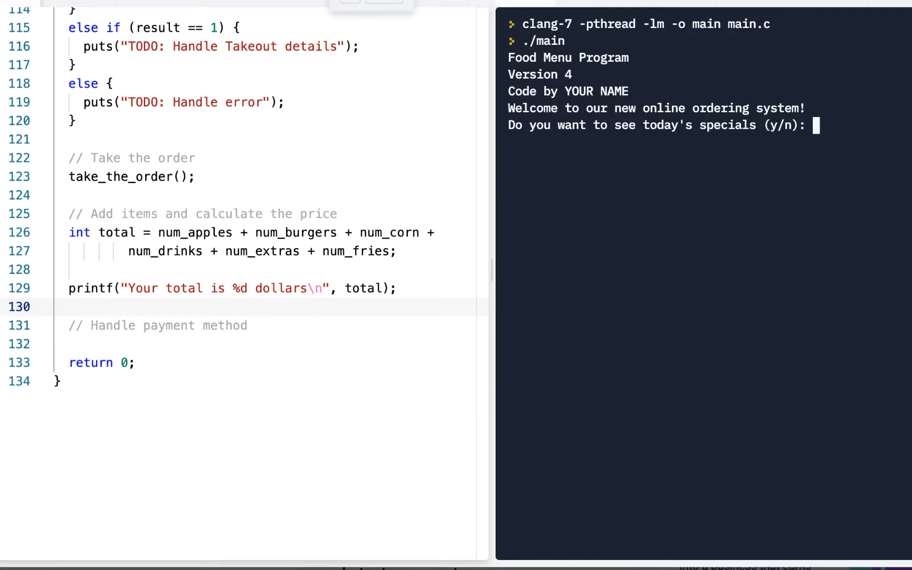
Step: Answer n and t, order an apple and a burger, then quit to see 'Your total is 2 dollars'
{"action": "type", "text": "n"}
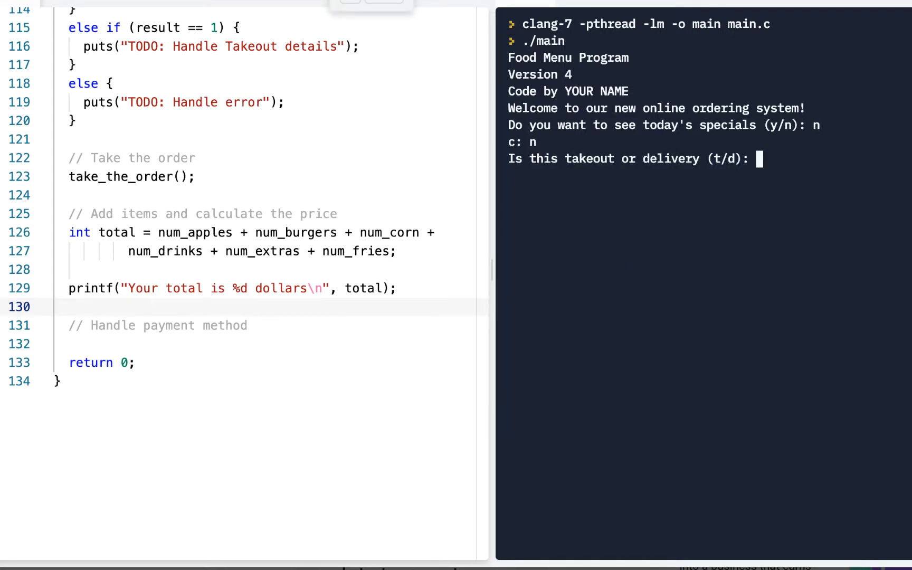
{"action": "type", "text": "t"}
{"action": "type", "text": "q"}
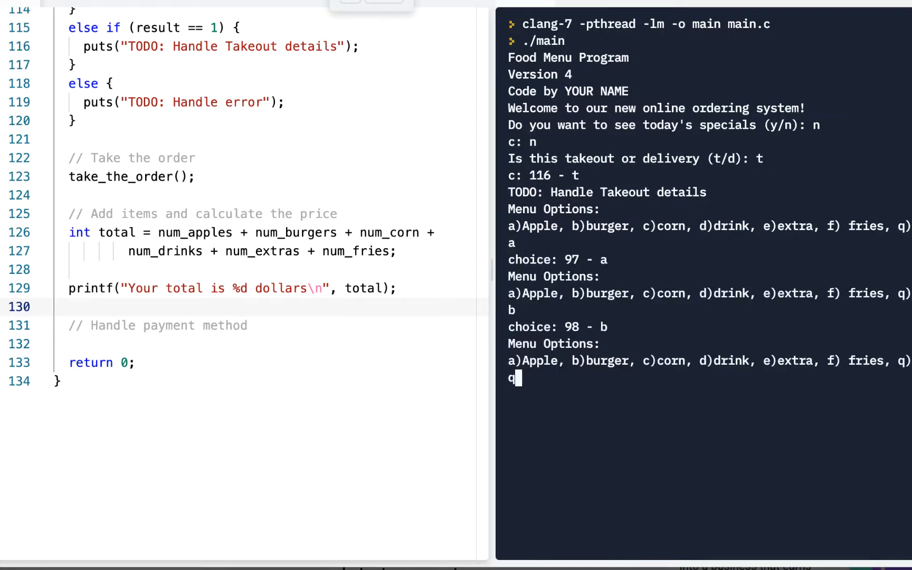
{"action": "key", "text": "Return"}
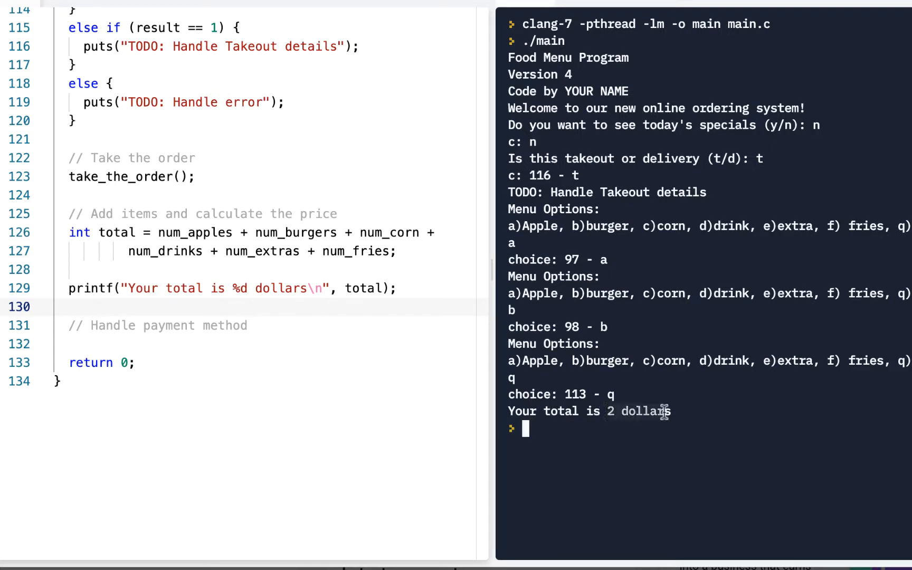
{"action": "mouse_move", "coordinate": [559, 293]}
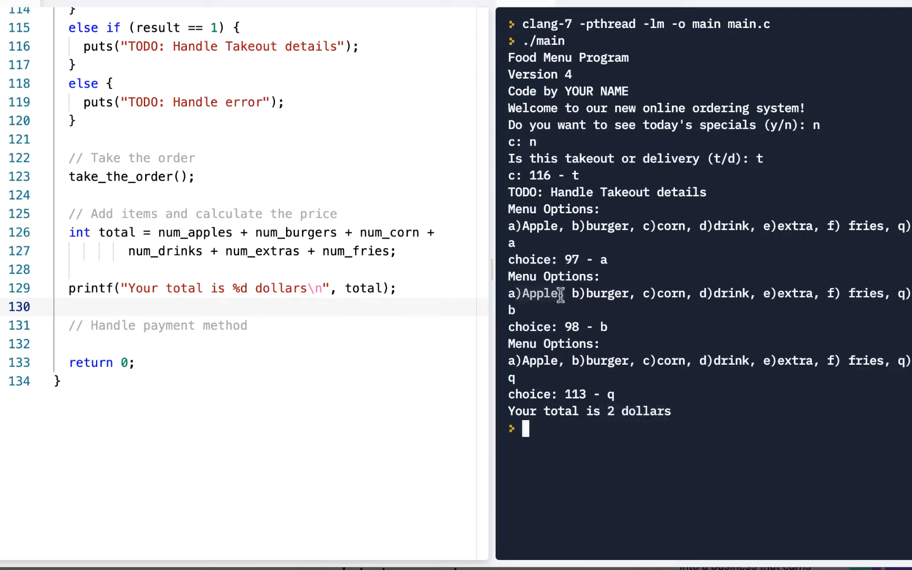
{"action": "mouse_move", "coordinate": [620, 389]}
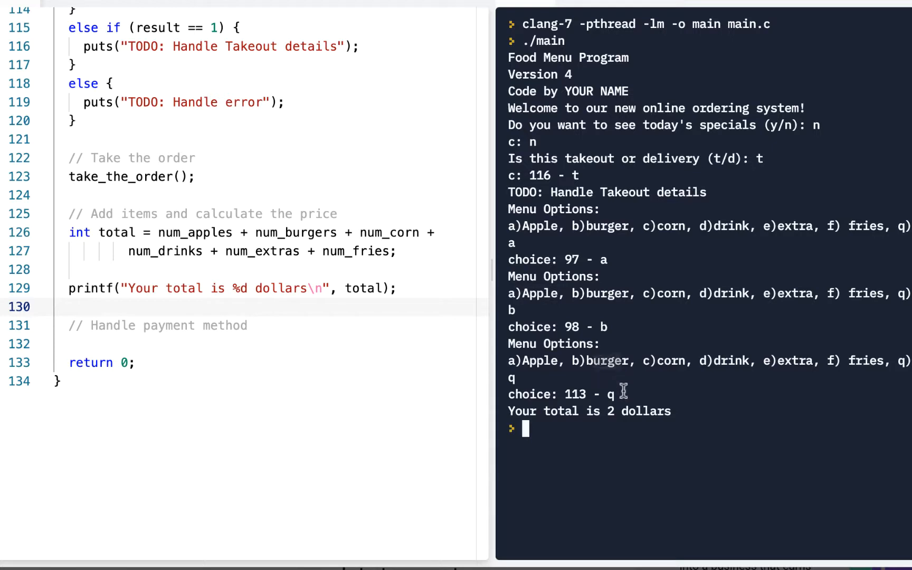
{"action": "mouse_move", "coordinate": [408, 347]}
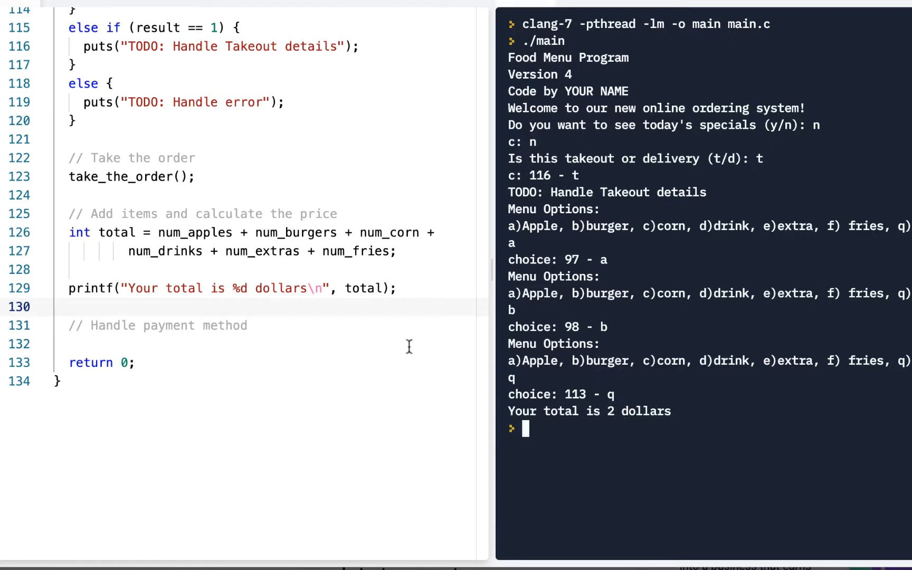
Step: Add printf("Select your payment method\n"); and begin an int c = line under the payment comment
{"action": "left_click", "coordinate": [259, 325]}
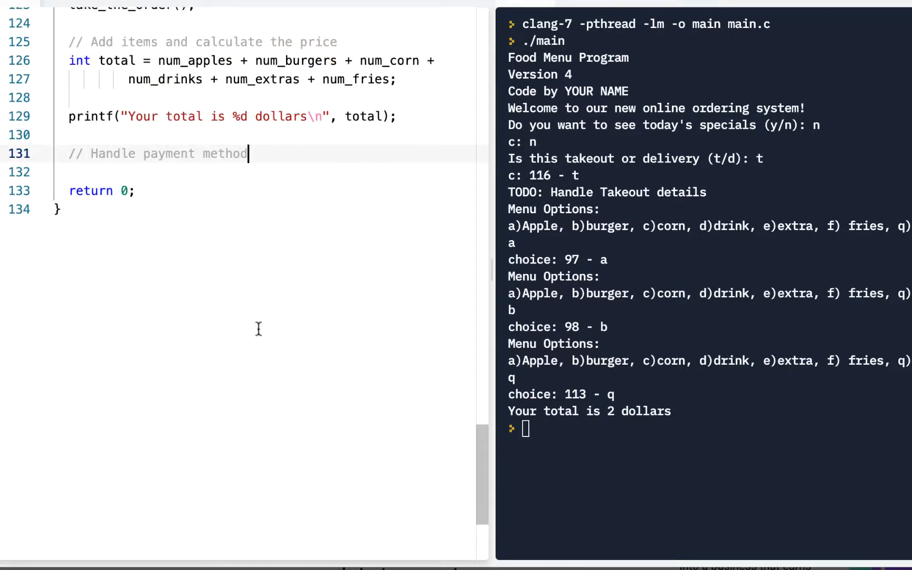
{"action": "scroll", "scroll_direction": "up", "scroll_amount": 3}
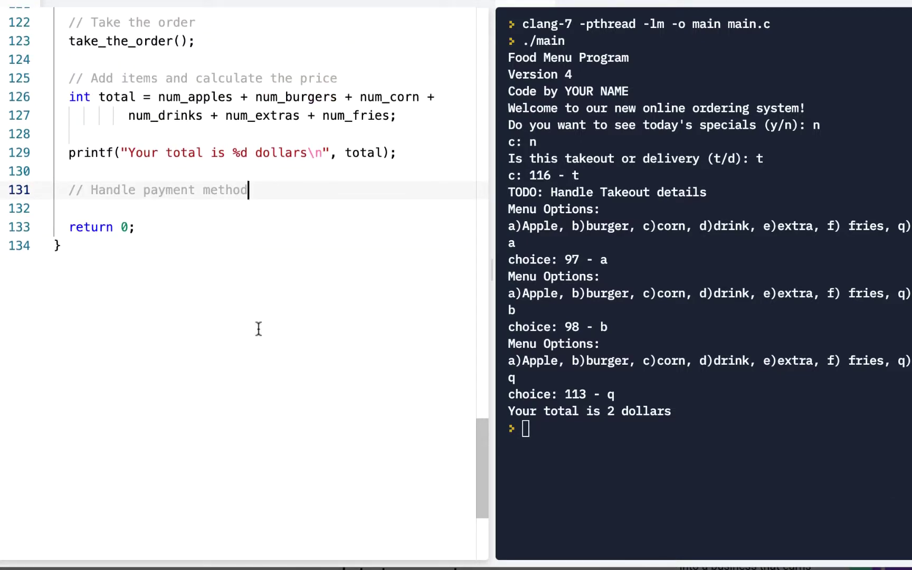
{"action": "key", "text": "Return"}
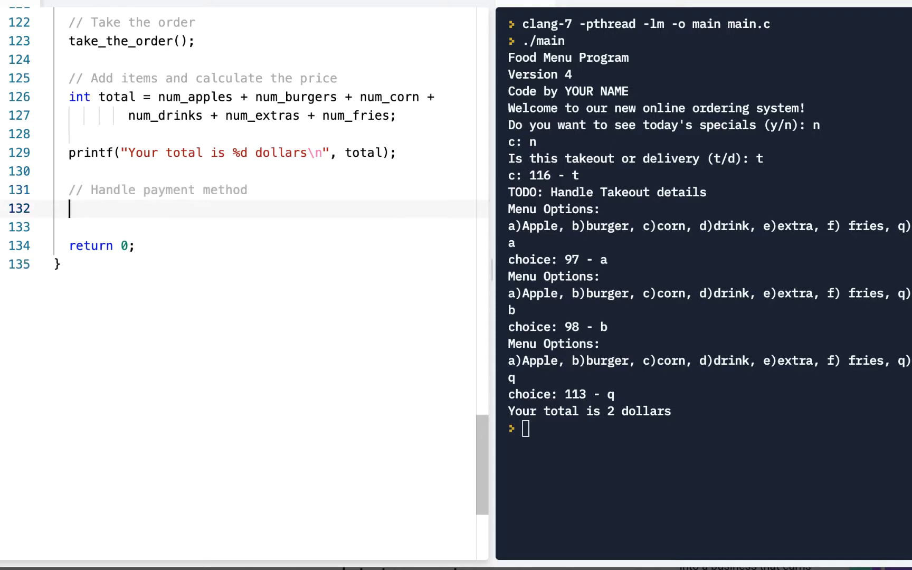
{"action": "type", "text": "printf"}
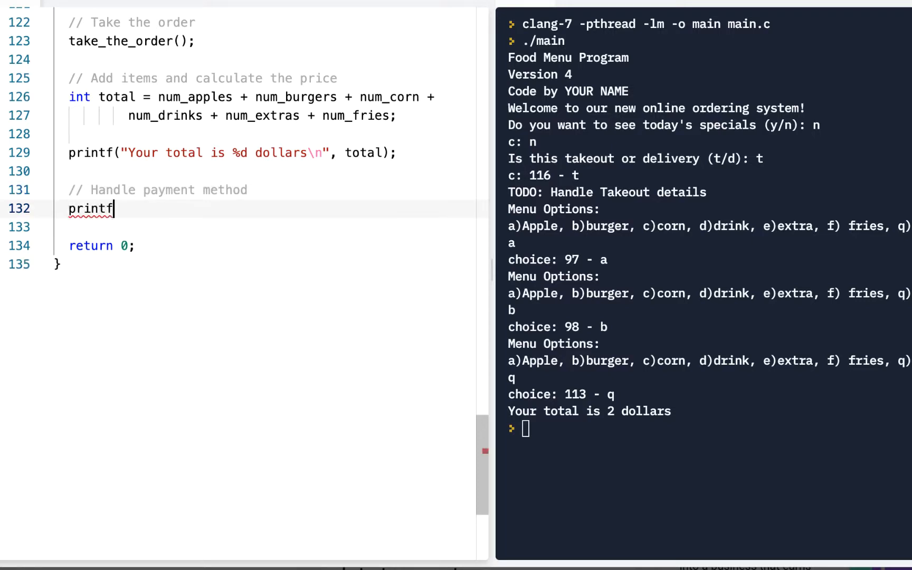
{"action": "type", "text": "(\"SELECT\")"}
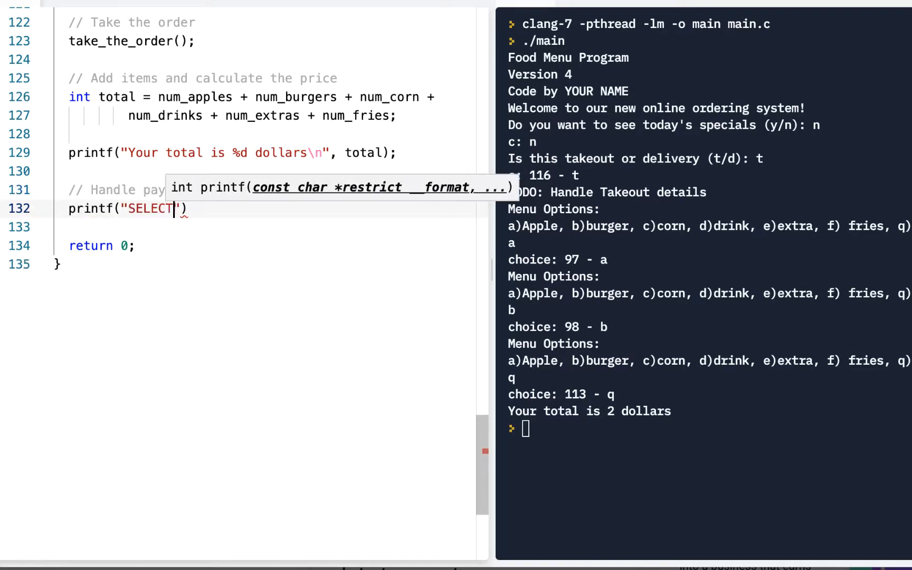
{"action": "key", "text": "backspace"}
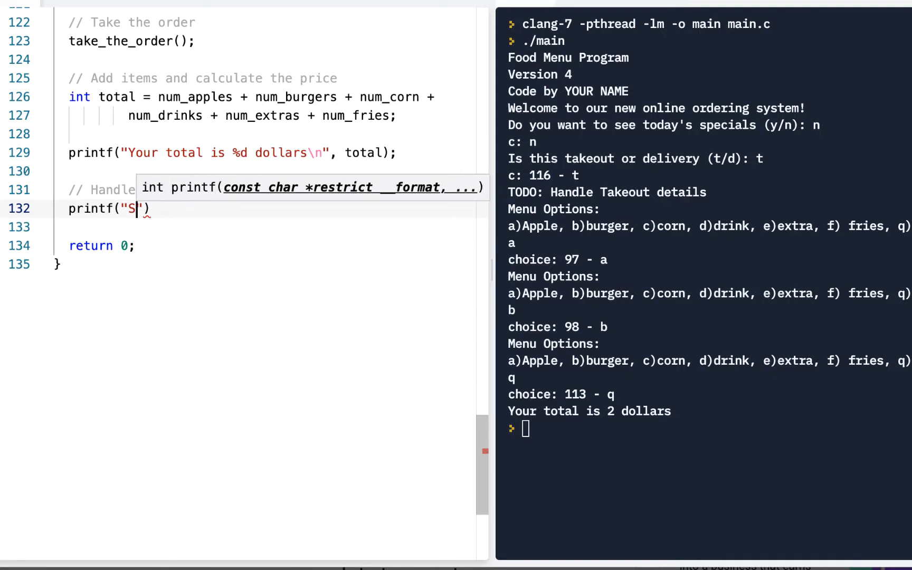
{"action": "type", "text": "elect our"}
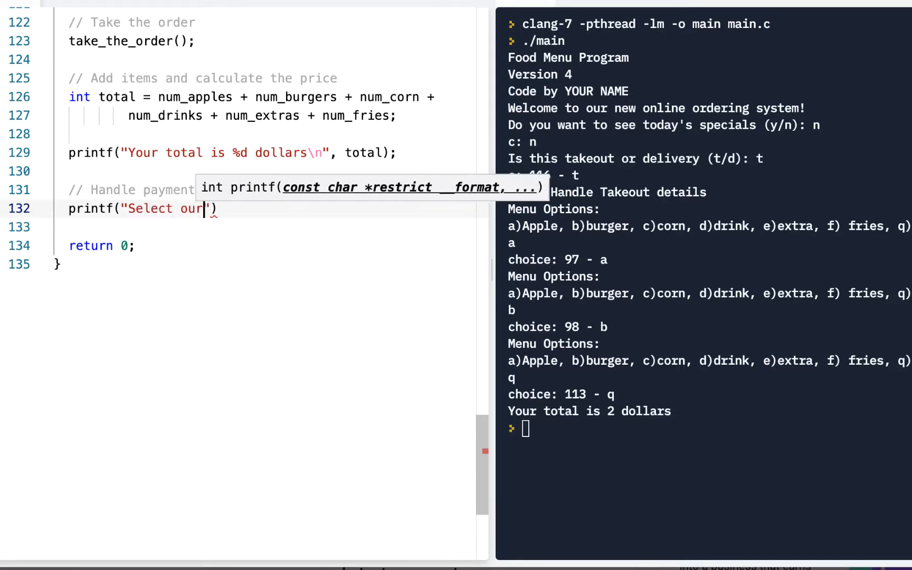
{"action": "key", "text": "Backspace"}
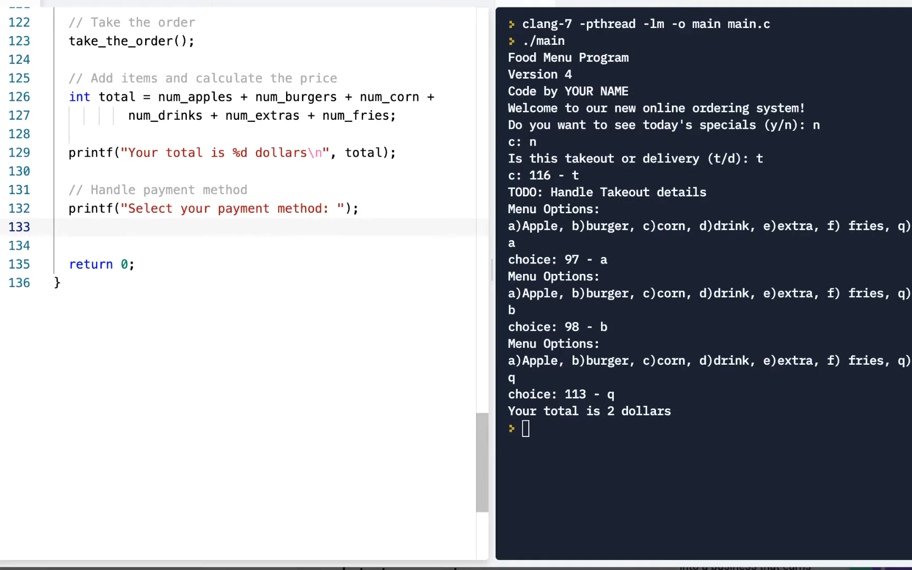
{"action": "type", "text": "int c"}
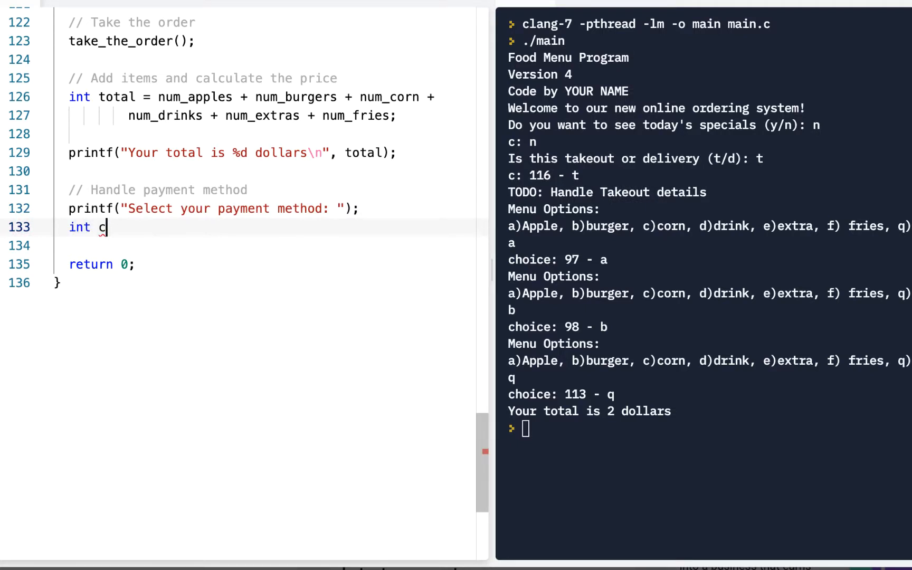
{"action": "type", "text": "= tgget"}
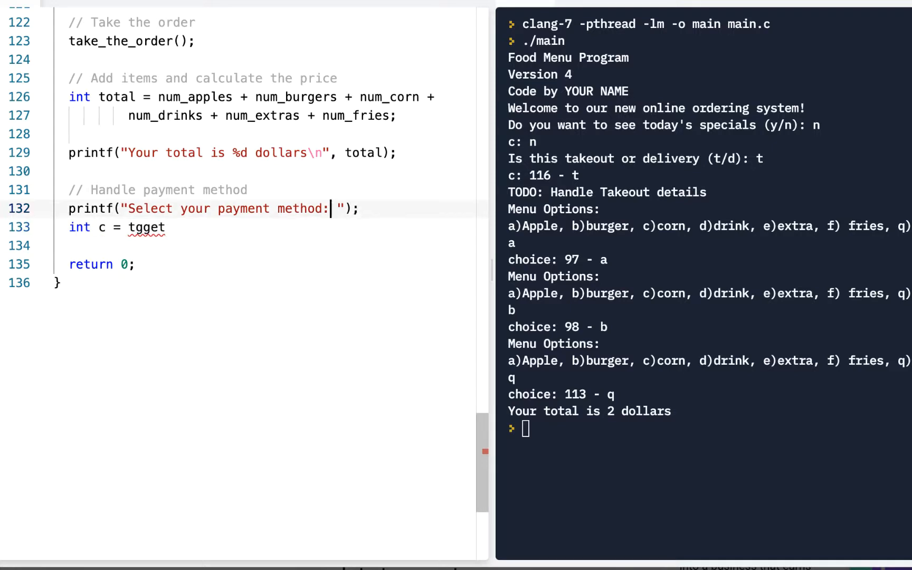
Step: Add printf("1) Cash; 2) Charge; 3) Crypto: "); listing the payment options
{"action": "type", "text": "\\n"}
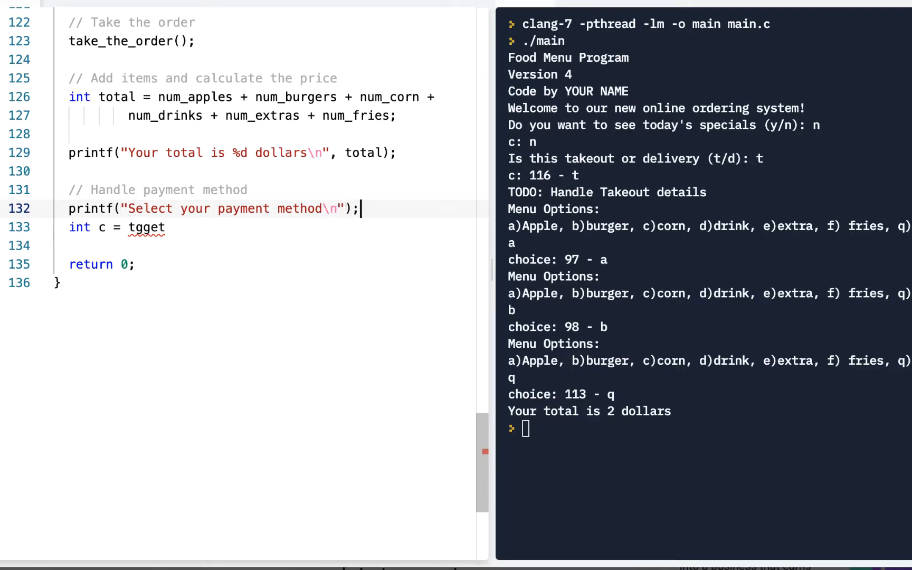
{"action": "type", "text": "ptri"}
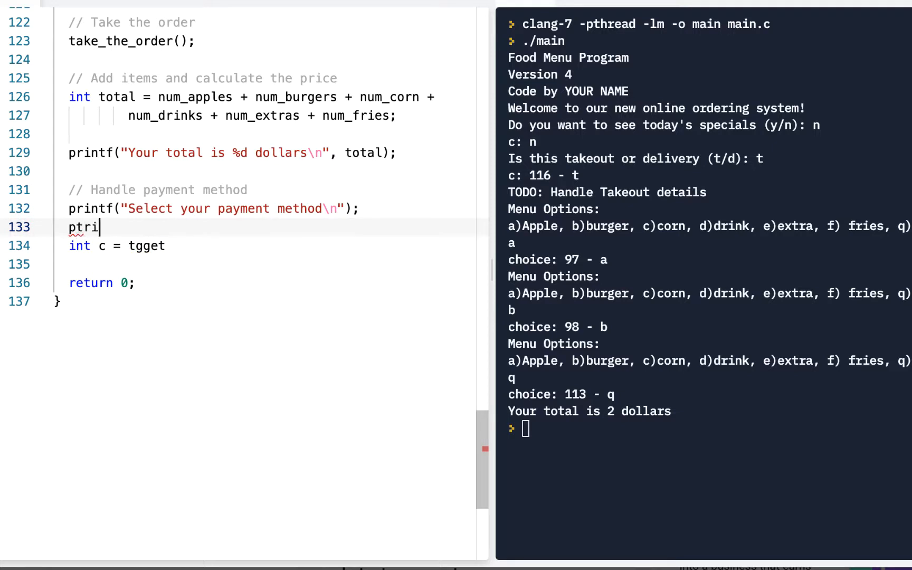
{"action": "key", "text": "Backspace"}
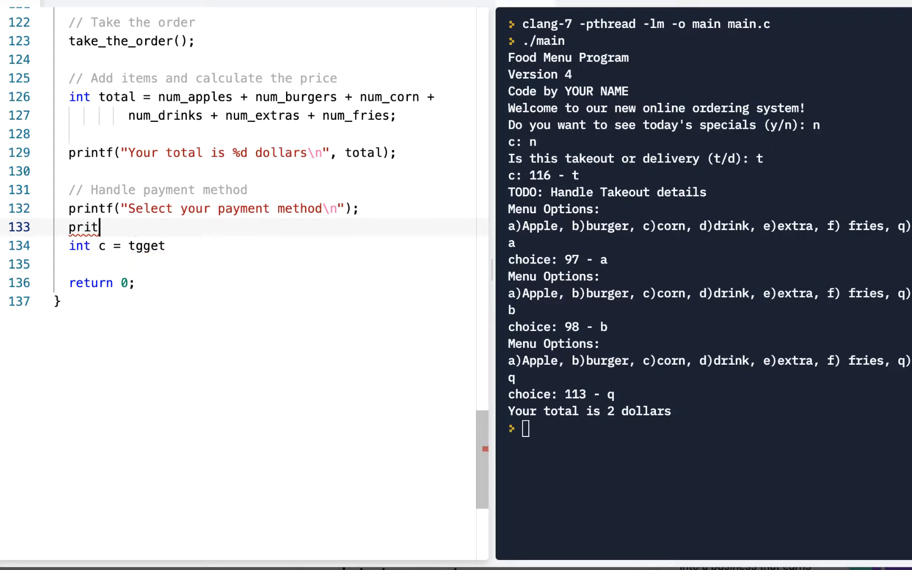
{"action": "type", "text": "n"}
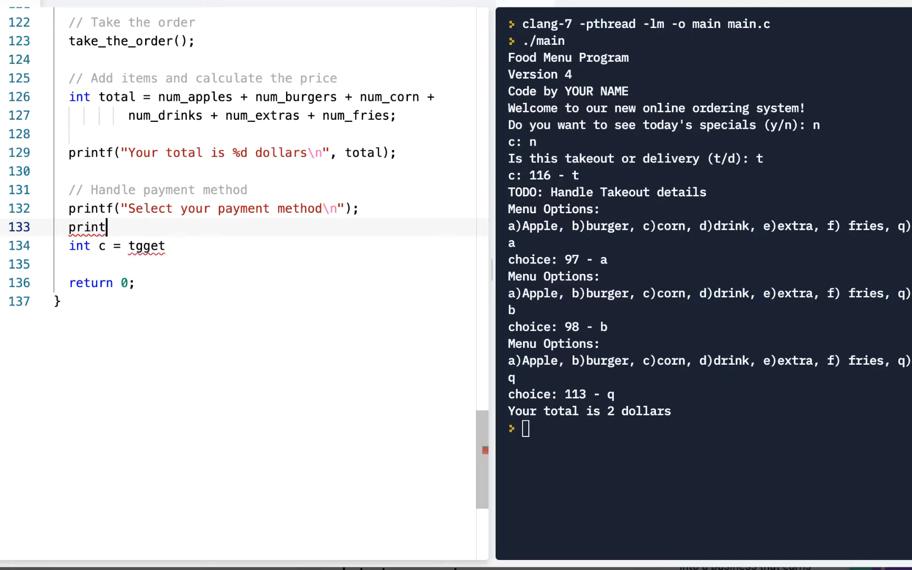
{"action": "type", "text": "f(\"\")"}
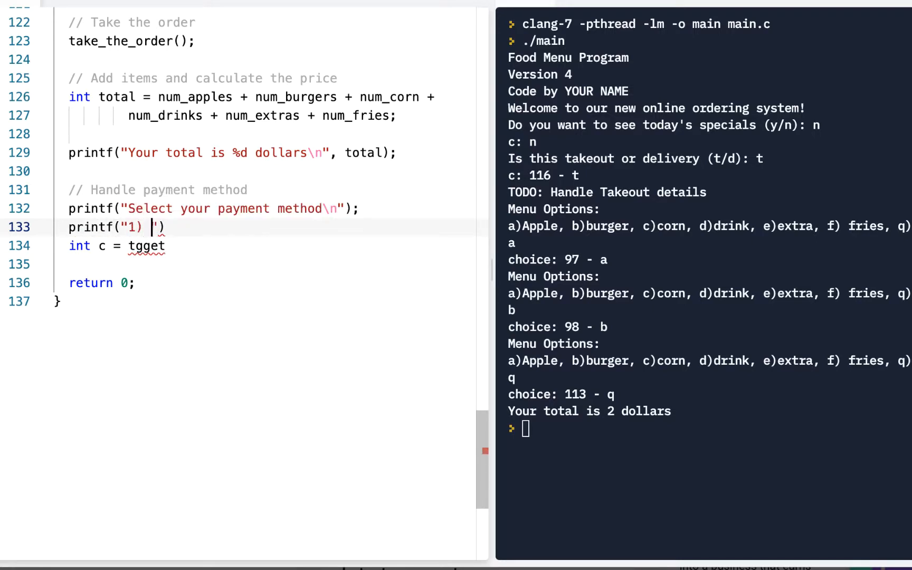
{"action": "type", "text": "Cash; 2"}
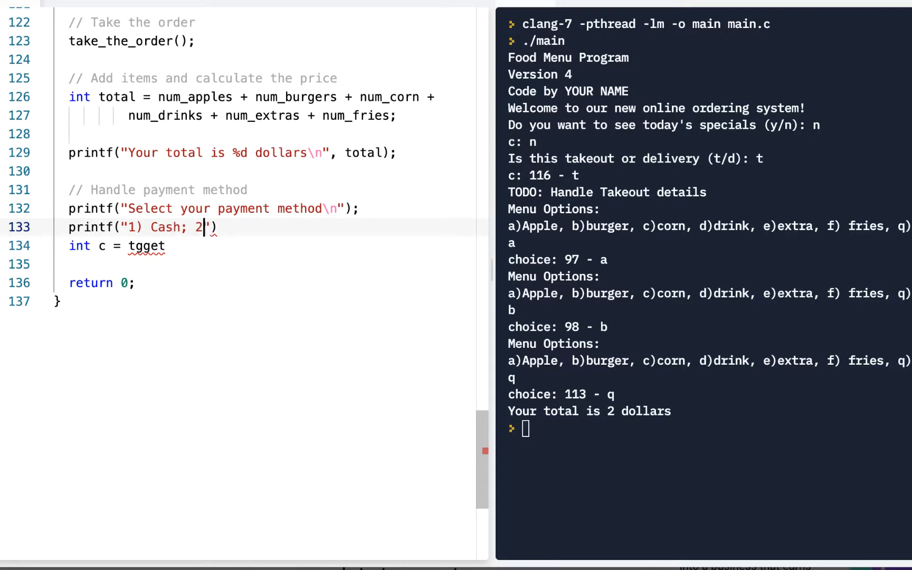
{"action": "type", "text": ") Charge; 3) Crypto:"}
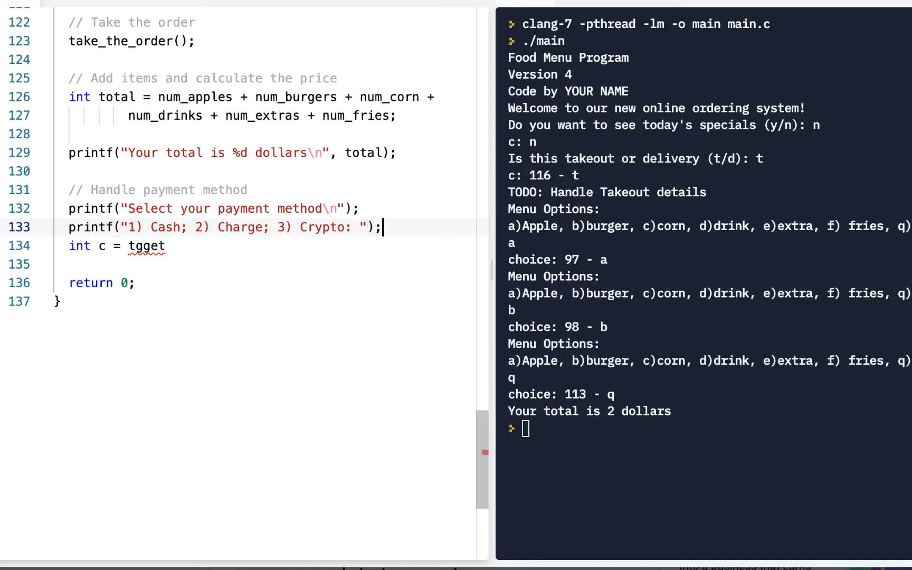
{"action": "mouse_move", "coordinate": [172, 246]}
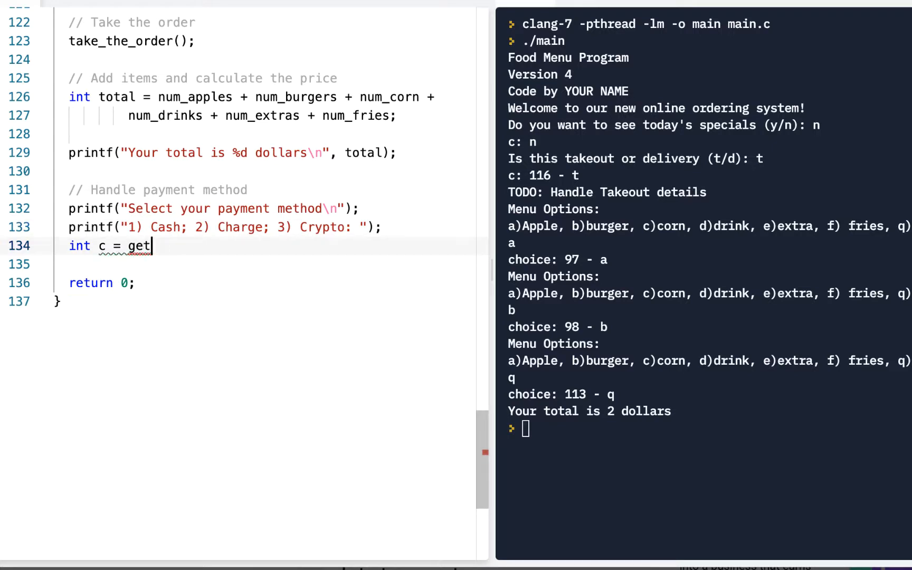
Step: Complete int c = getchar(); and add getchar(); //Eat the return/enter
{"action": "type", "text": "char();"}
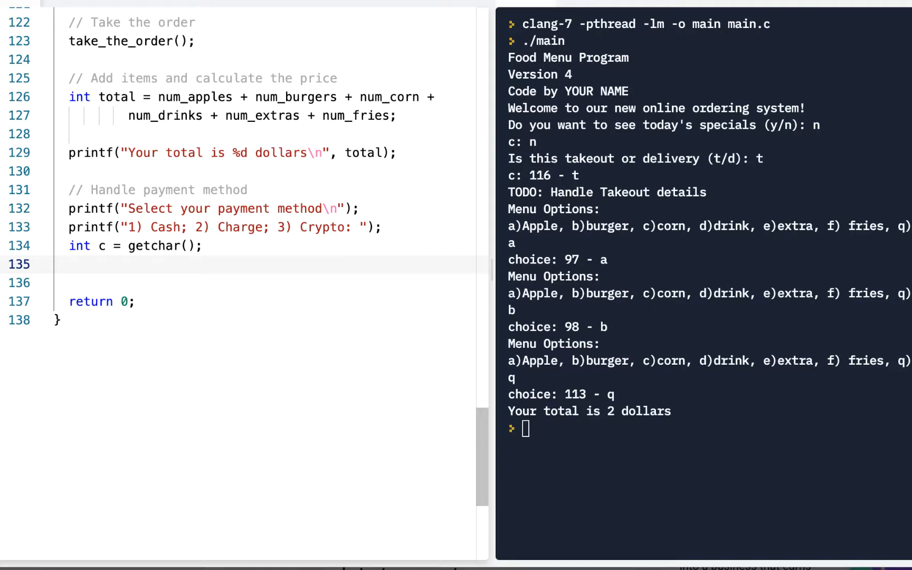
{"action": "left_click", "coordinate": [70, 265]}
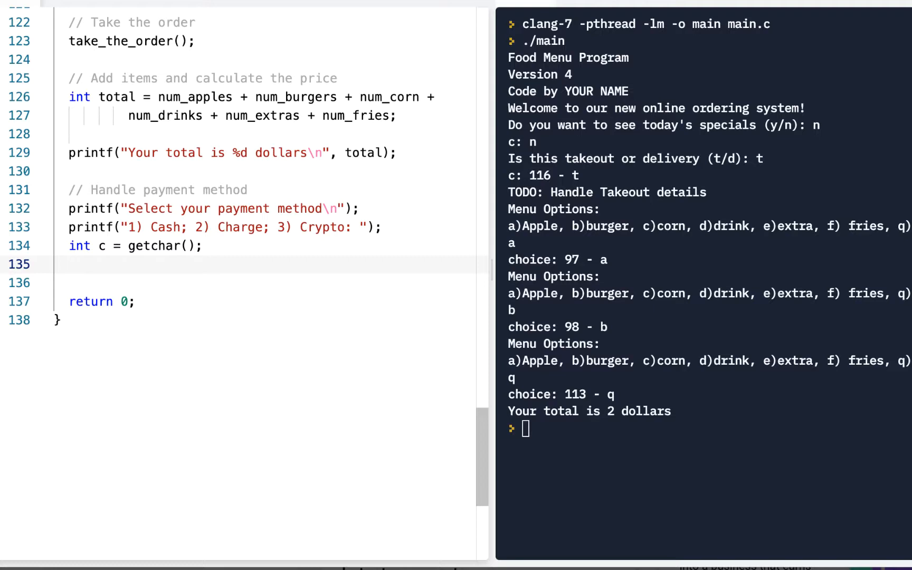
{"action": "type", "text": "getchar"}
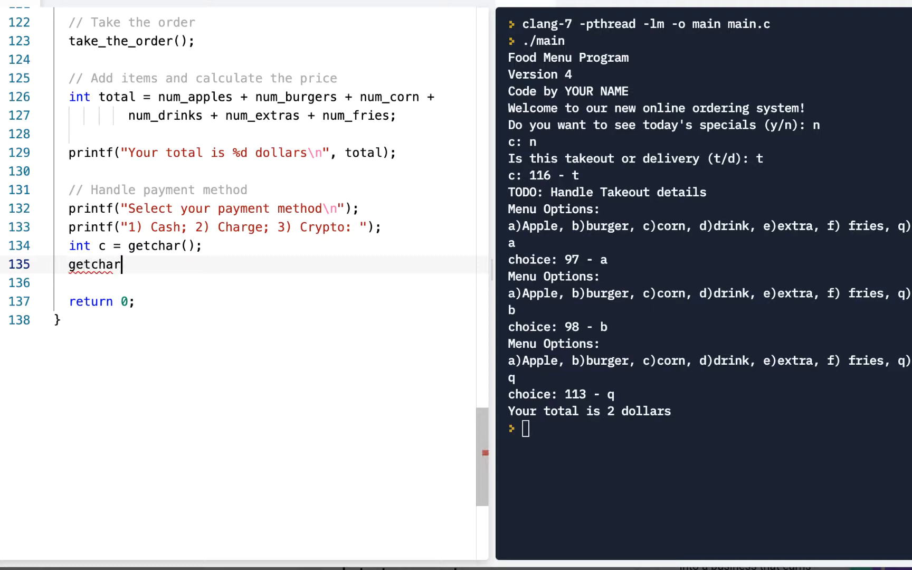
{"action": "type", "text": "(); //Eat the re"}
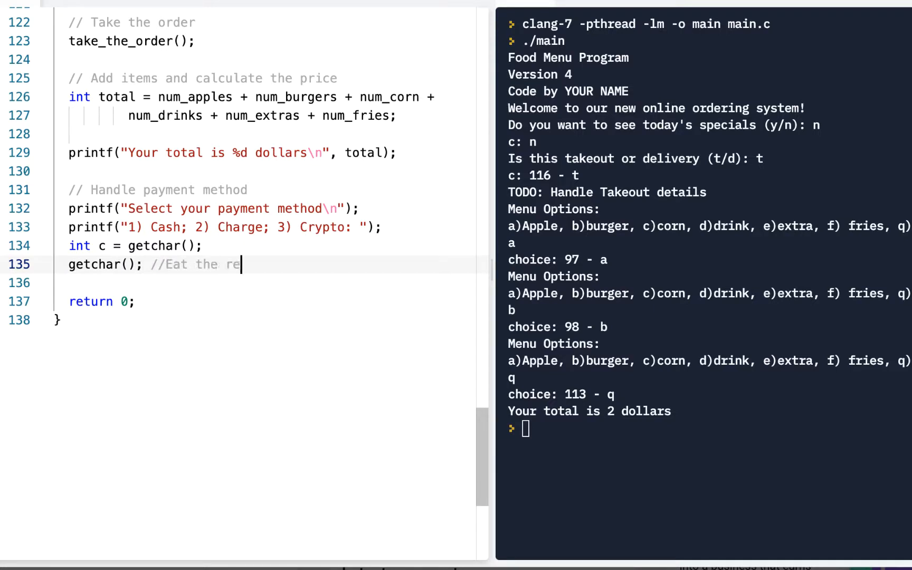
{"action": "type", "text": "turn/enter"}
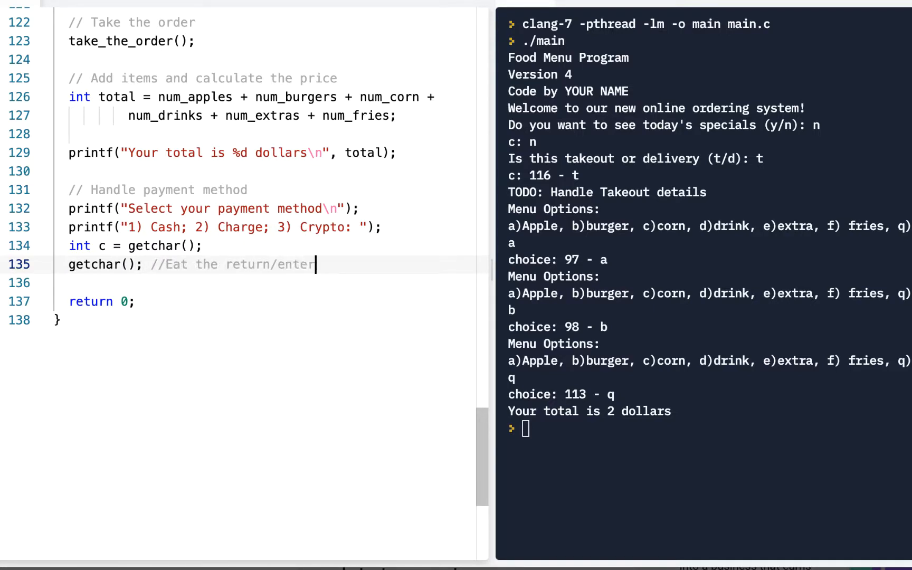
{"action": "key", "text": "Return"}
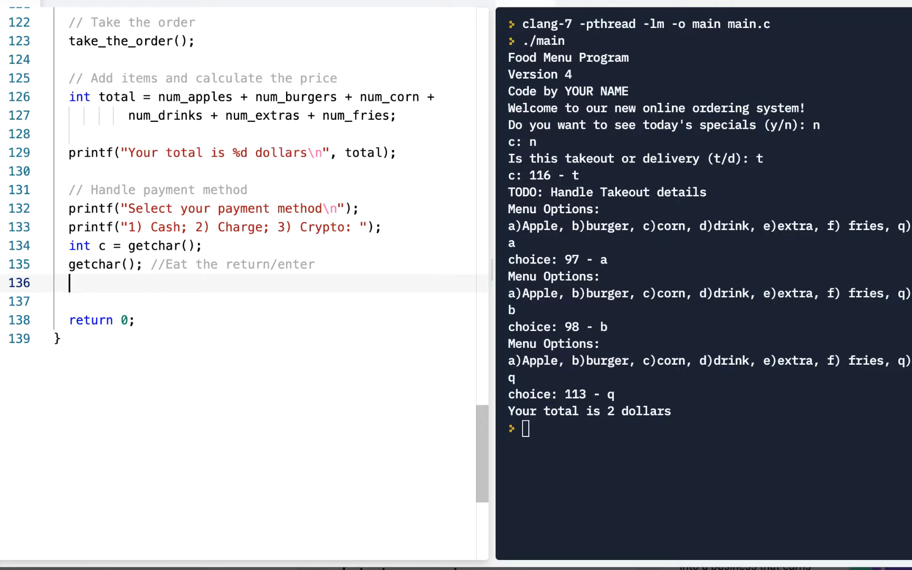
Step: Write switch(c) with case 1 printing 'TODO handle cash' and break
{"action": "type", "text": "swt"}
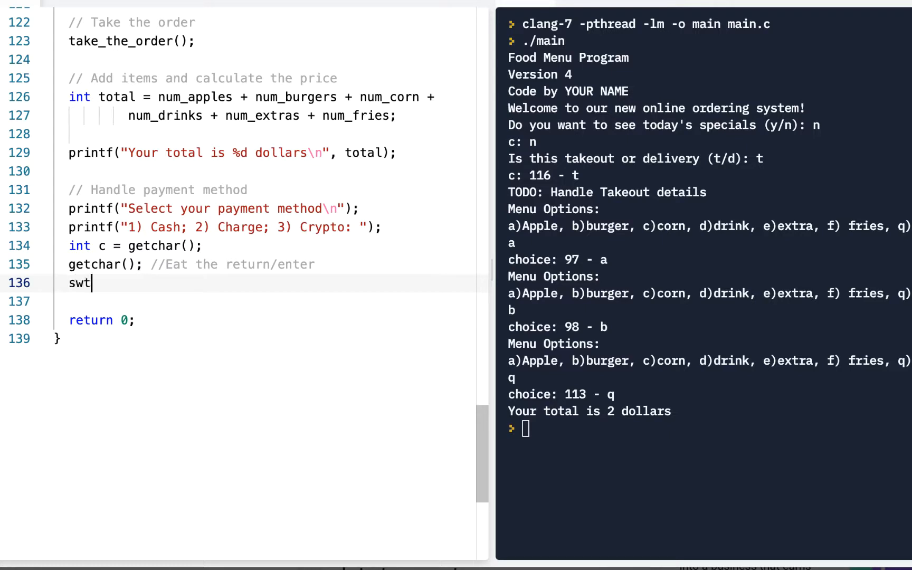
{"action": "key", "text": "Backspace"}
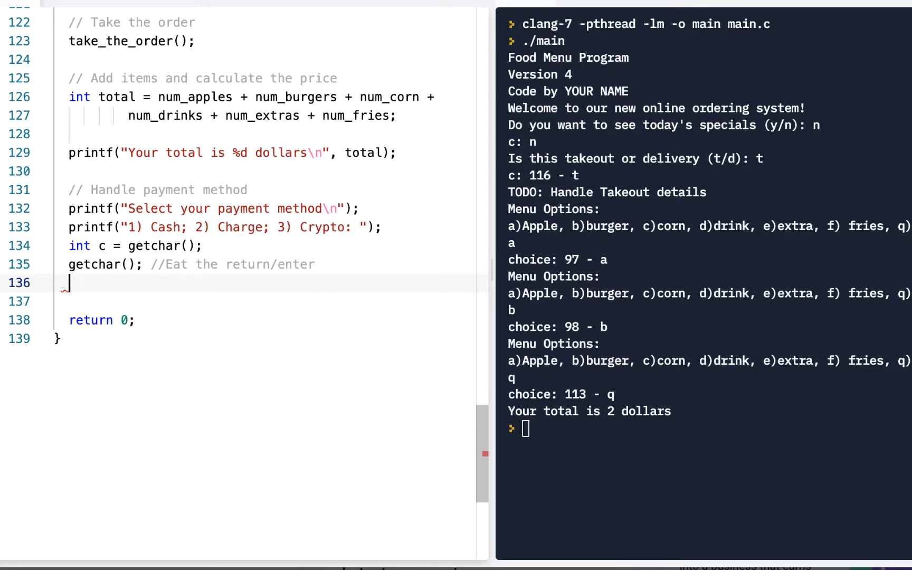
{"action": "type", "text": "switch()"}
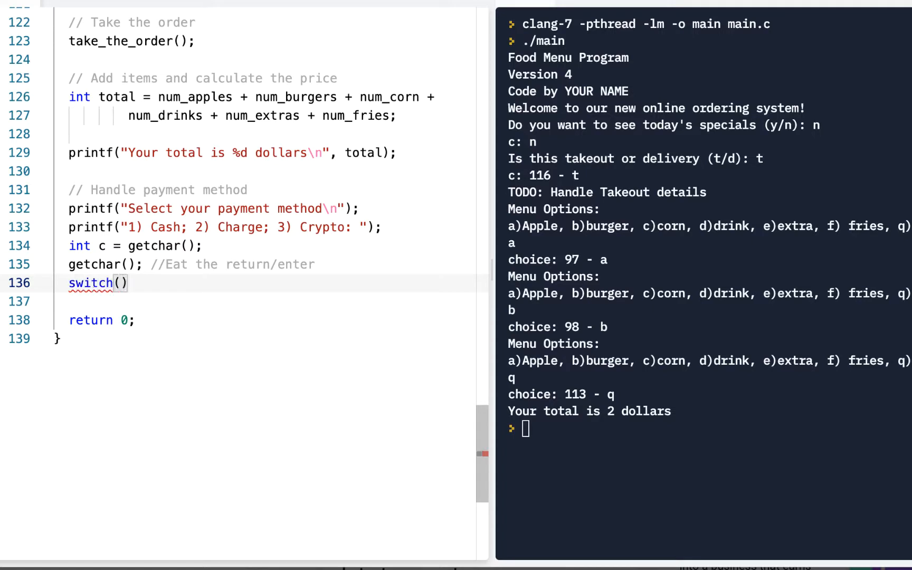
{"action": "type", "text": "c"}
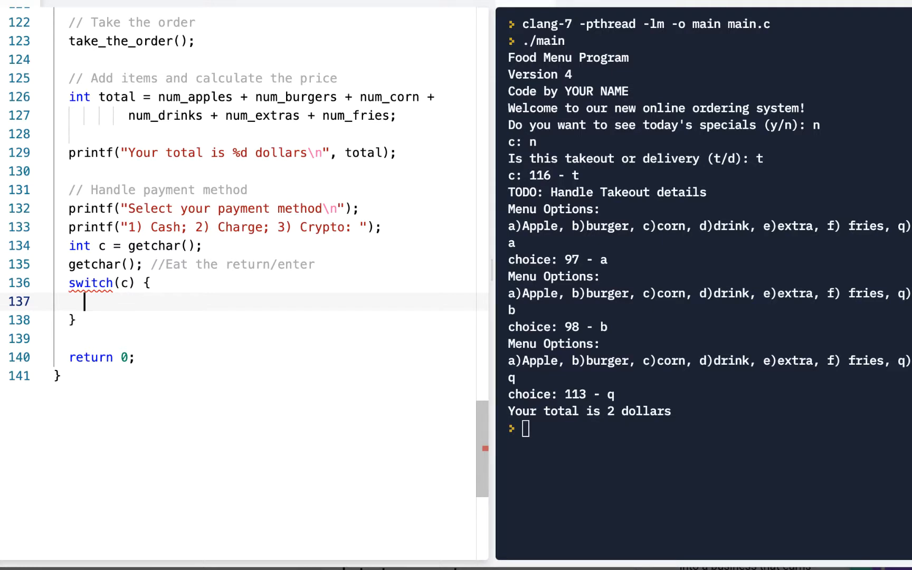
{"action": "type", "text": "case"}
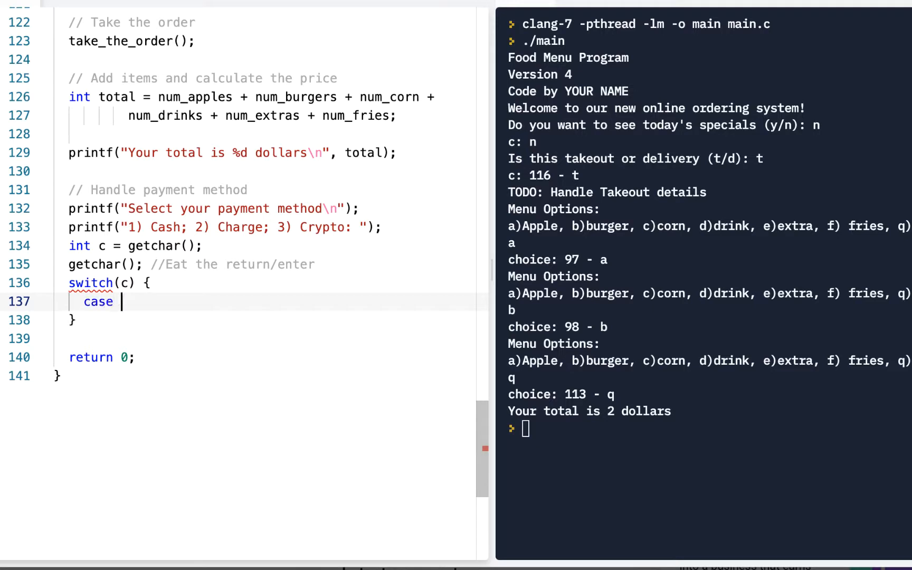
{"action": "type", "text": "1"}
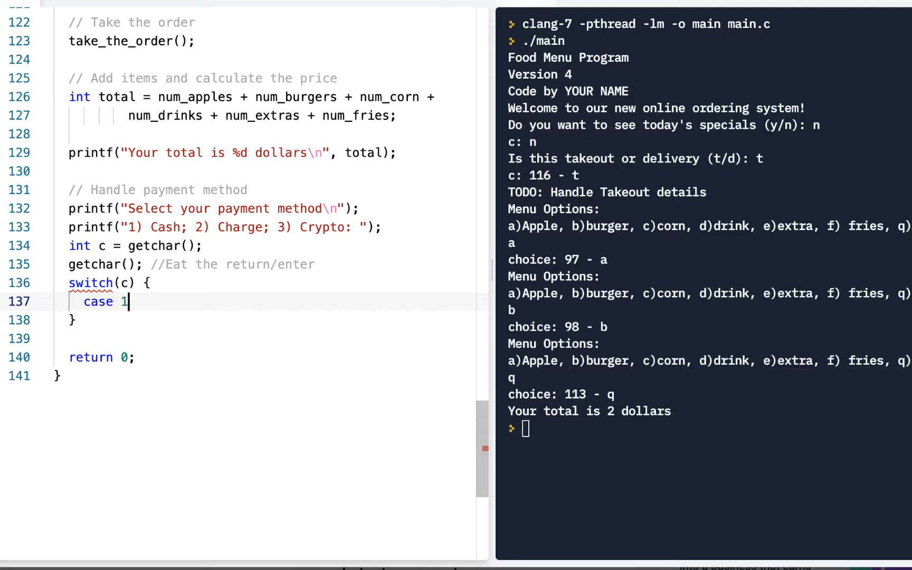
{"action": "type", "text": ":"}
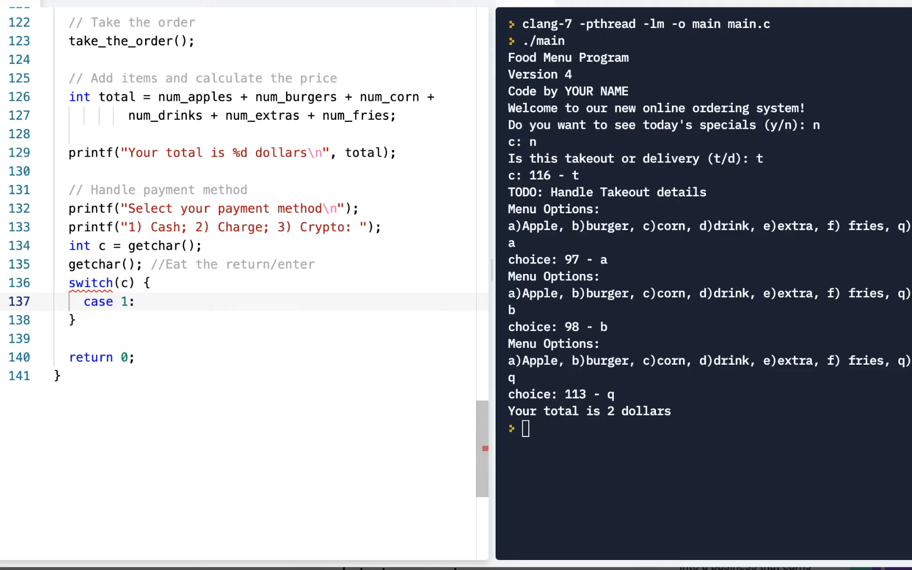
{"action": "type", "text": "put"}
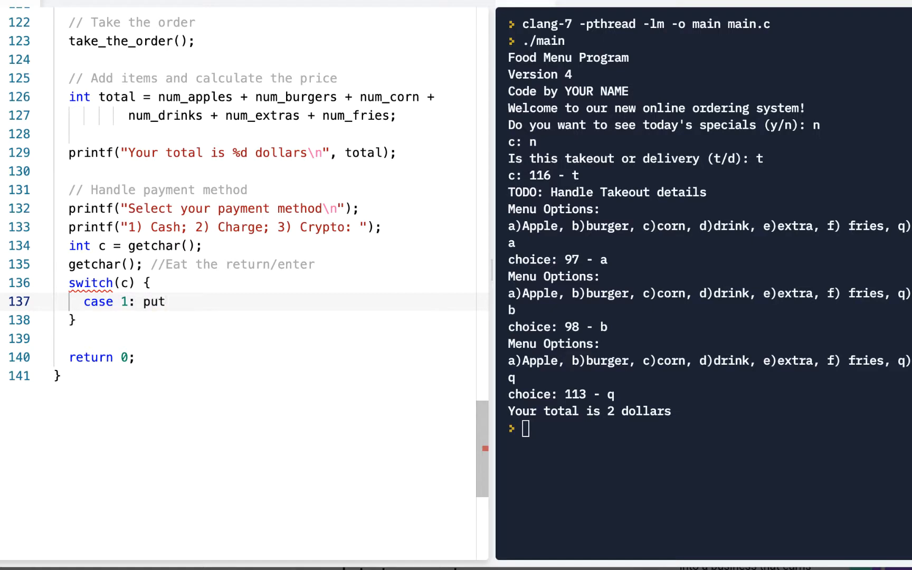
{"action": "type", "text": "s(\"\")"}
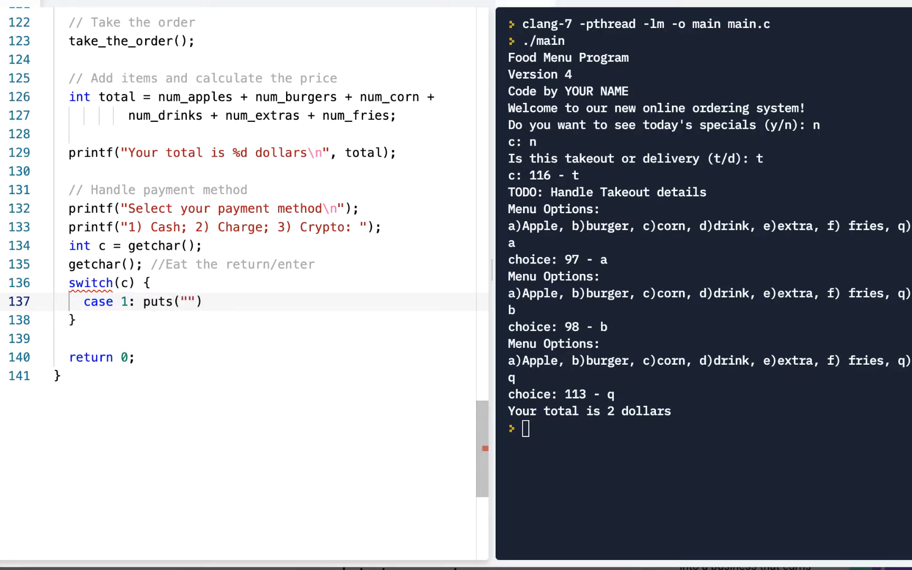
{"action": "type", "text": "TODO handl"}
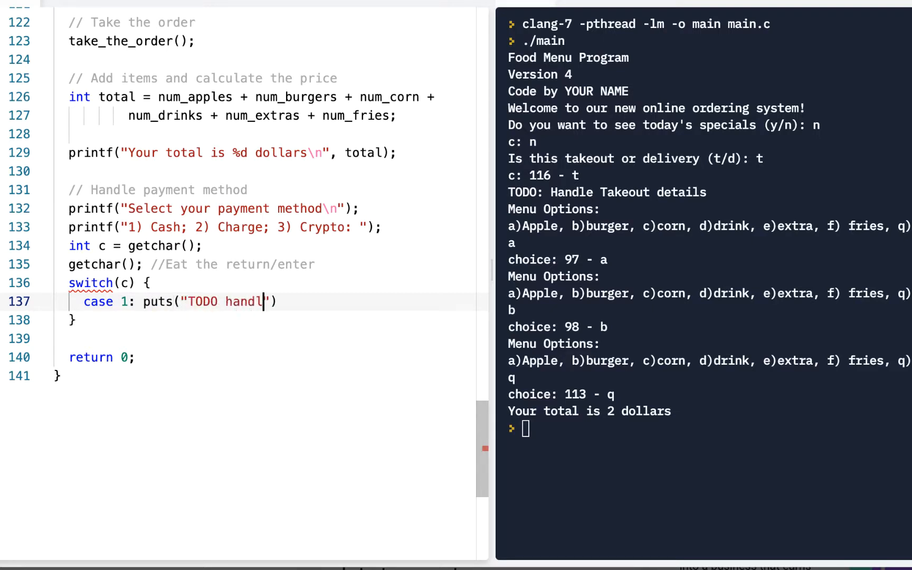
{"action": "type", "text": "e cash"}
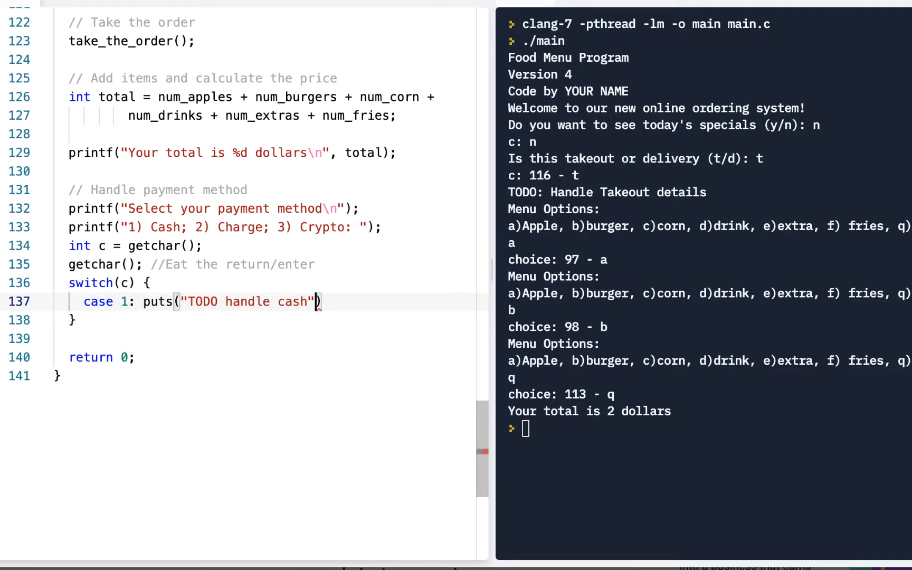
{"action": "type", "text": "; bre"}
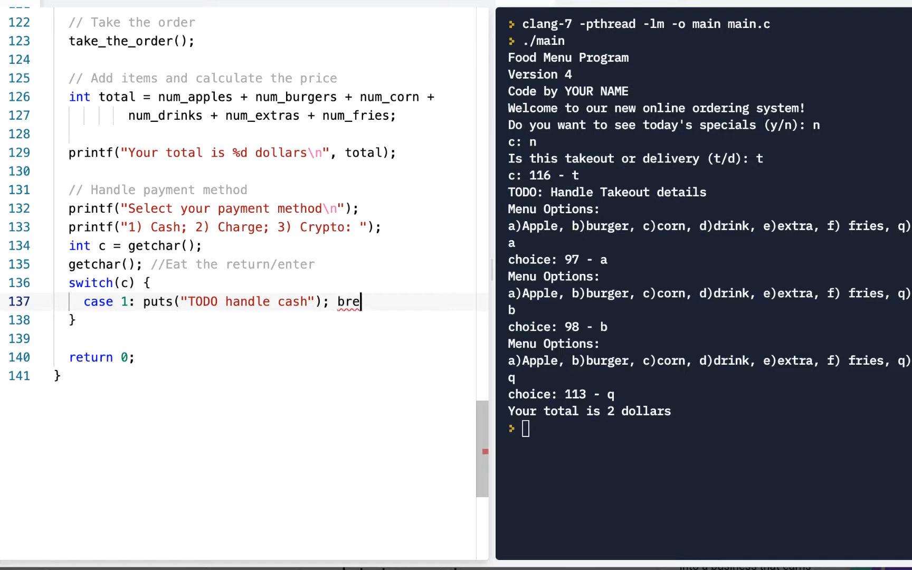
{"action": "type", "text": "ak;"}
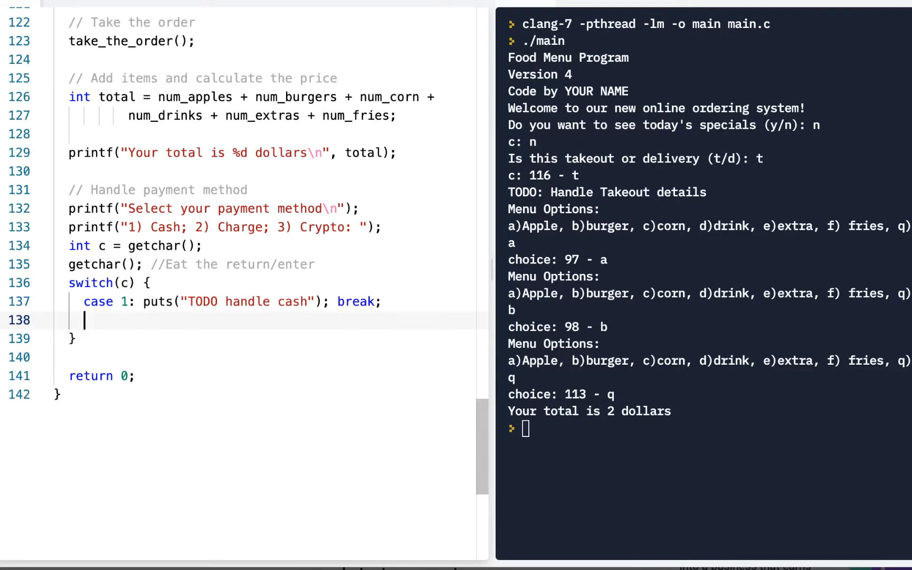
Step: Add case 2 charge, case 3 crypto and a default case, each with a TODO puts and break
{"action": "type", "text": "case"}
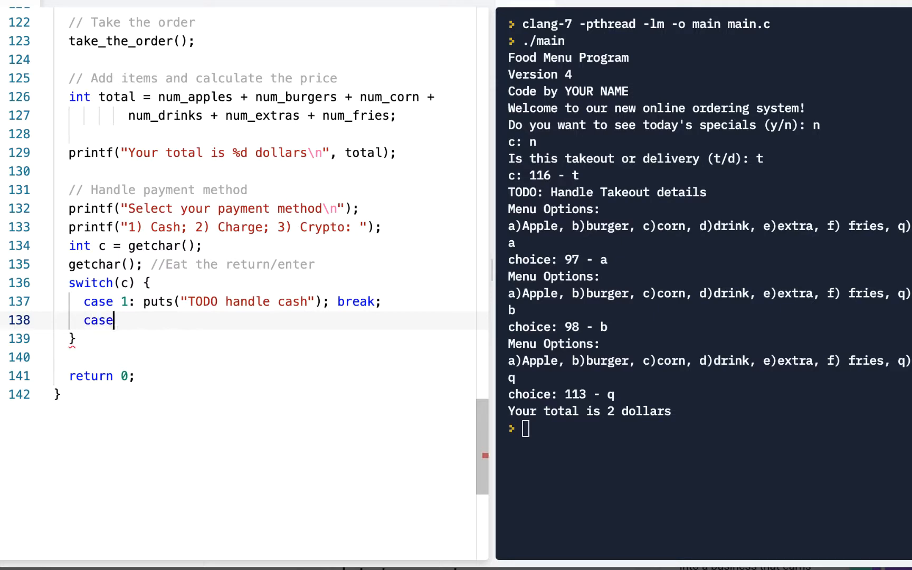
{"action": "type", "text": "2: puts"}
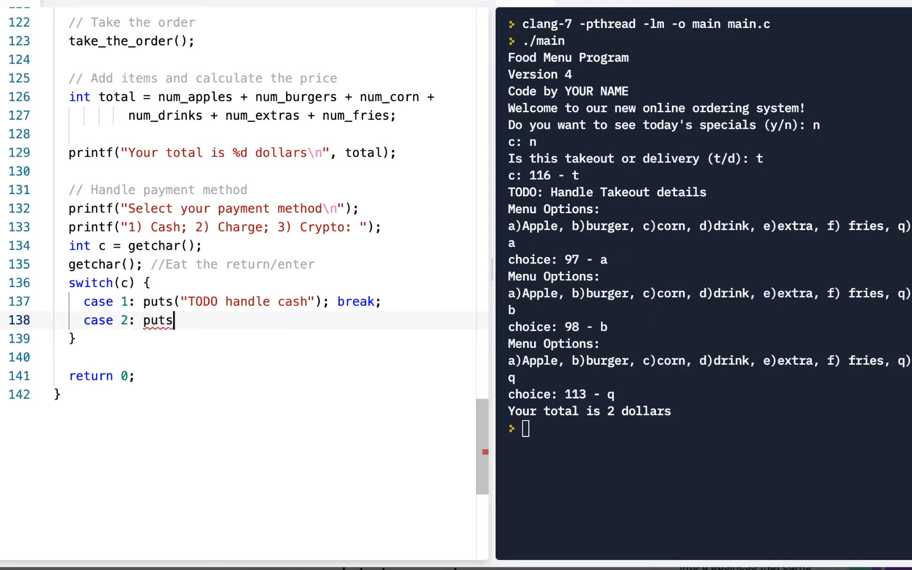
{"action": "type", "text": "(TODO:"}
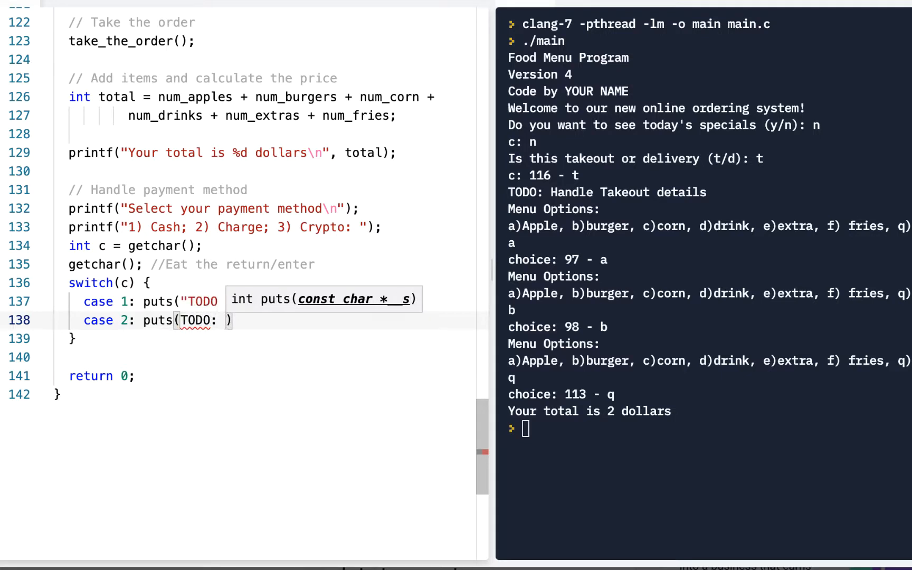
{"action": "type", "text": "Hann"}
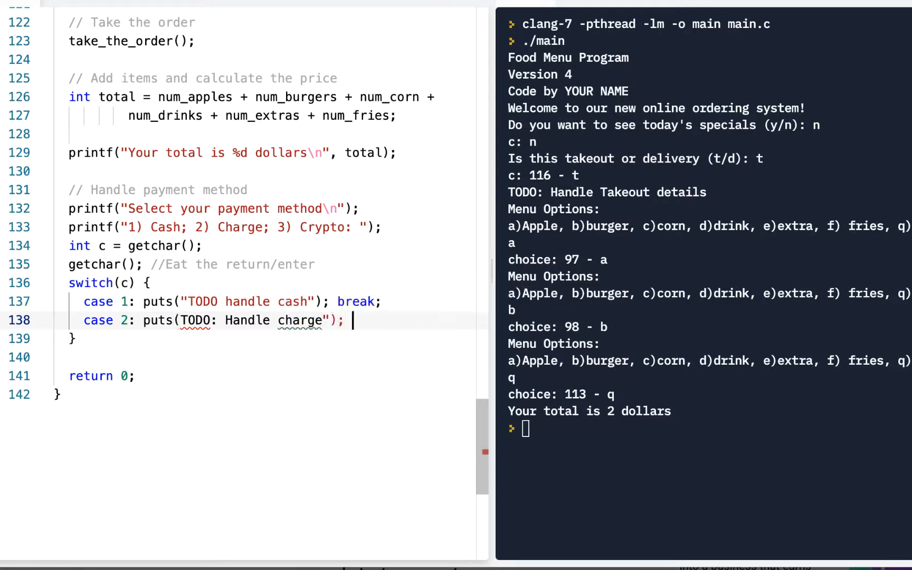
{"action": "type", "text": "break;"}
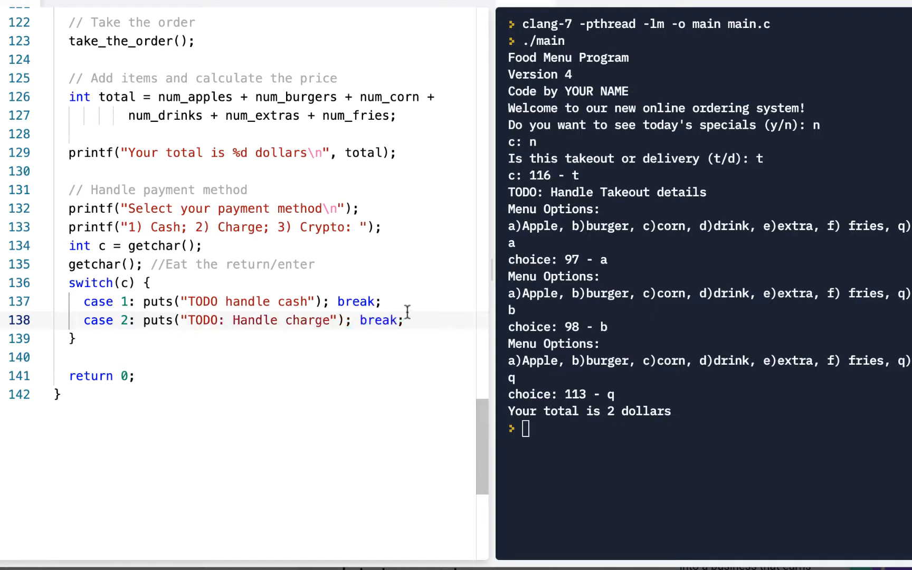
{"action": "left_click", "coordinate": [403, 320]}
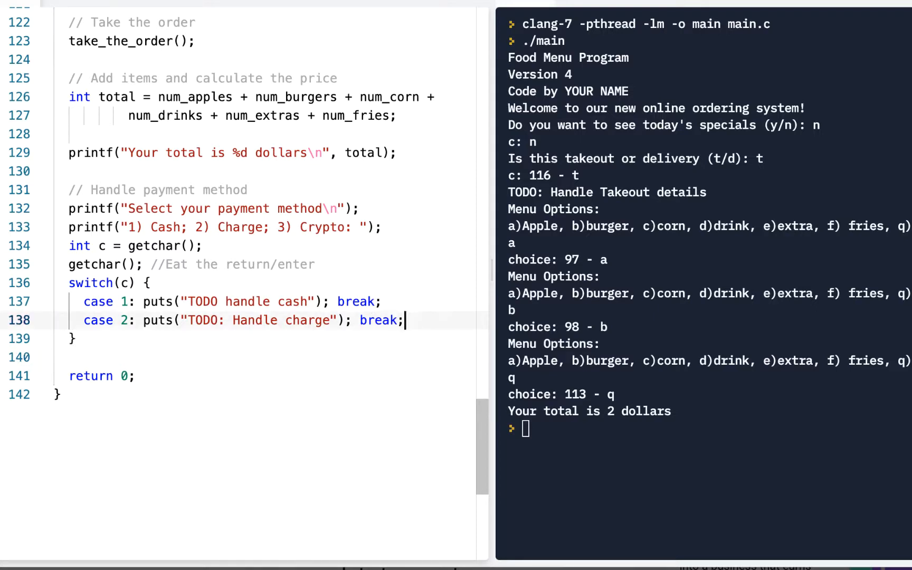
{"action": "type", "text": "cases"}
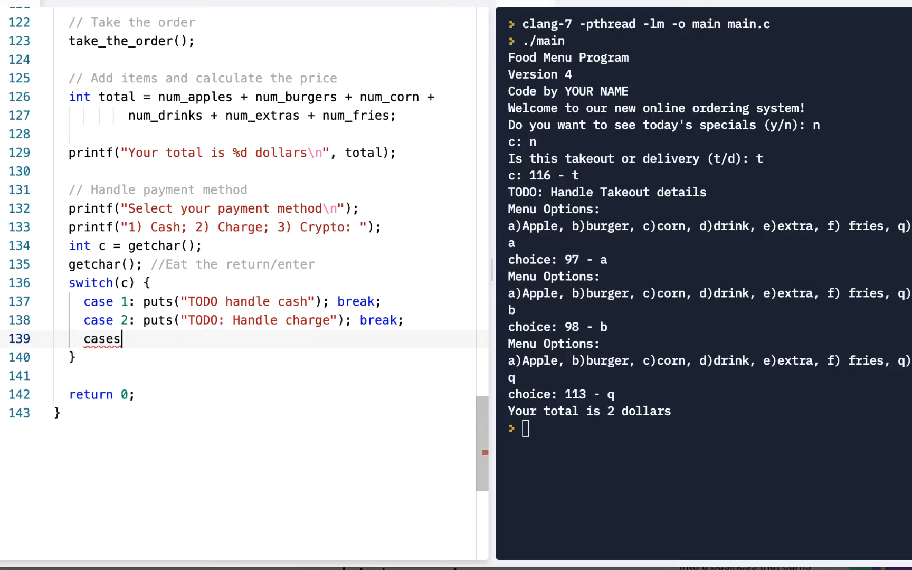
{"action": "key", "text": "Backspace"}
{"action": "type", "text": " 3: puts(\""}
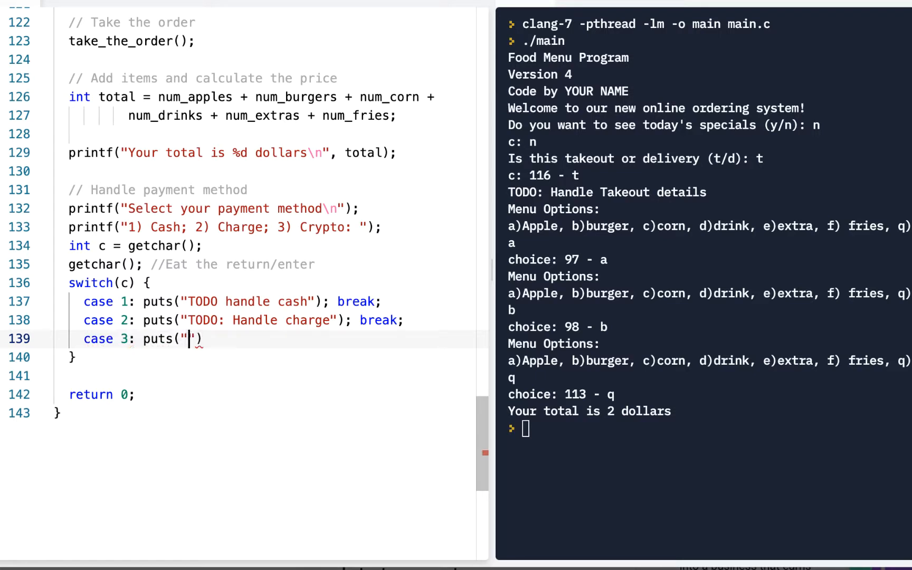
{"action": "type", "text": "TODO: handle"}
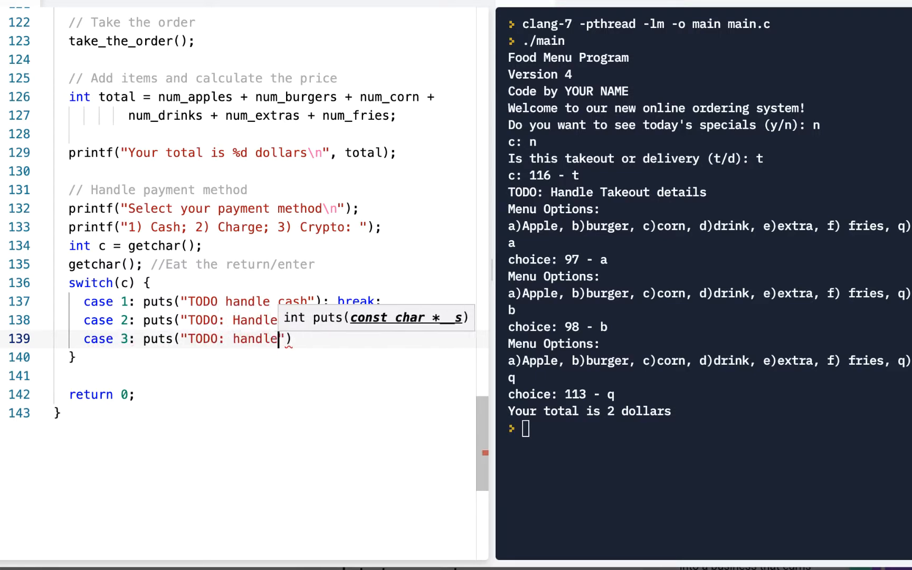
{"action": "type", "text": "crypto"}
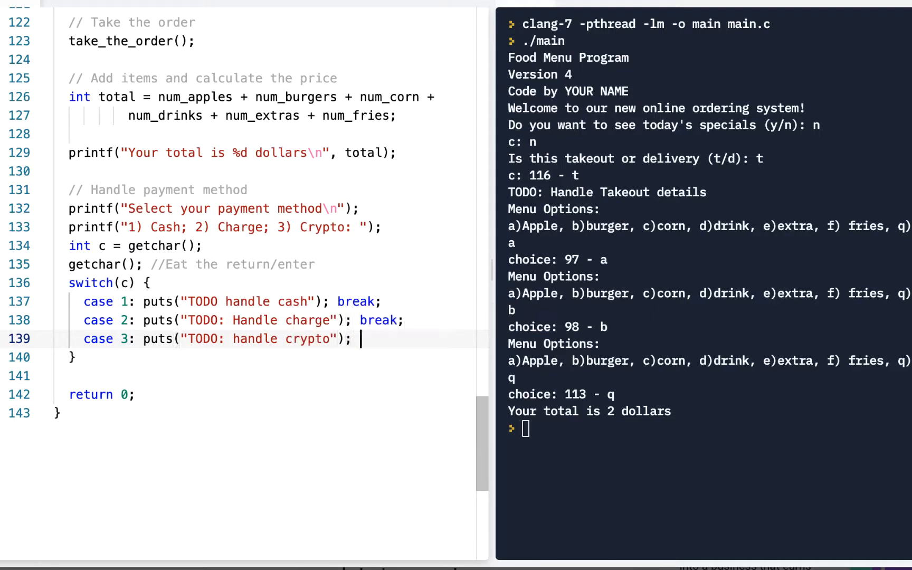
{"action": "type", "text": "break;"}
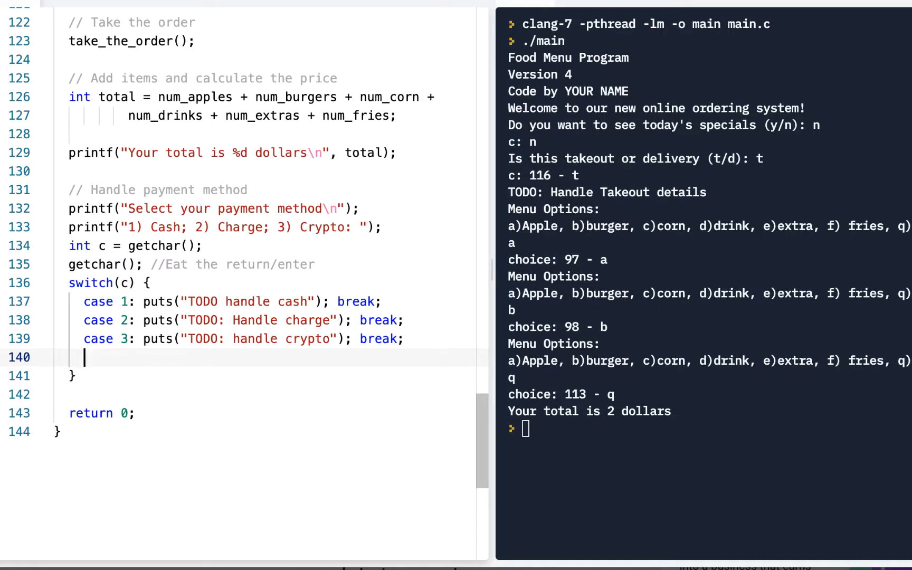
{"action": "type", "text": "default: puts(\""}
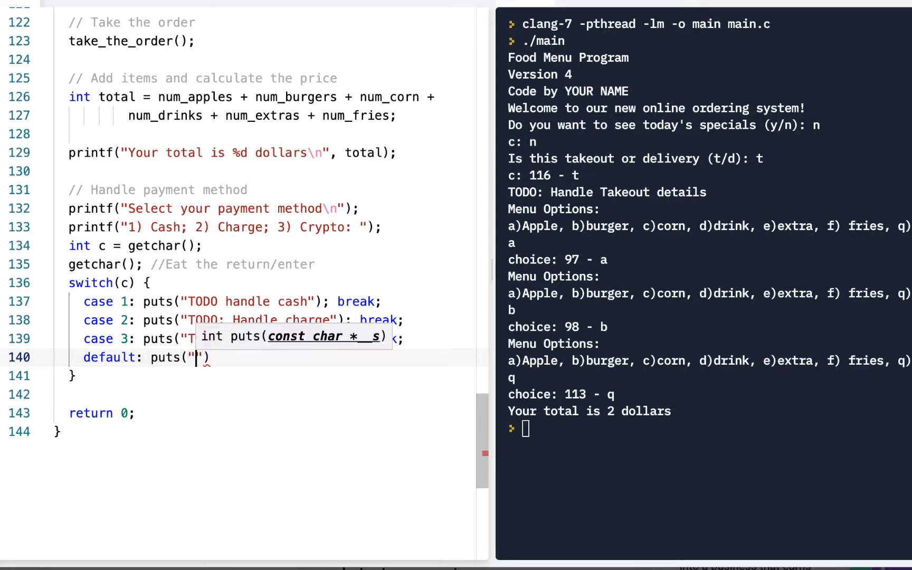
{"action": "type", "text": "TODO: Handel error"}
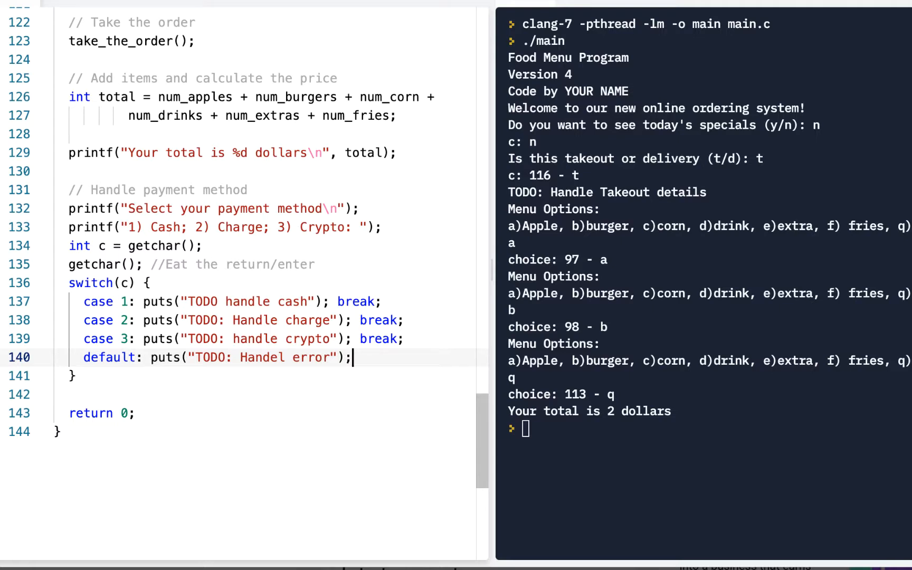
{"action": "mouse_move", "coordinate": [353, 126]}
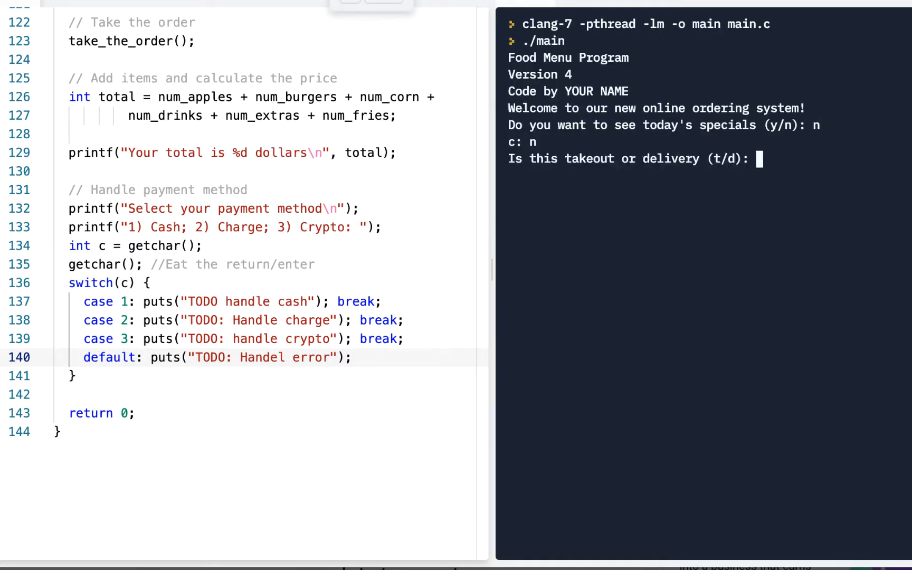
Step: Answer delivery, order an apple and burger, quit, and enter payment 1, getting 'TODO: Handel error'
{"action": "type", "text": "d"}
{"action": "type", "text": "a"}
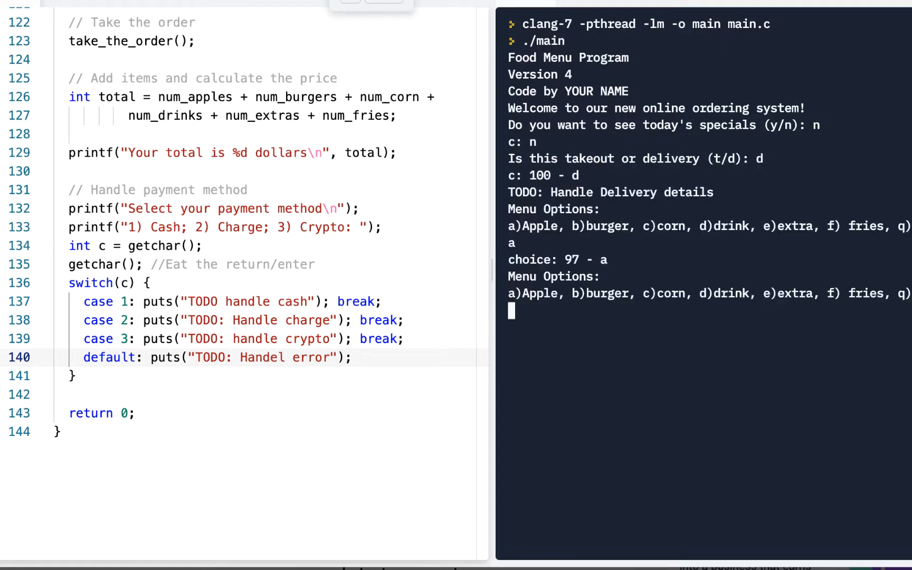
{"action": "type", "text": "b"}
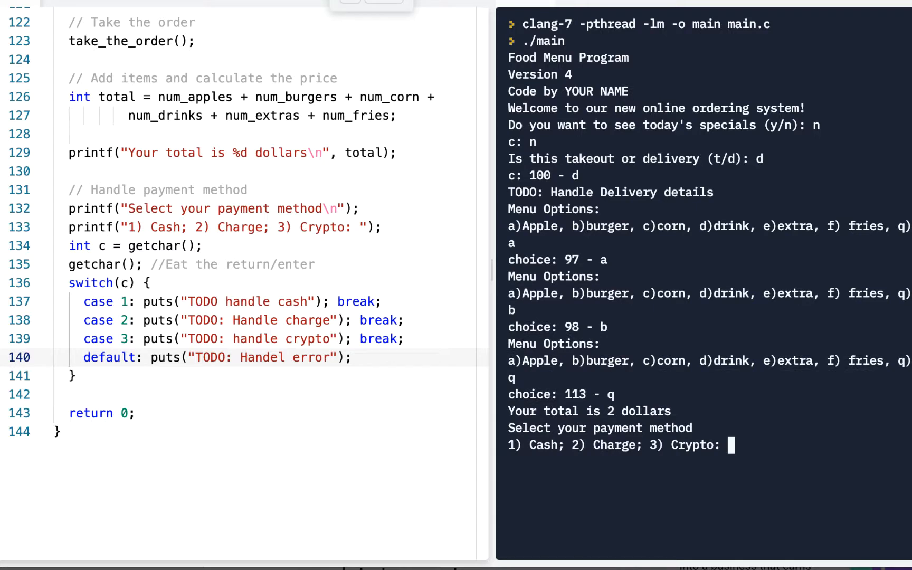
{"action": "type", "text": "1"}
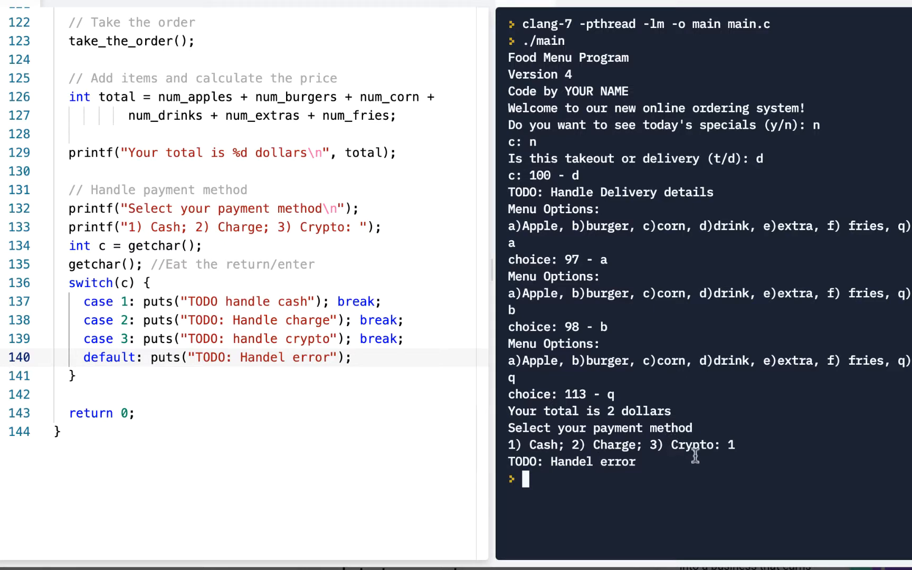
{"action": "mouse_move", "coordinate": [692, 457]}
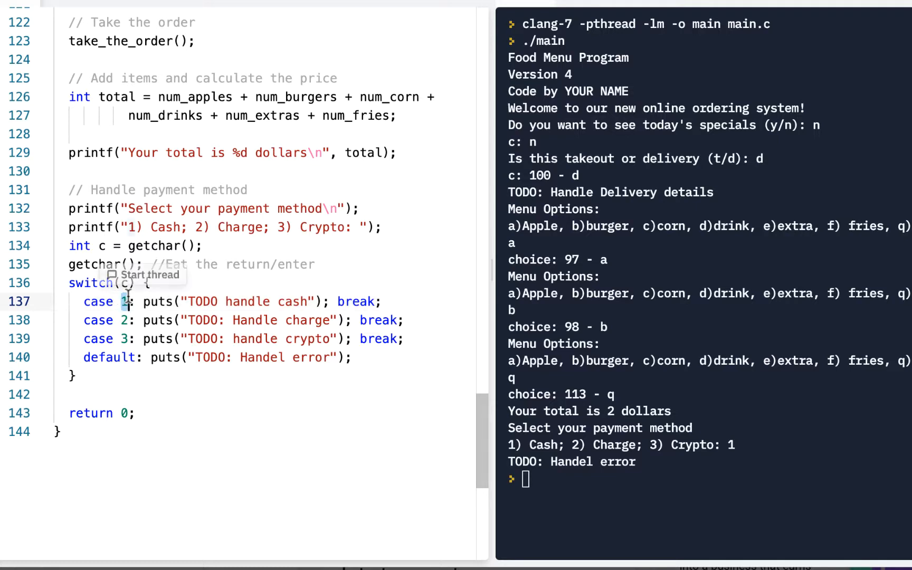
{"action": "mouse_move", "coordinate": [552, 358]}
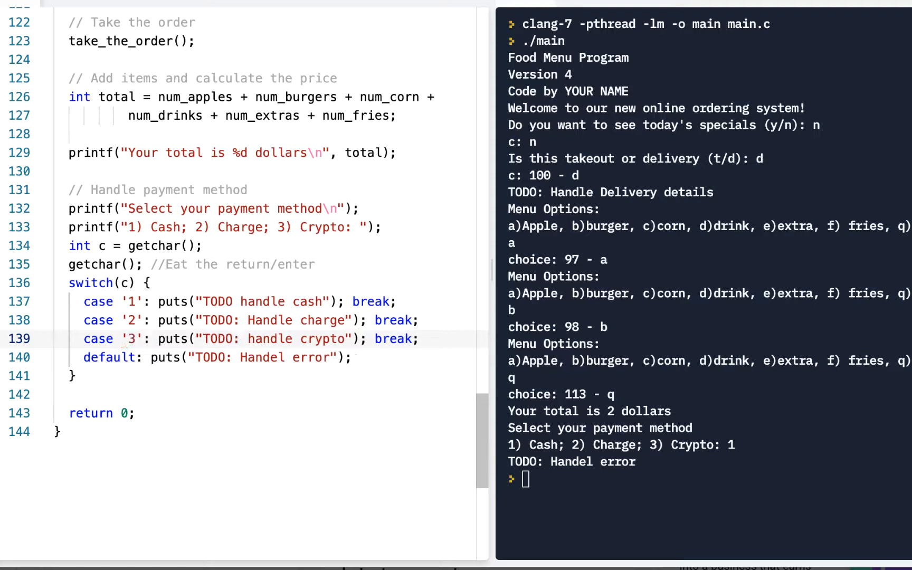
Step: Wrap case labels 1, 2 and 3 in single quotes so they match characters
{"action": "left_click", "coordinate": [143, 338]}
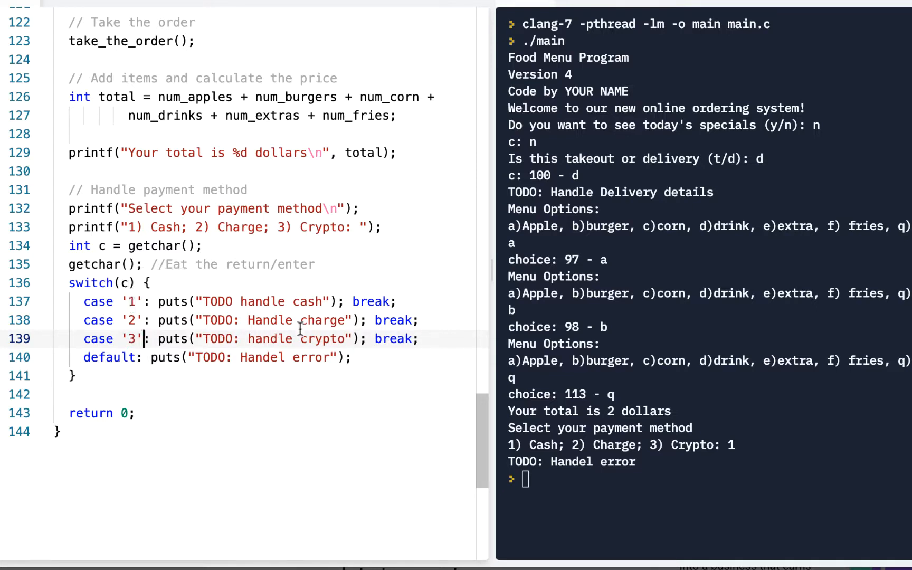
{"action": "mouse_move", "coordinate": [731, 444]}
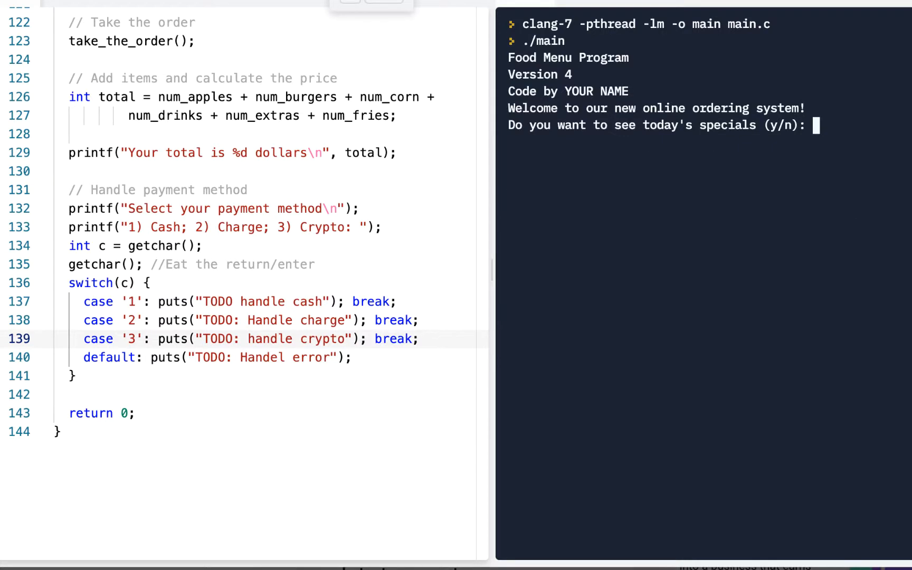
Step: Answer y, n, order one apple, quit with q and choose payment 1 for cash
{"action": "type", "text": "y"}
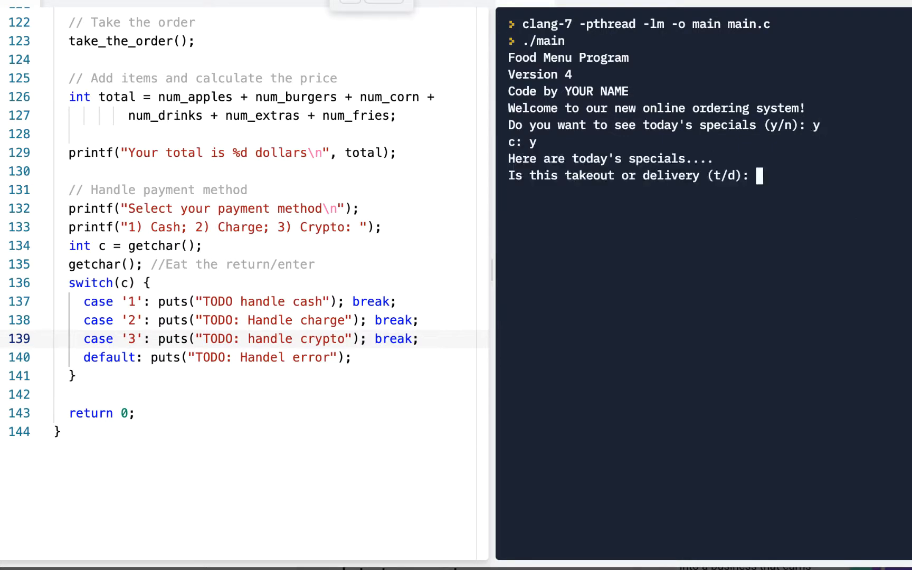
{"action": "type", "text": "n"}
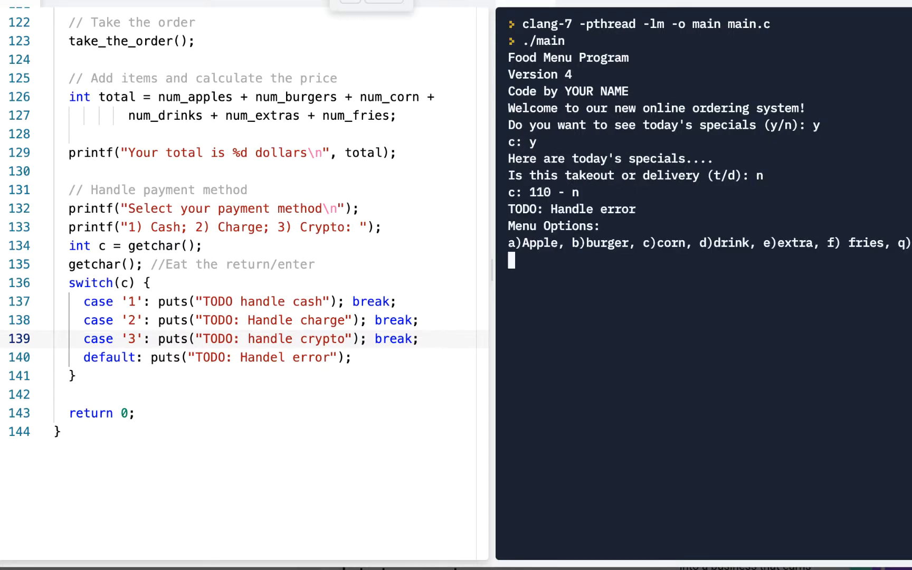
{"action": "type", "text": "a"}
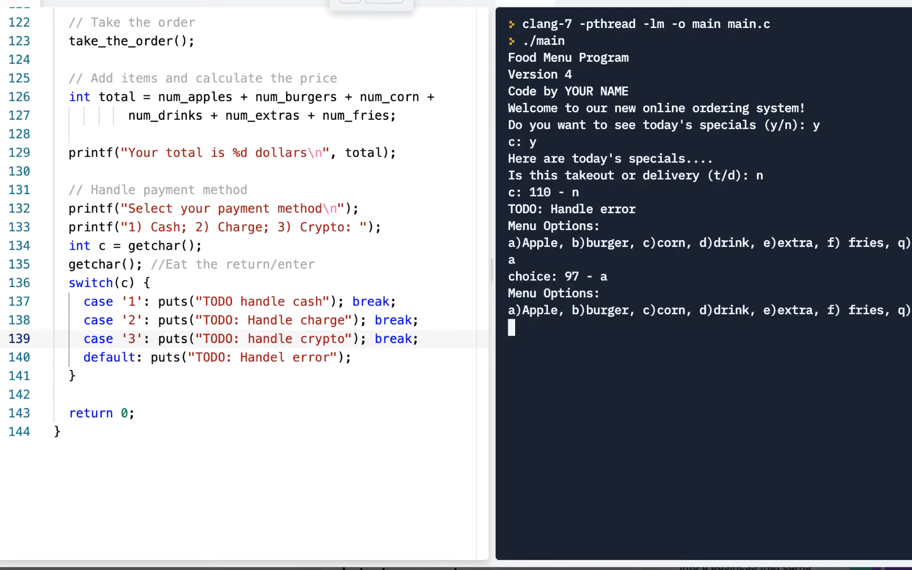
{"action": "type", "text": "q"}
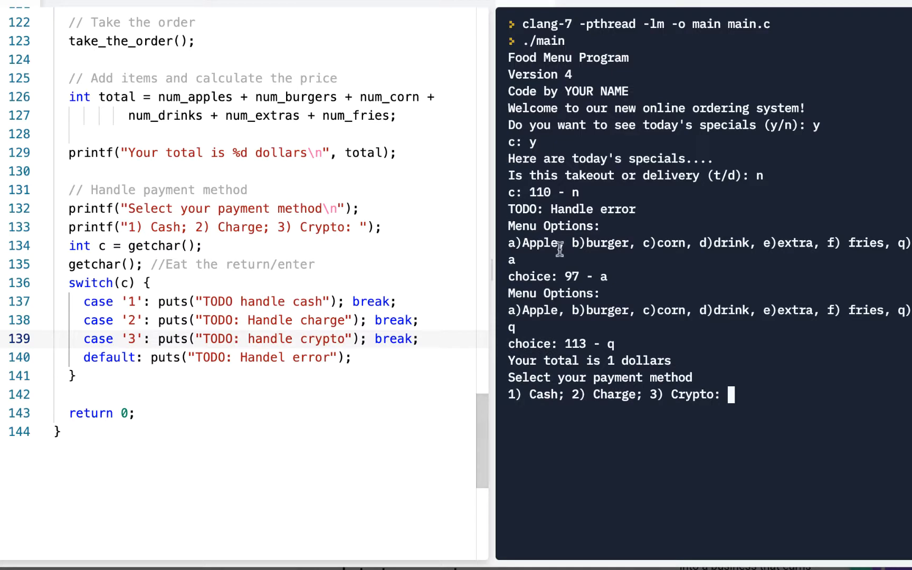
{"action": "mouse_move", "coordinate": [671, 367]}
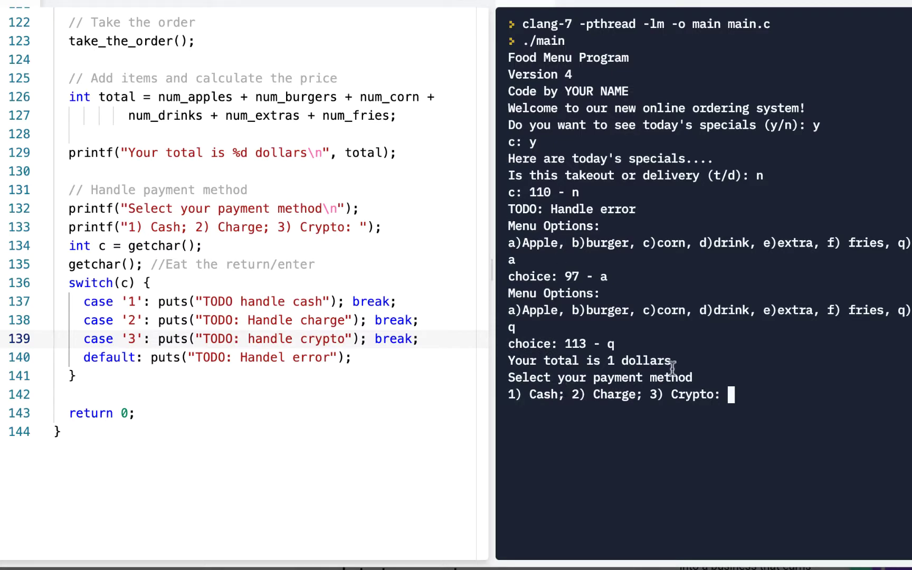
{"action": "type", "text": "1"}
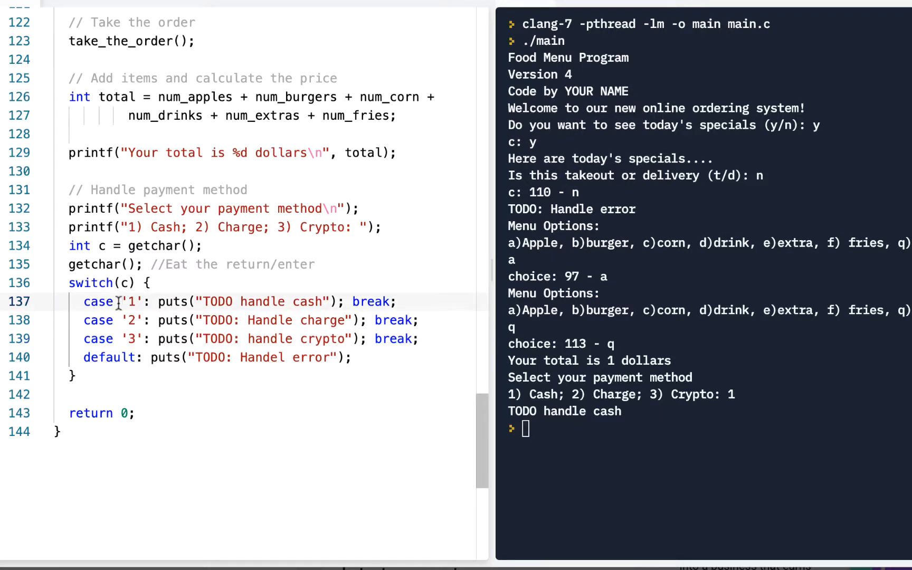
{"action": "mouse_move", "coordinate": [609, 377]}
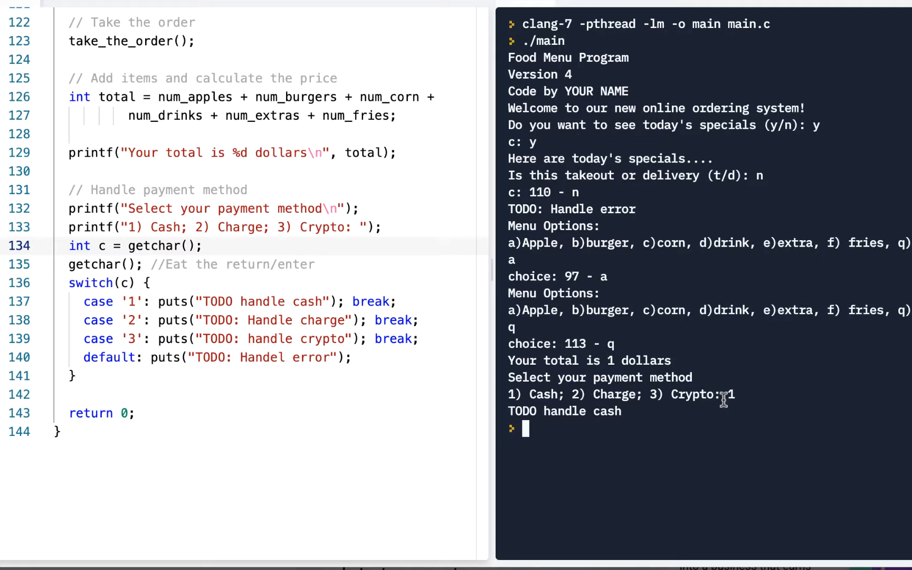
{"action": "mouse_move", "coordinate": [123, 288]}
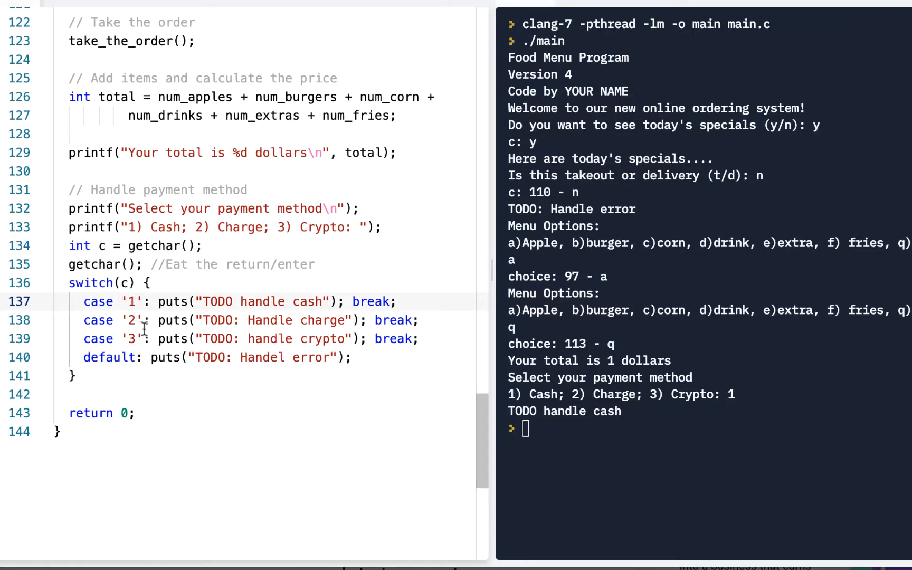
Step: Review the payment switch cases in the editor after the 'TODO handle cash' output
{"action": "left_click", "coordinate": [145, 338]}
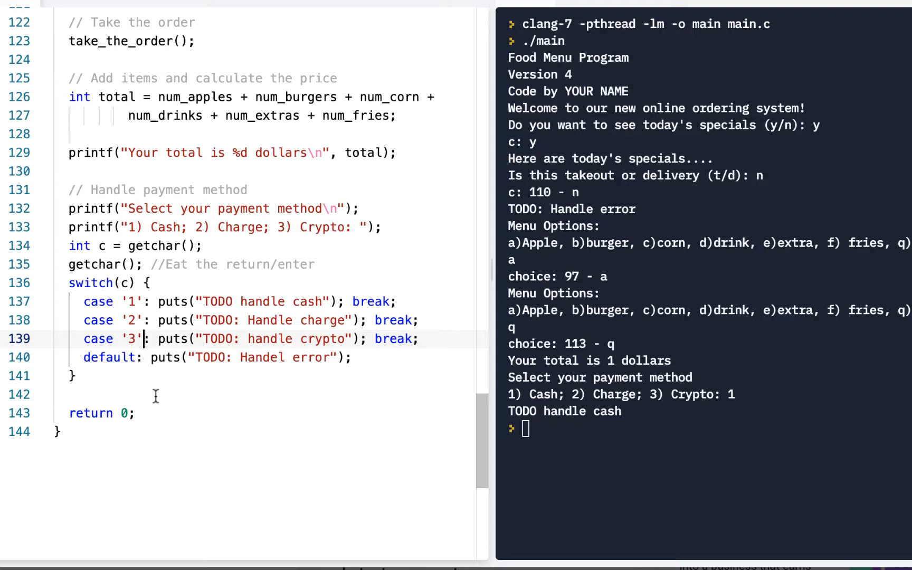
{"action": "left_click", "coordinate": [104, 395]}
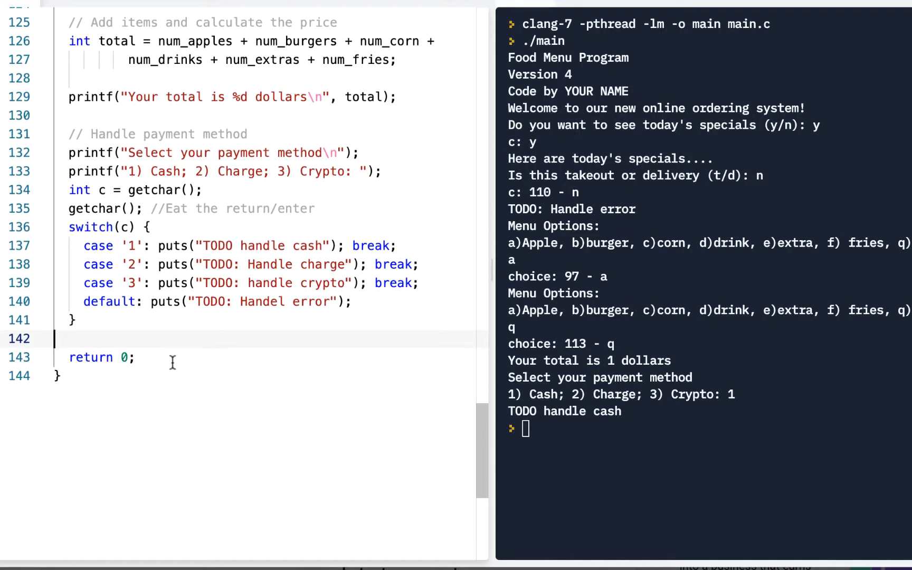
Step: Add printf("Your order is:"); after the total line as the order heading
{"action": "scroll", "scroll_direction": "up", "scroll_amount": 3}
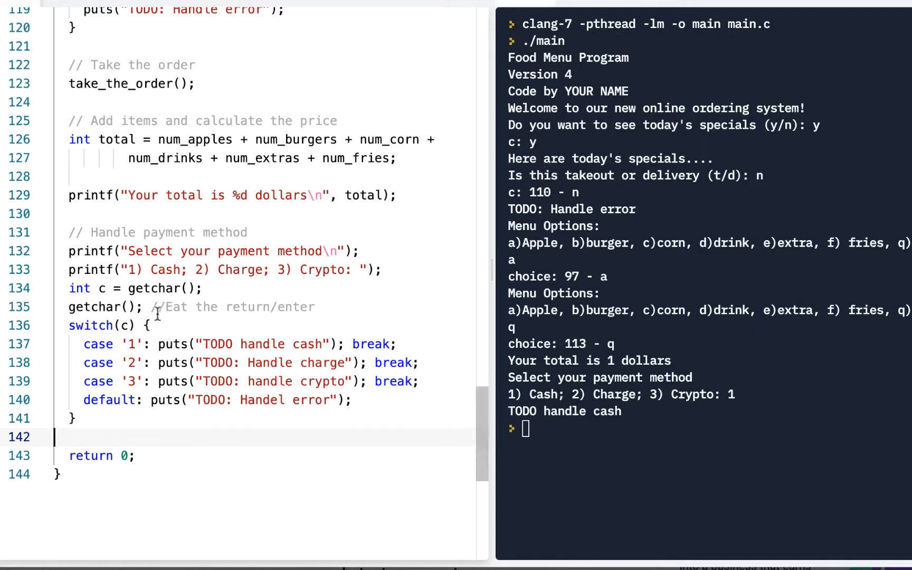
{"action": "scroll", "scroll_direction": "up", "scroll_amount": 3}
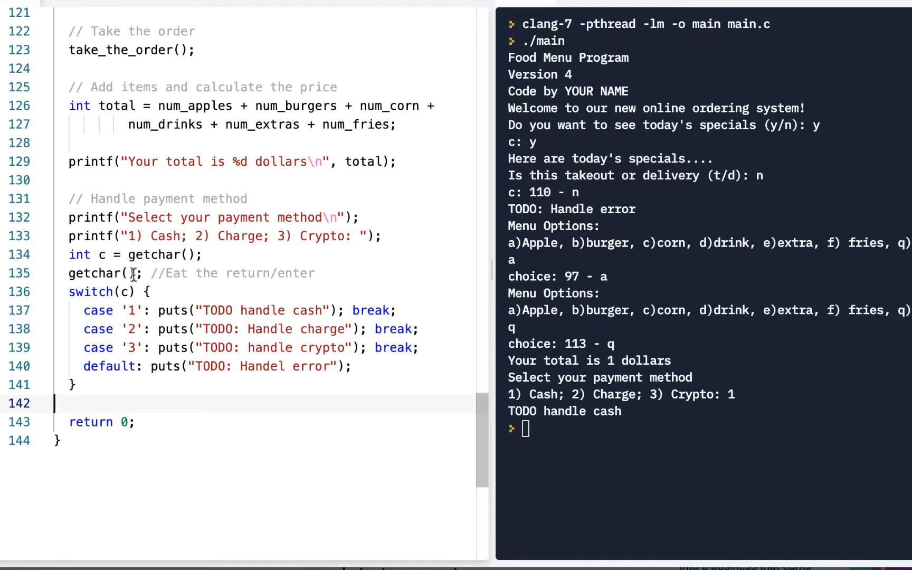
{"action": "mouse_move", "coordinate": [250, 162]}
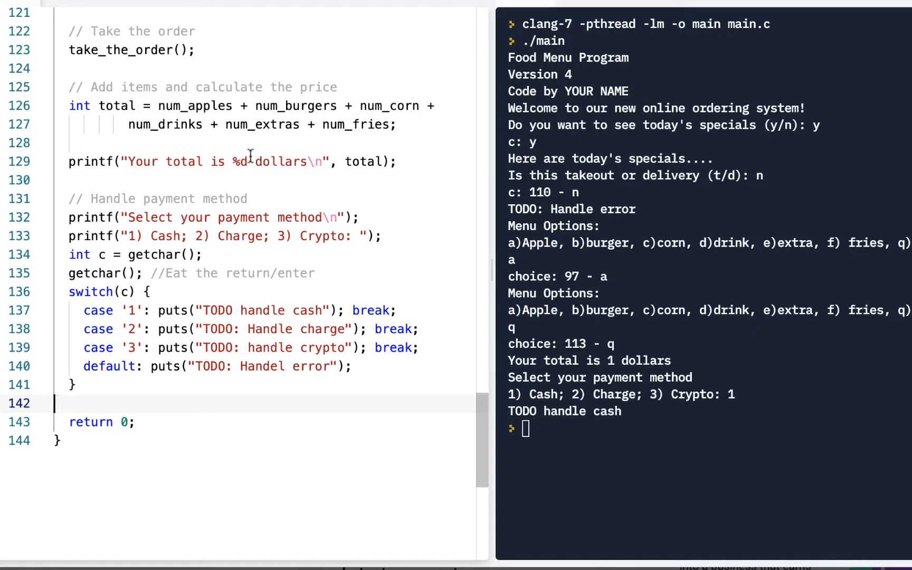
{"action": "left_click", "coordinate": [397, 162]}
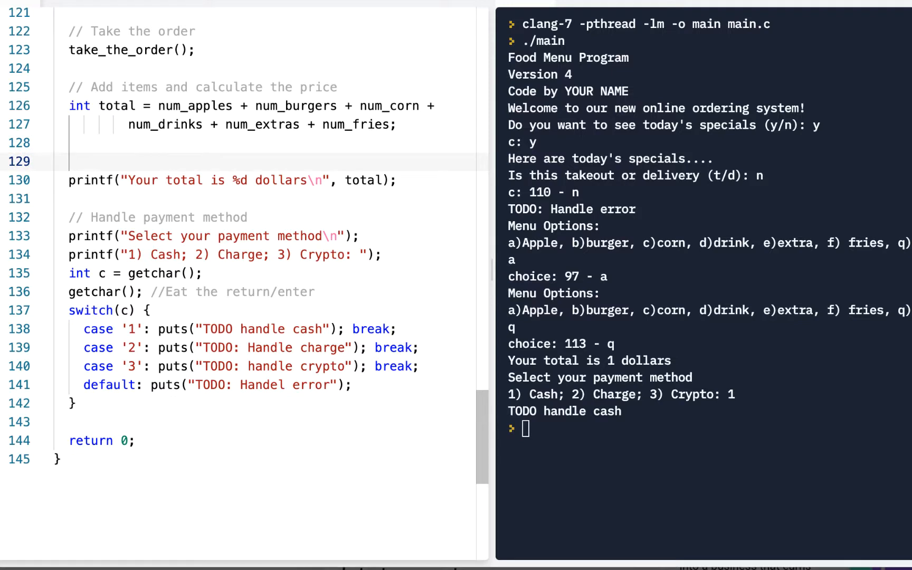
{"action": "type", "text": "printf("}
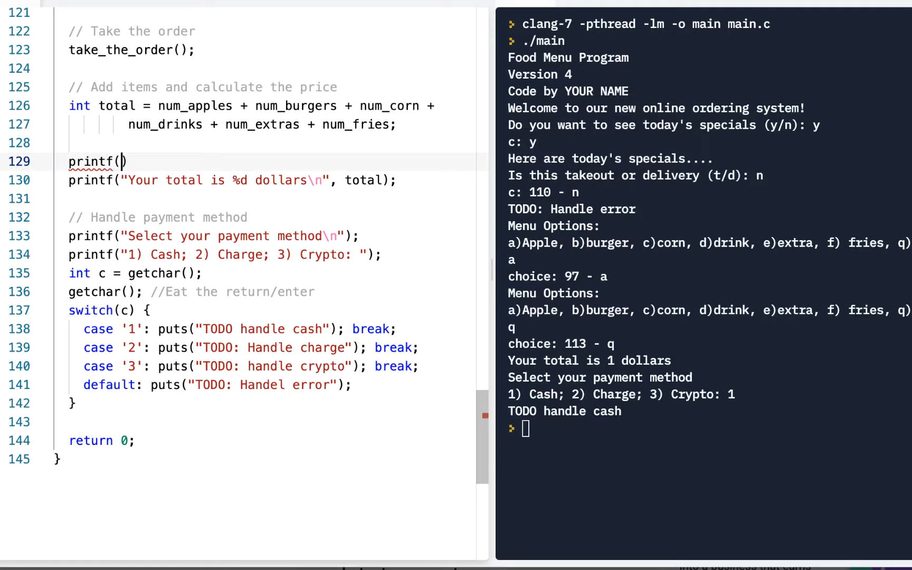
{"action": "type", "text": "\"Your"}
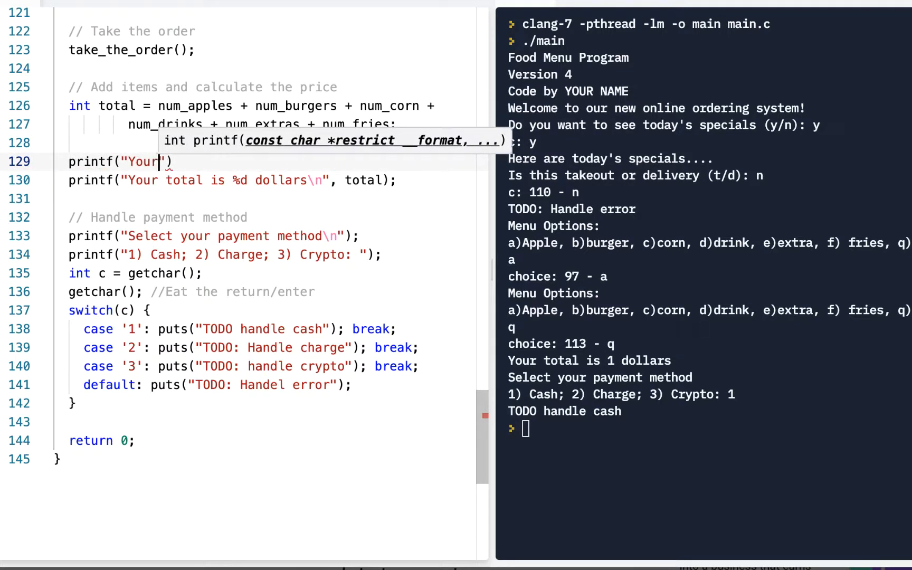
{"action": "type", "text": "order is:"}
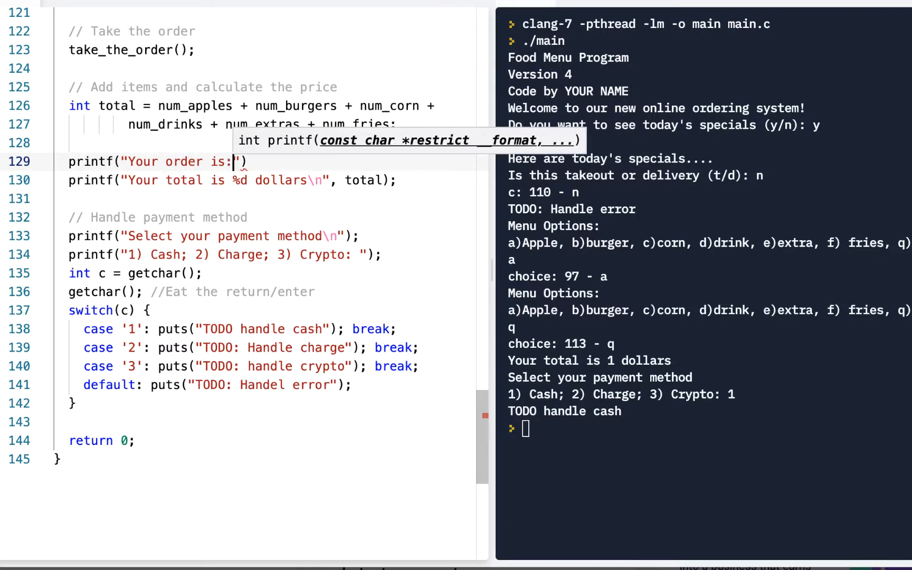
{"action": "key", "text": "enter"}
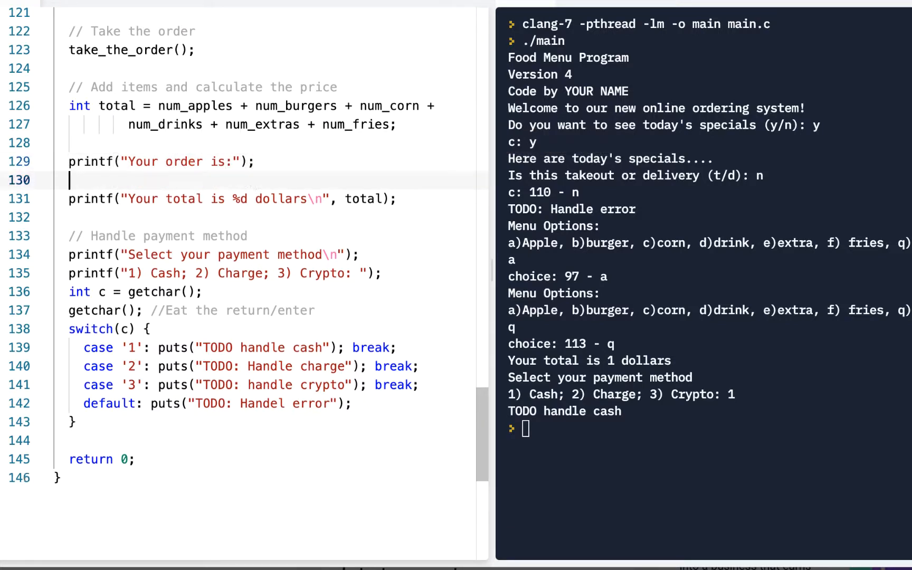
Step: Add an if (0 != num_apples) block printing the num_apples count on its own line
{"action": "type", "text": "if"}
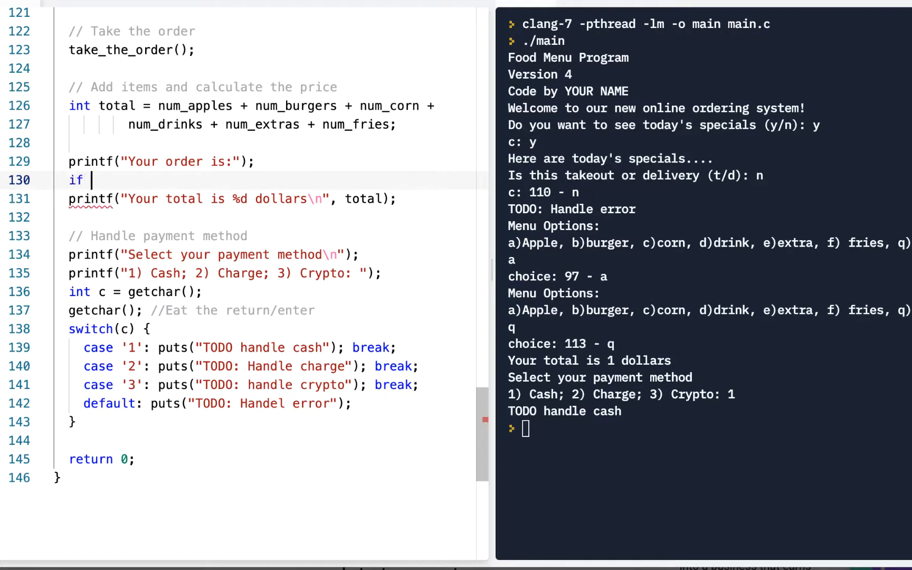
{"action": "type", "text": "(num_app)"}
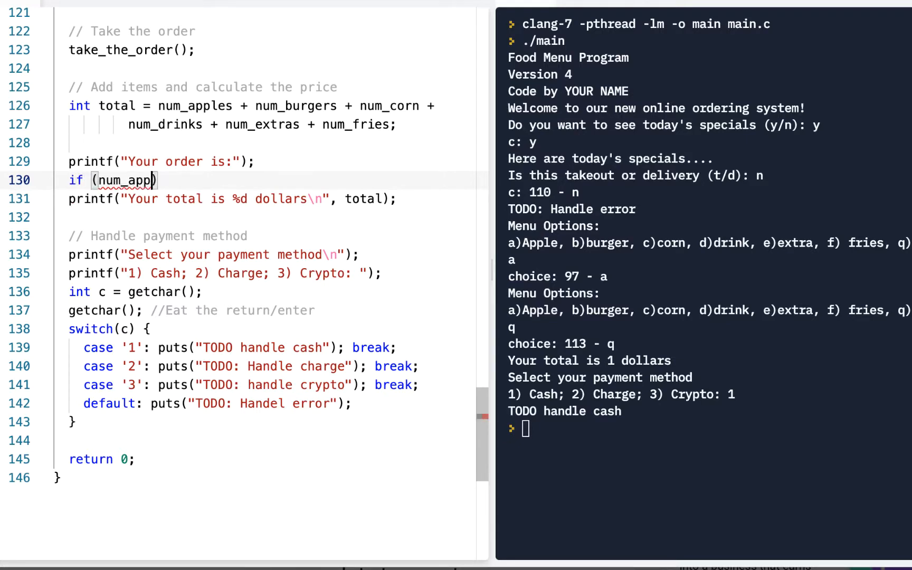
{"action": "type", "text": "les"}
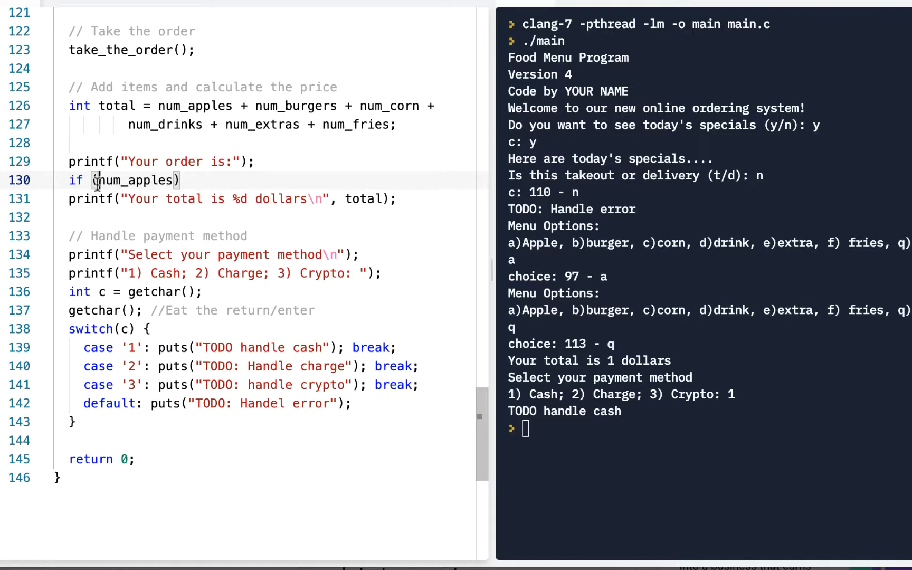
{"action": "type", "text": "0 !="}
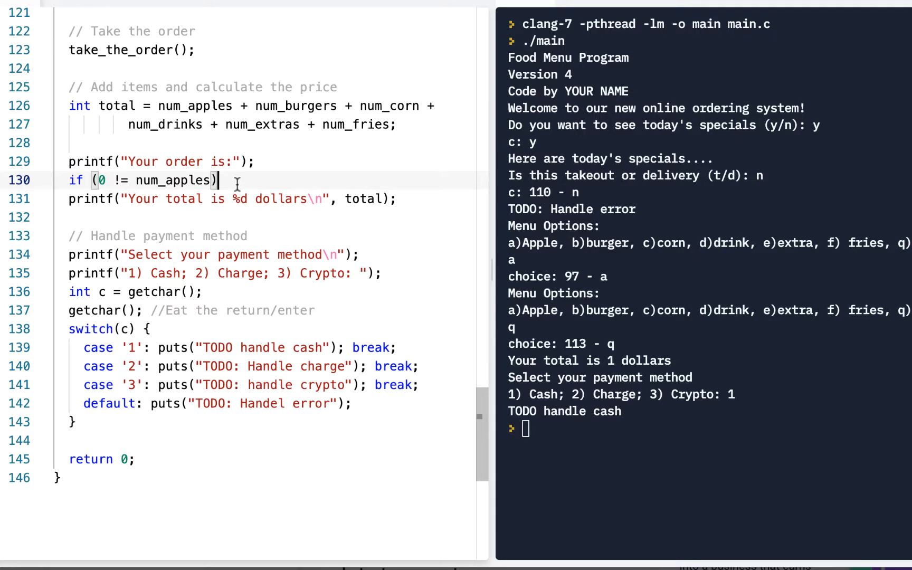
{"action": "type", "text": "{"}
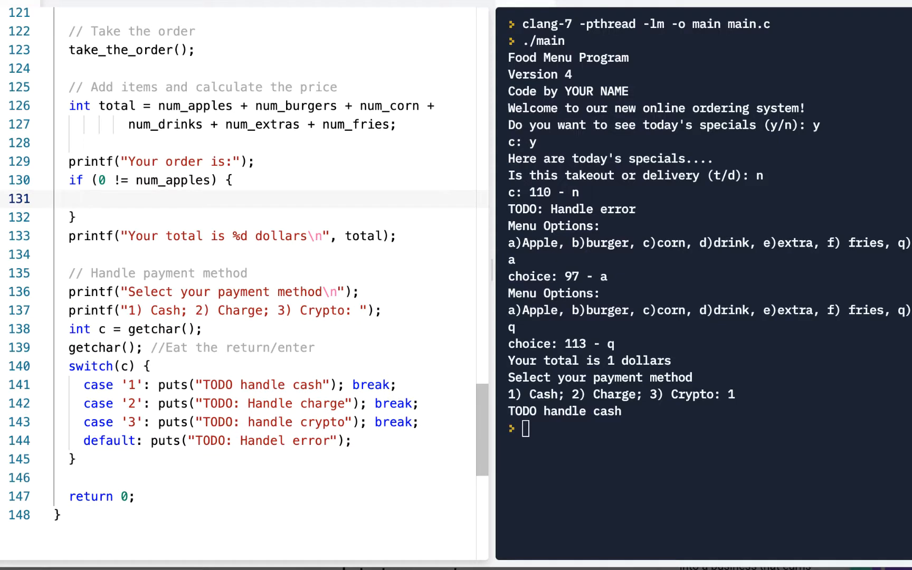
{"action": "type", "text": "printt"}
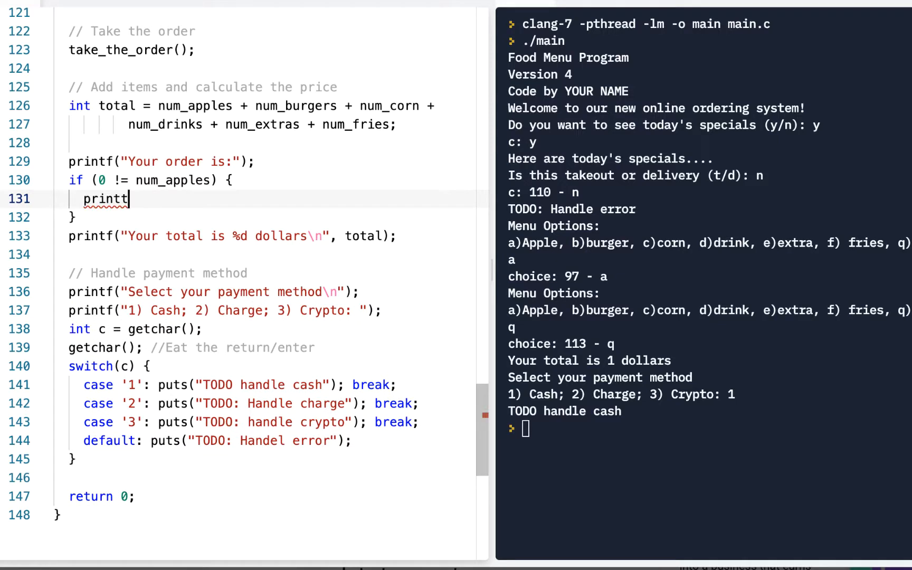
{"action": "key", "text": "Backspace"}
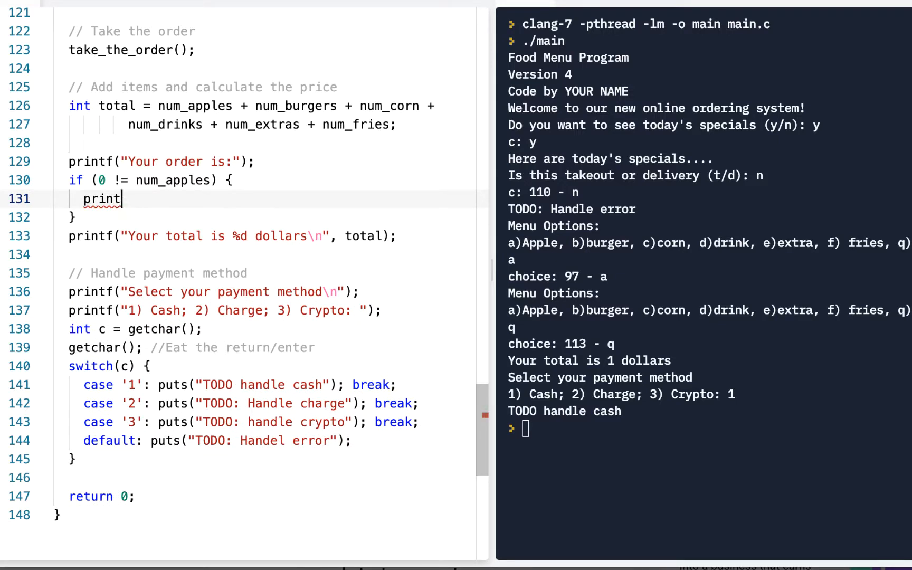
{"action": "type", "text": "f("}
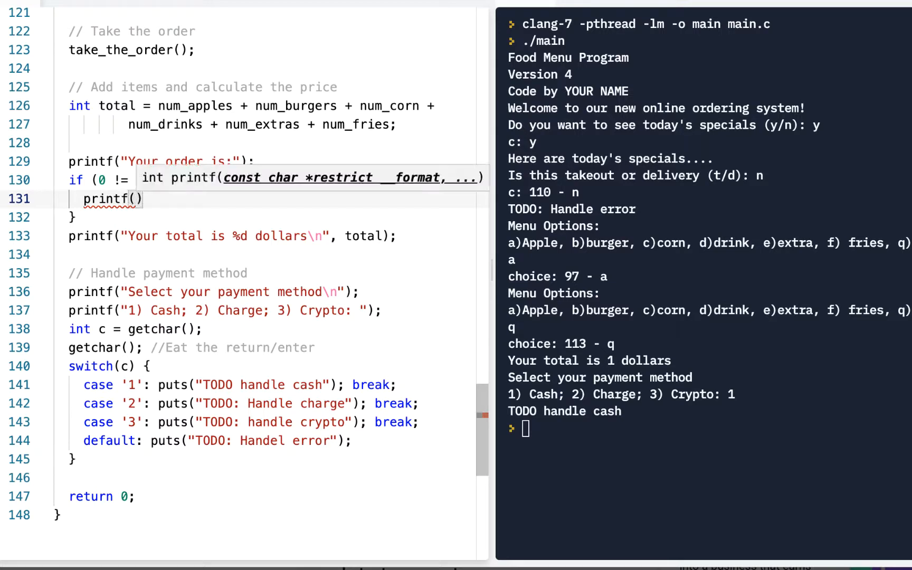
{"action": "type", "text": "nu\""}
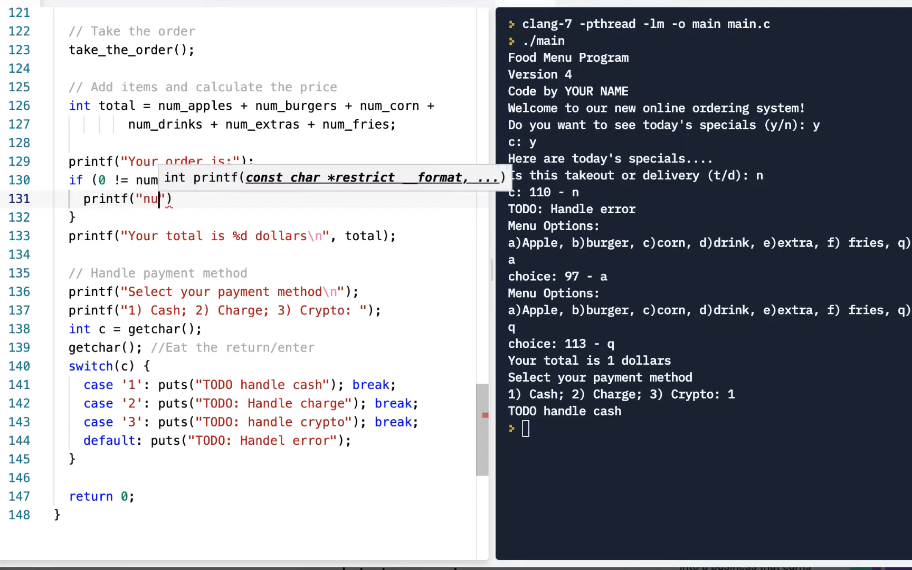
{"action": "key", "text": "Backspace"}
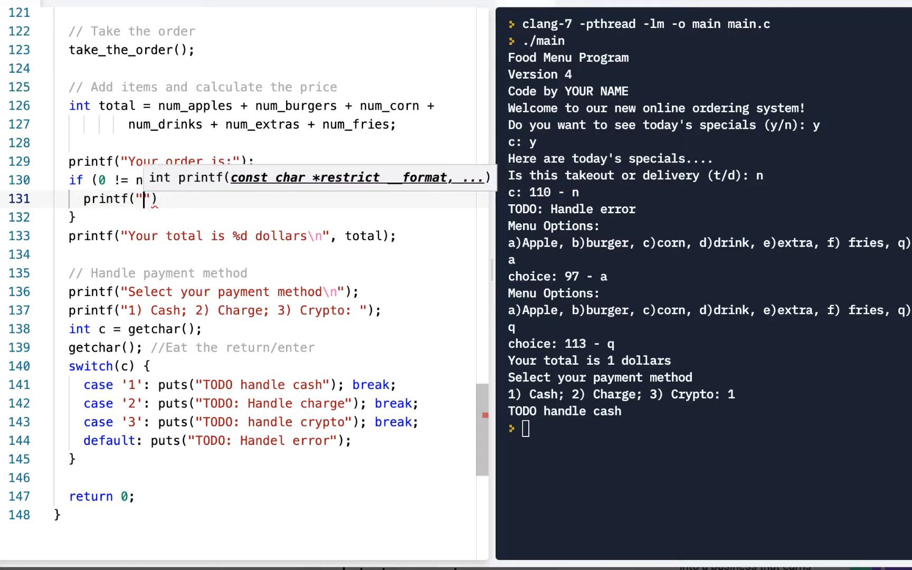
{"action": "type", "text": "num_apples: %d"}
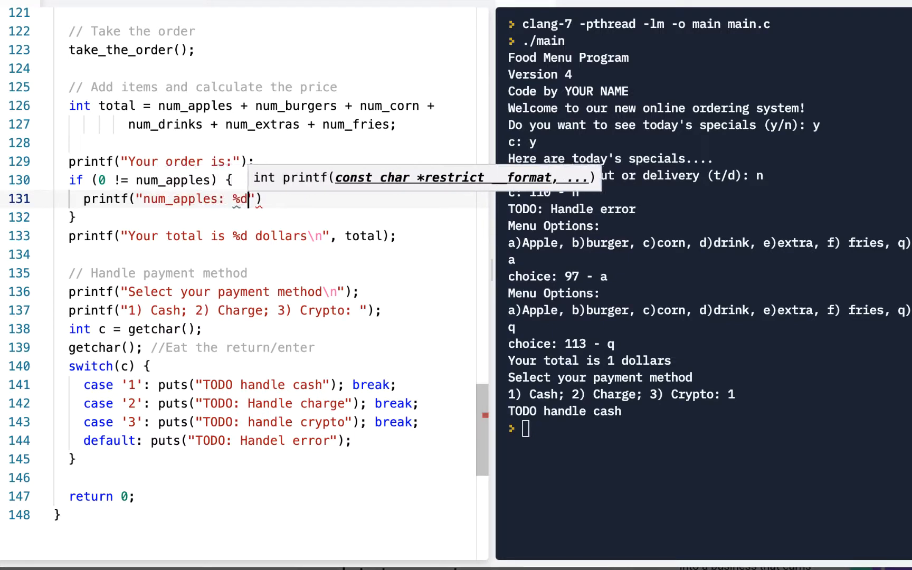
{"action": "type", "text": "\\n\", k"}
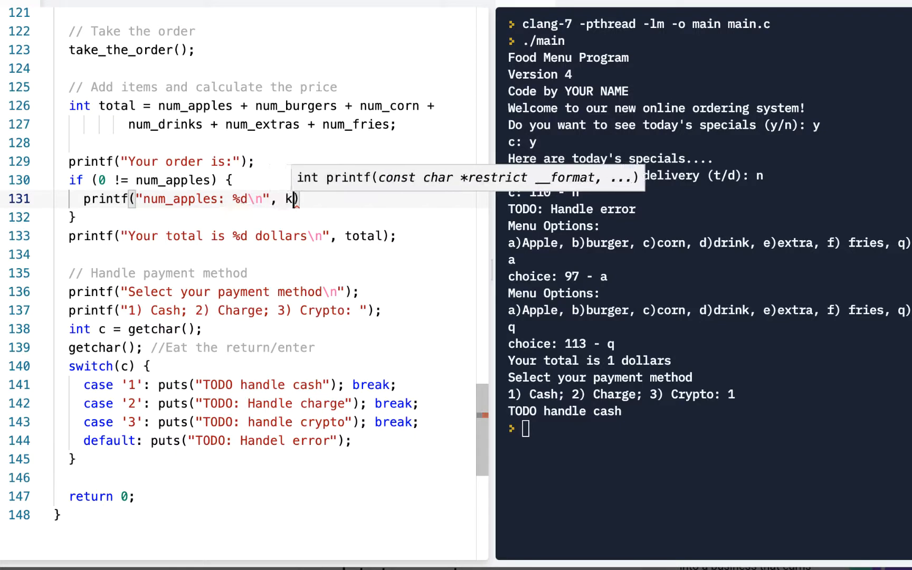
{"action": "type", "text": "num_apples"}
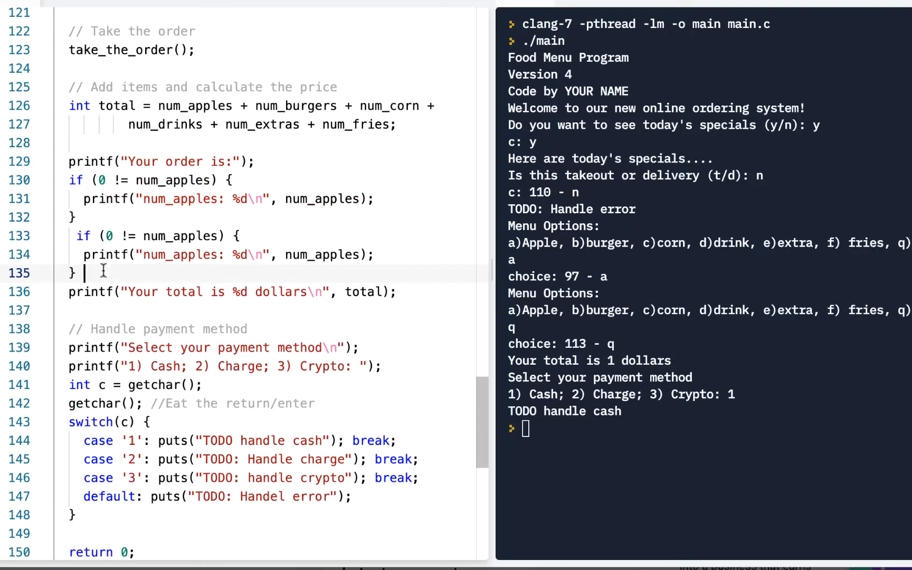
Step: Change the copied if block to test and print num_burgers instead of num_apples
{"action": "key", "text": "Return"}
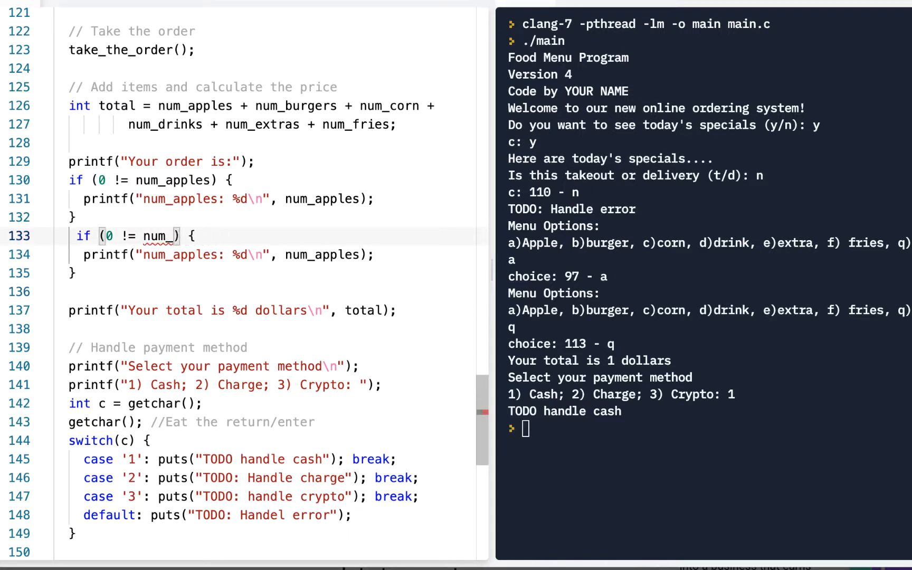
{"action": "type", "text": "burgers"}
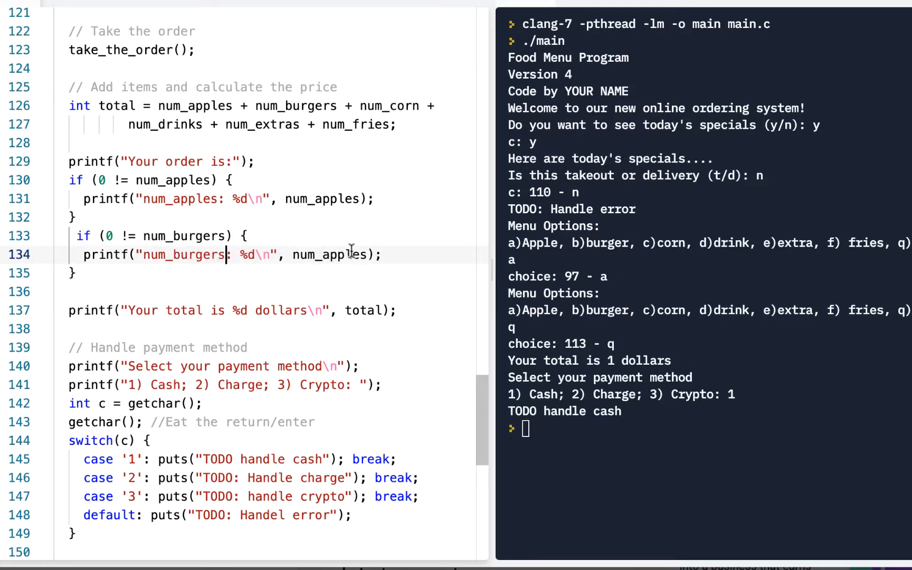
{"action": "key", "text": "Backspace"}
{"action": "type", "text": "burger"}
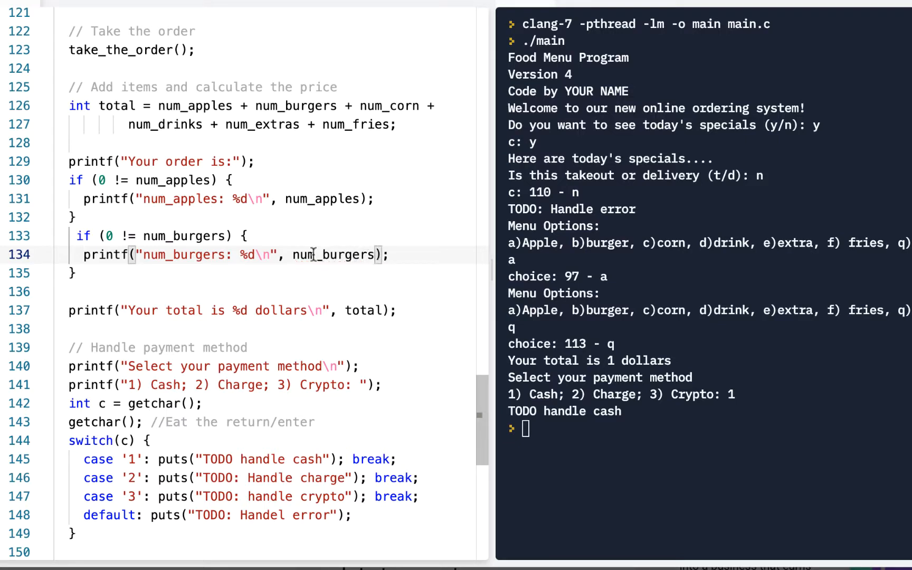
Step: Add a '//TODO: Handle other cases too' comment below the burgers block and rerun
{"action": "left_click", "coordinate": [84, 272]}
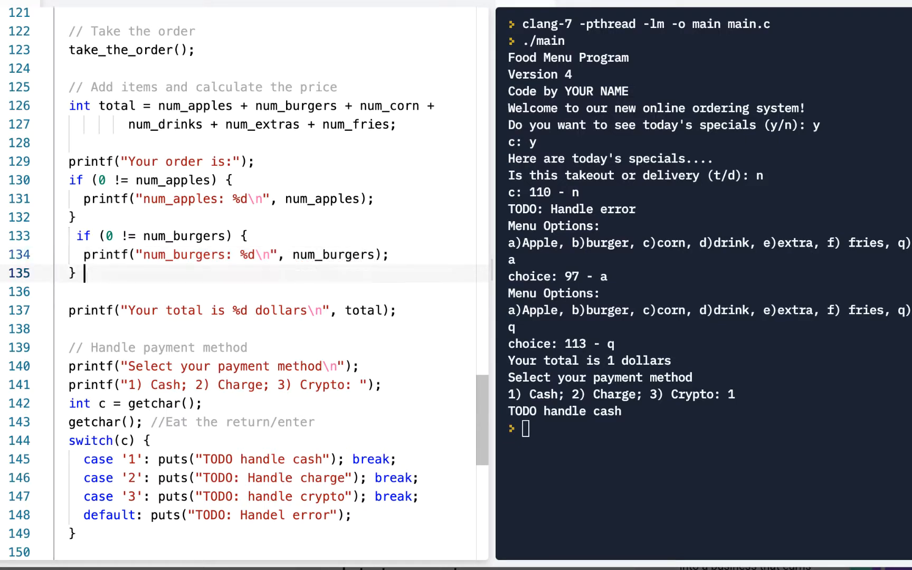
{"action": "type", "text": "//TODO:"}
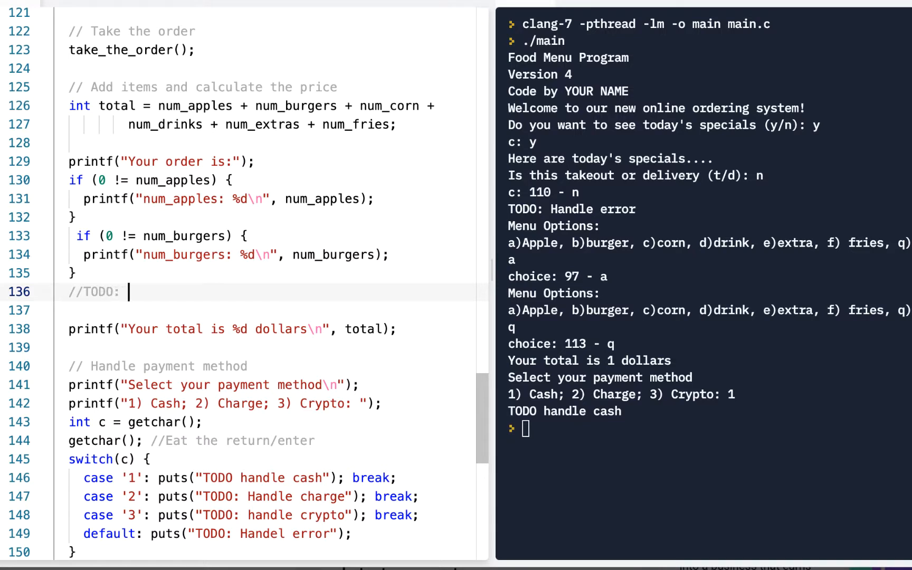
{"action": "type", "text": "Handle other cases too"}
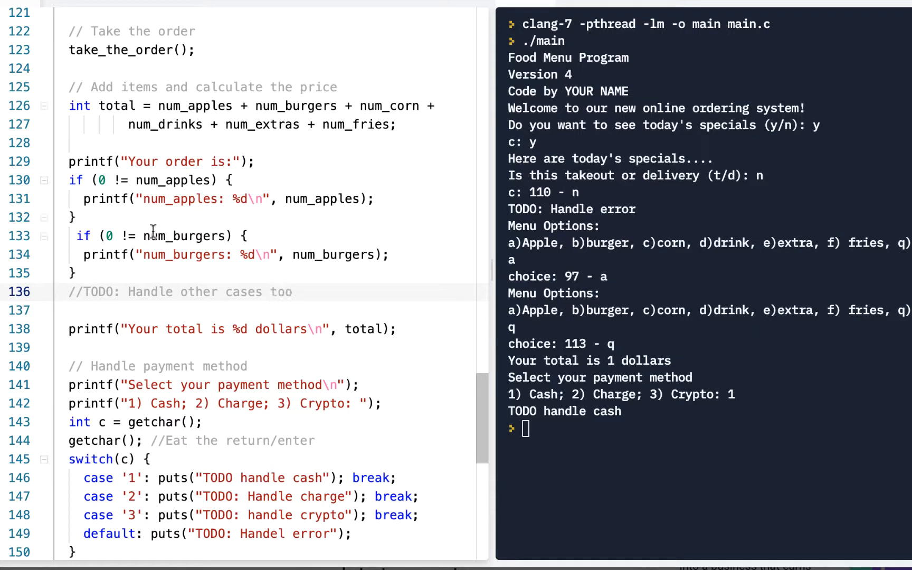
{"action": "double_click", "coordinate": [185, 235]}
{"action": "type", "text": "d"}
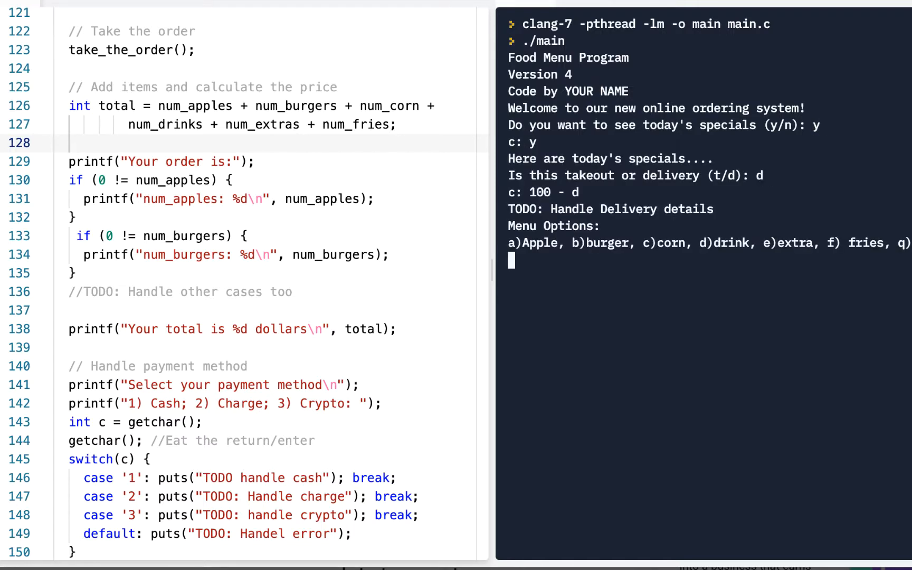
Step: Answer y and n, order an apple and a burger, getting both listed with a 2 dollar total
{"action": "type", "text": "a"}
{"action": "type", "text": "q"}
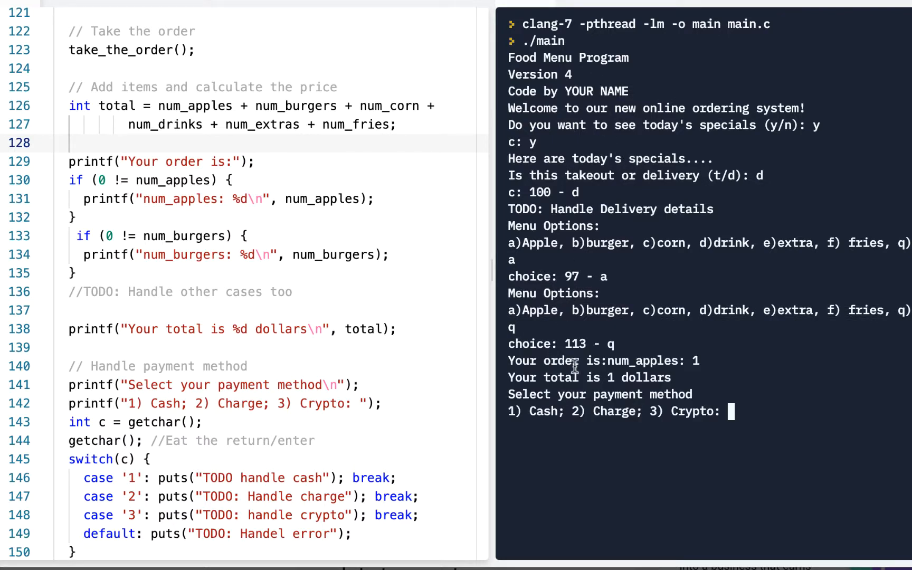
{"action": "mouse_move", "coordinate": [701, 359]}
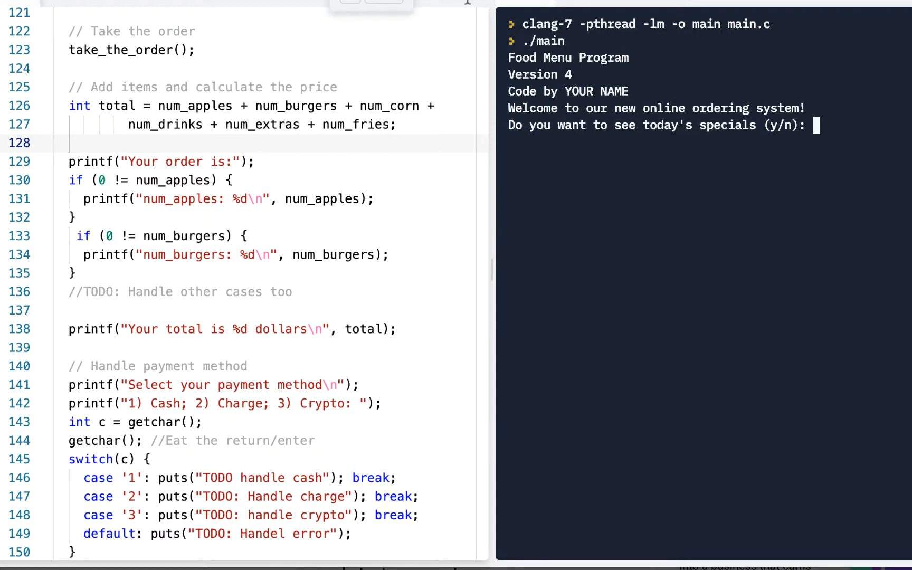
{"action": "type", "text": "y"}
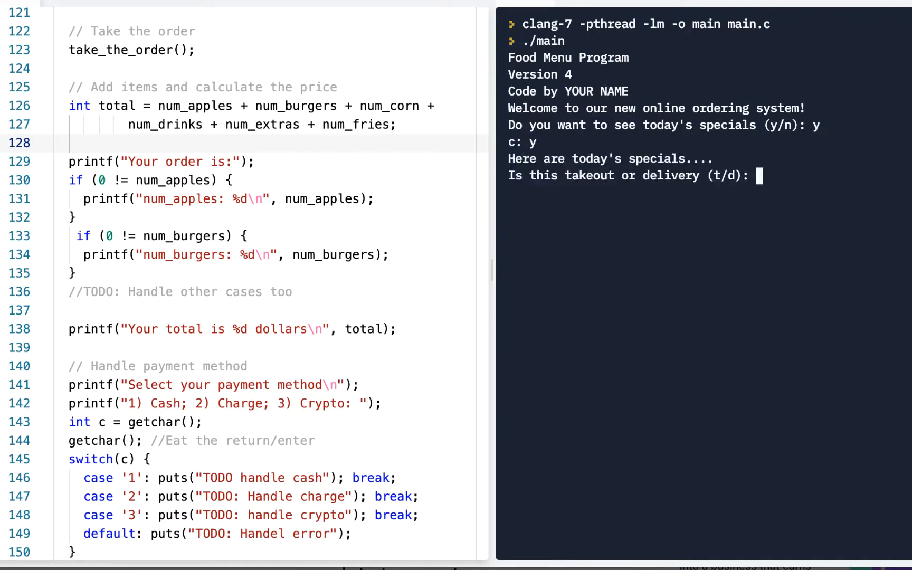
{"action": "type", "text": "n"}
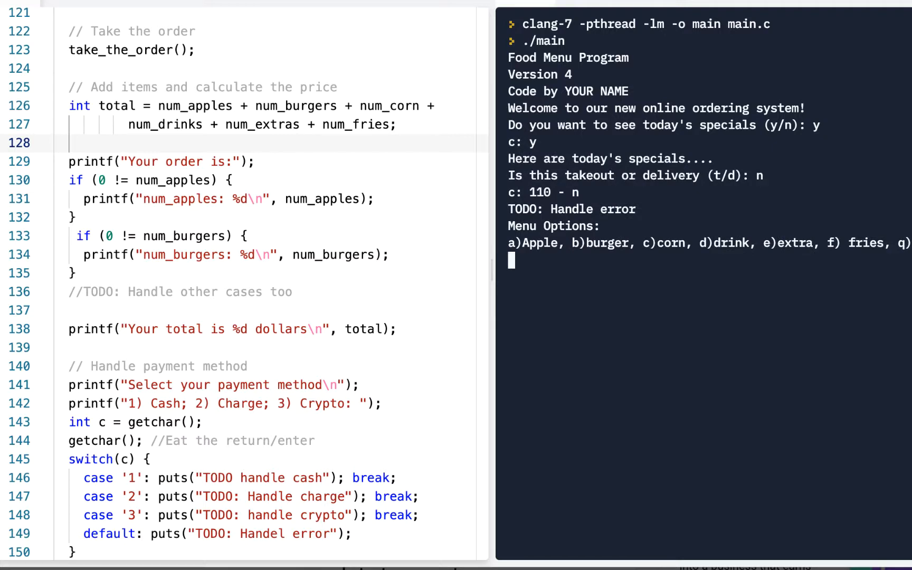
{"action": "mouse_move", "coordinate": [650, 207]}
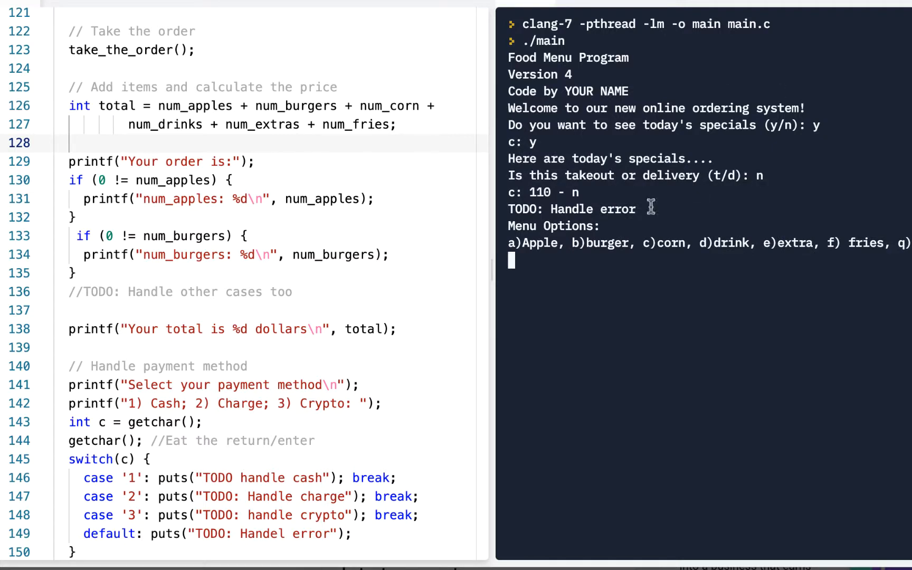
{"action": "type", "text": "a"}
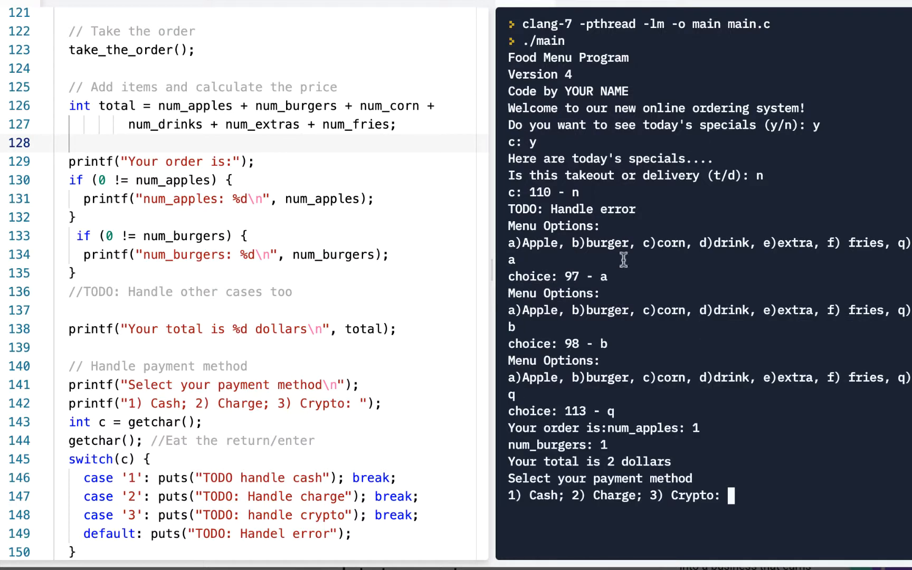
{"action": "mouse_move", "coordinate": [563, 434]}
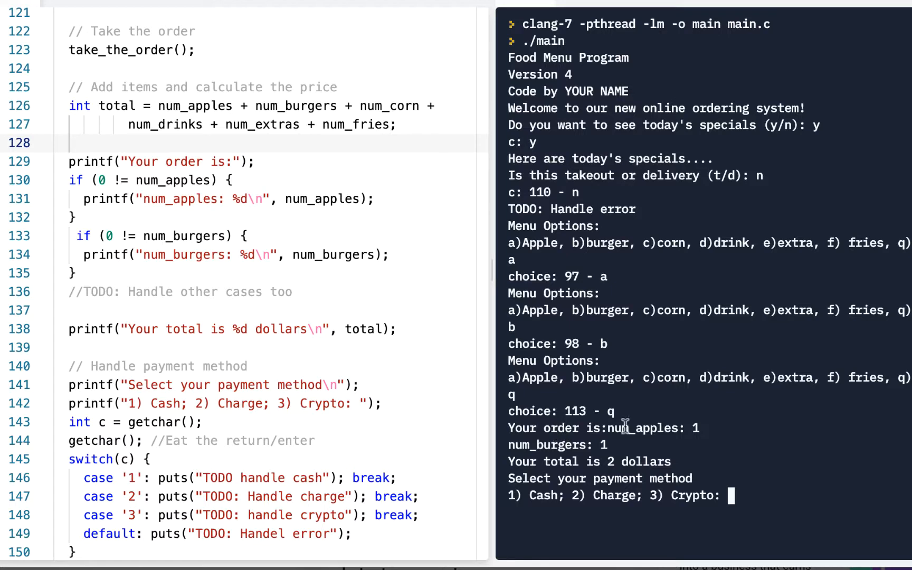
{"action": "mouse_move", "coordinate": [544, 340]}
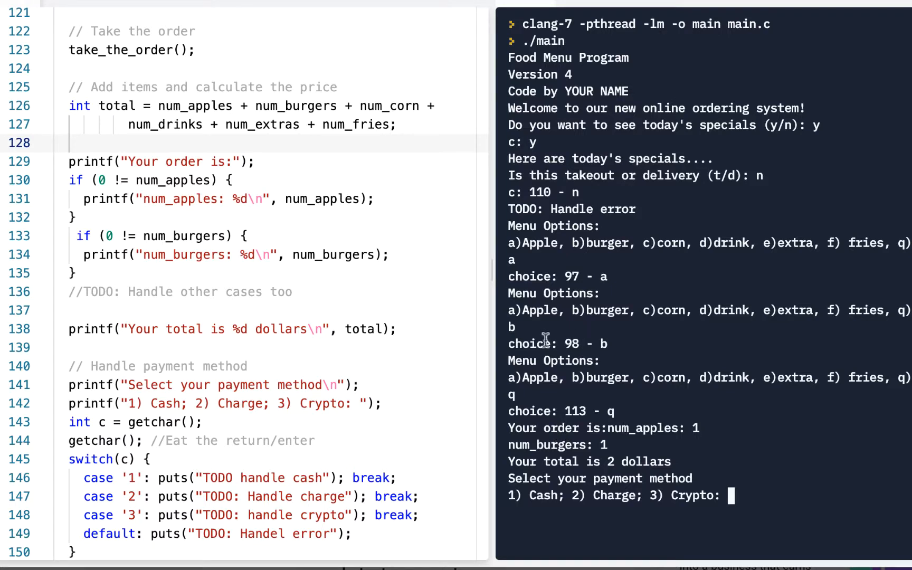
{"action": "mouse_move", "coordinate": [625, 428]}
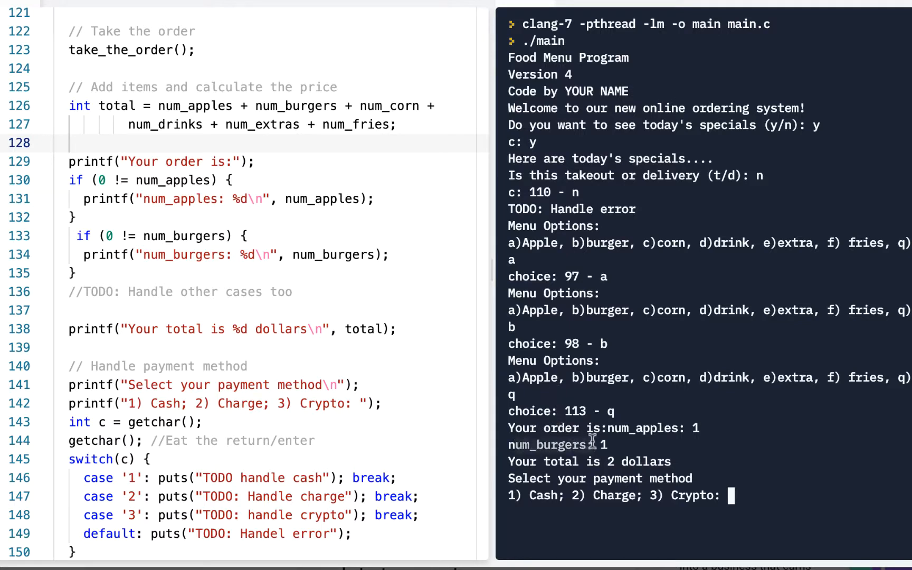
{"action": "mouse_move", "coordinate": [587, 423]}
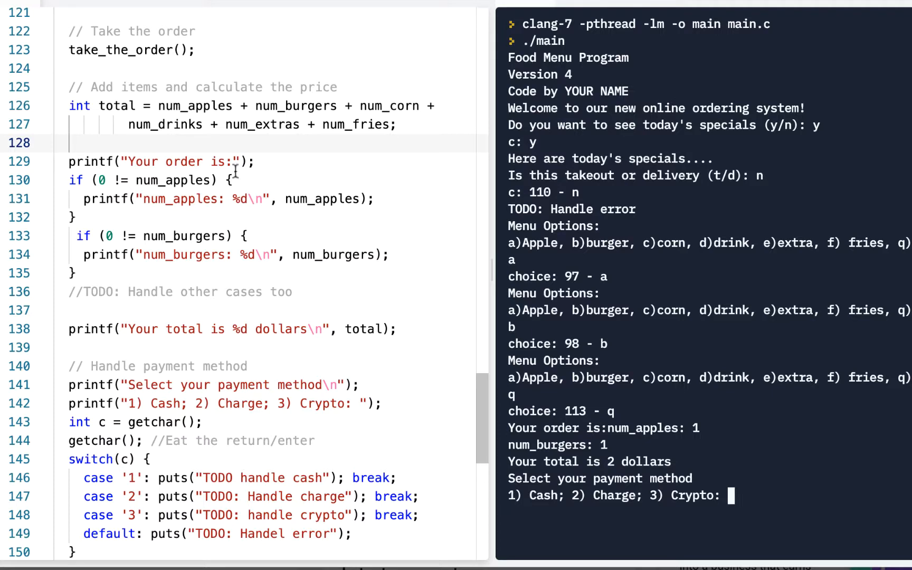
Step: Append \n to the 'Your order is:' printf so items list on separate lines
{"action": "type", "text": "\\"}
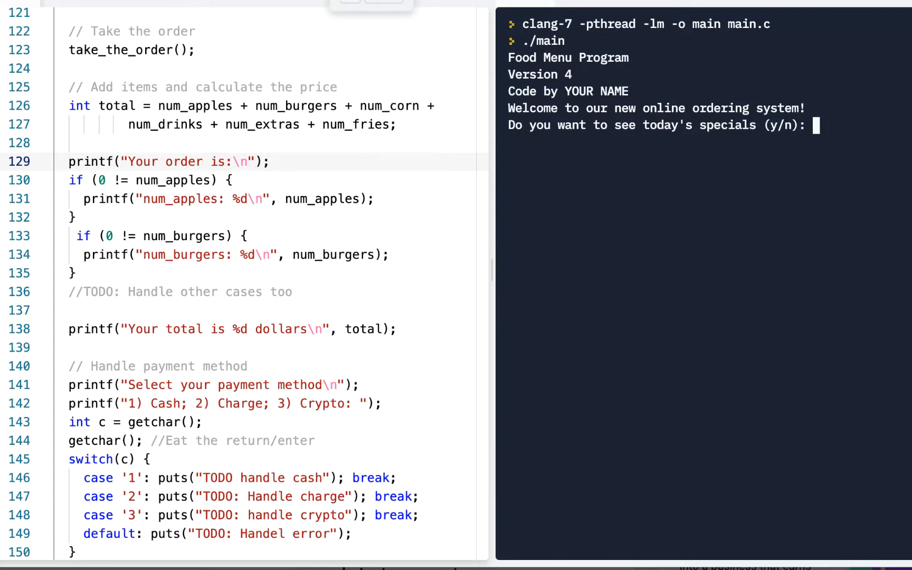
{"action": "type", "text": "n"}
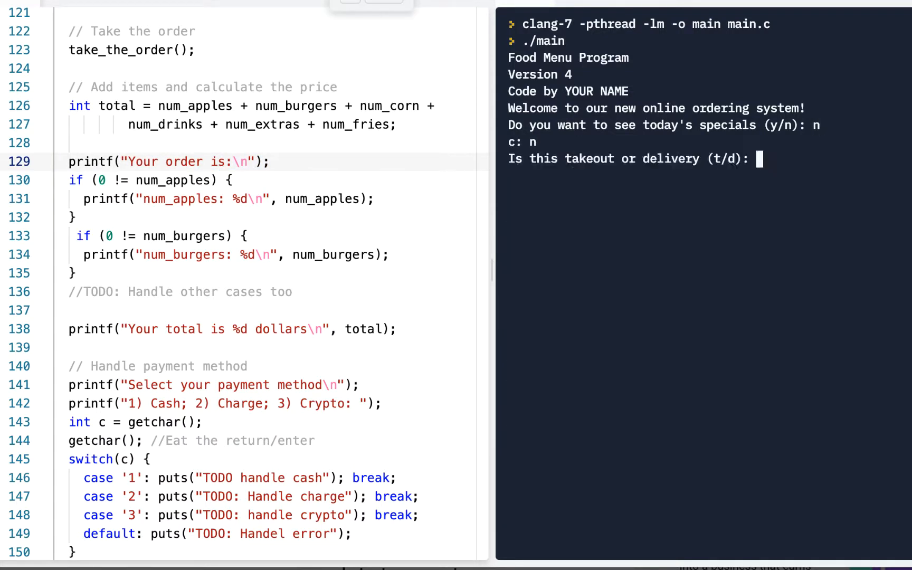
{"action": "type", "text": "d"}
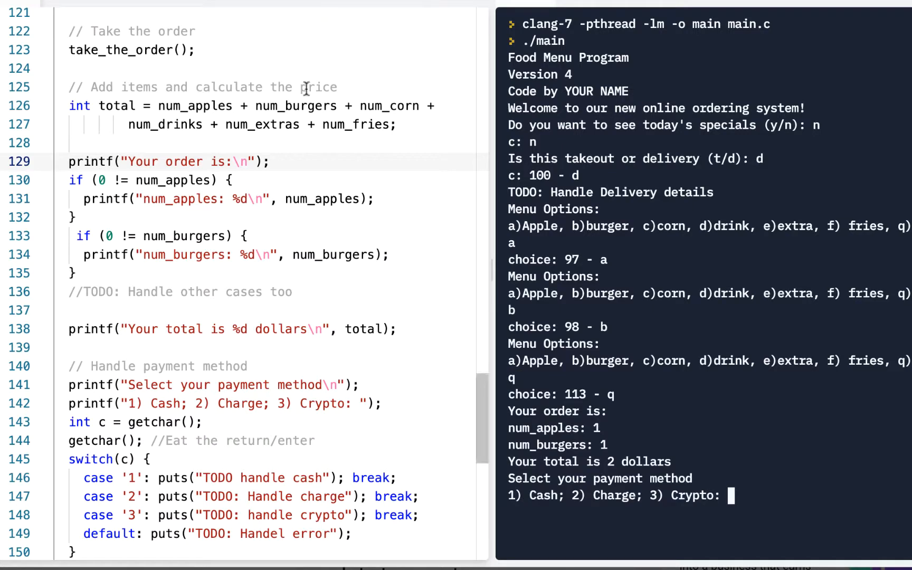
{"action": "mouse_move", "coordinate": [612, 446]}
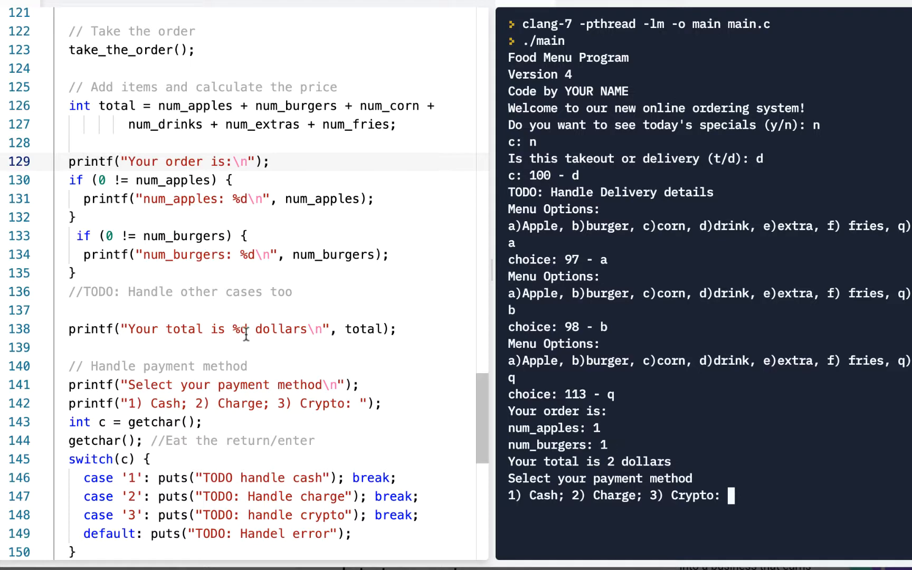
{"action": "mouse_move", "coordinate": [122, 180]}
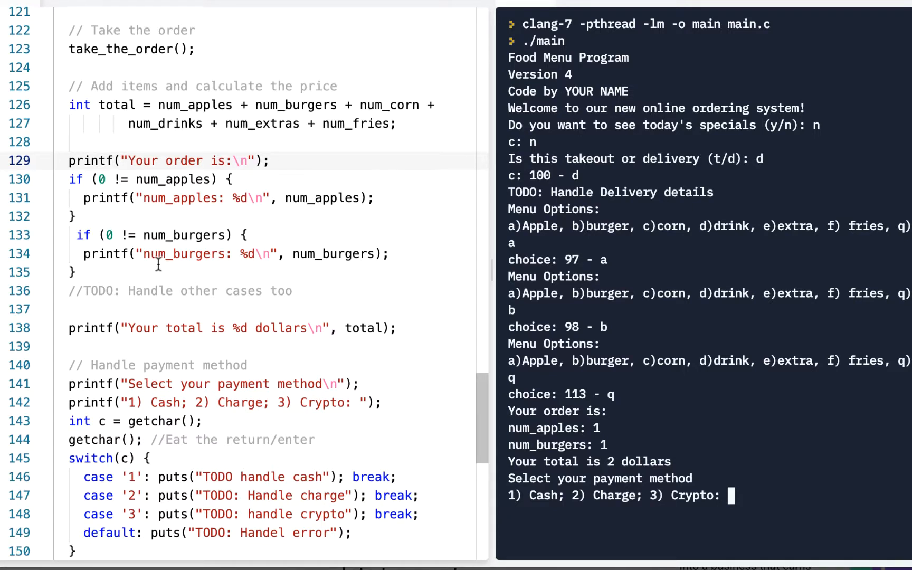
Step: Rerun the apple and burger order and choose payment 3, reaching 'TODO: handle crypto'
{"action": "scroll", "scroll_direction": "down", "scroll_amount": 3}
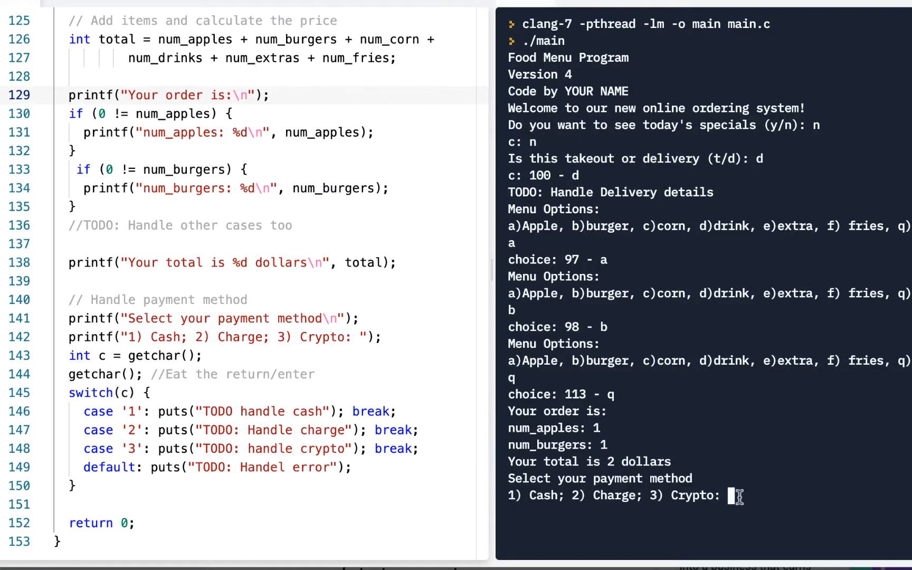
{"action": "type", "text": "3"}
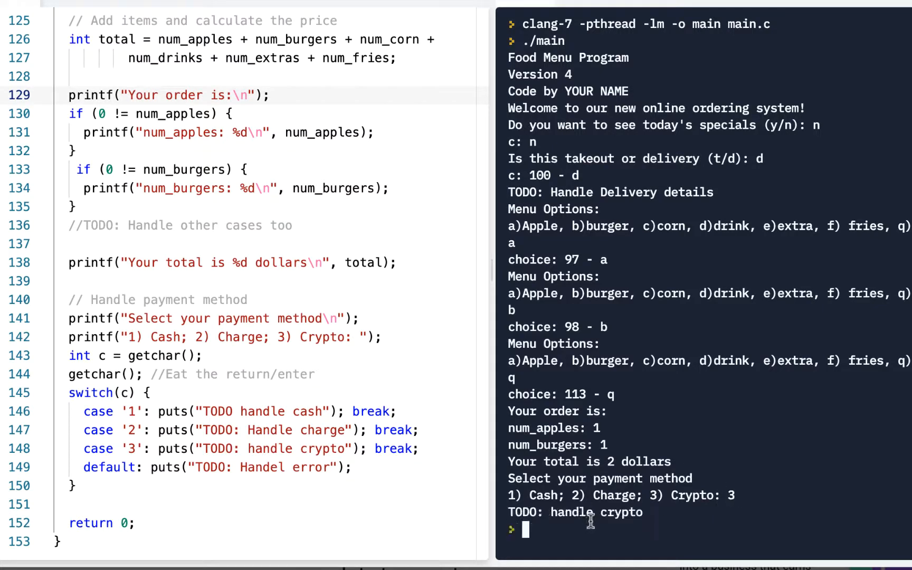